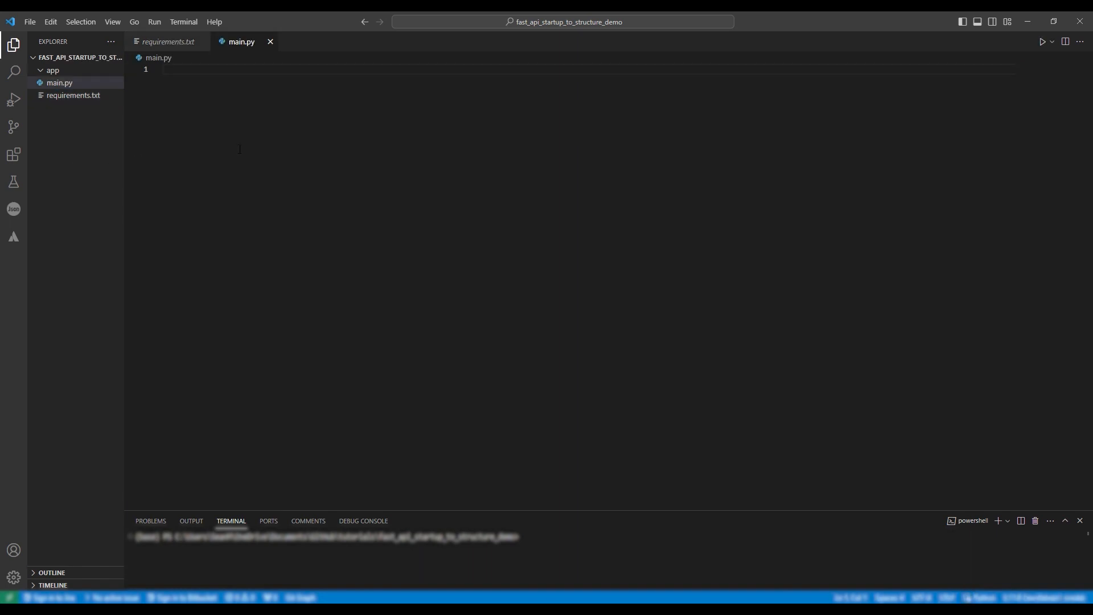
Import FastAPI, HTTPException, Depends from fastapi and CORSMiddleware from fastapi.middleware.cors.
{"action": "type", "text": "from f"}
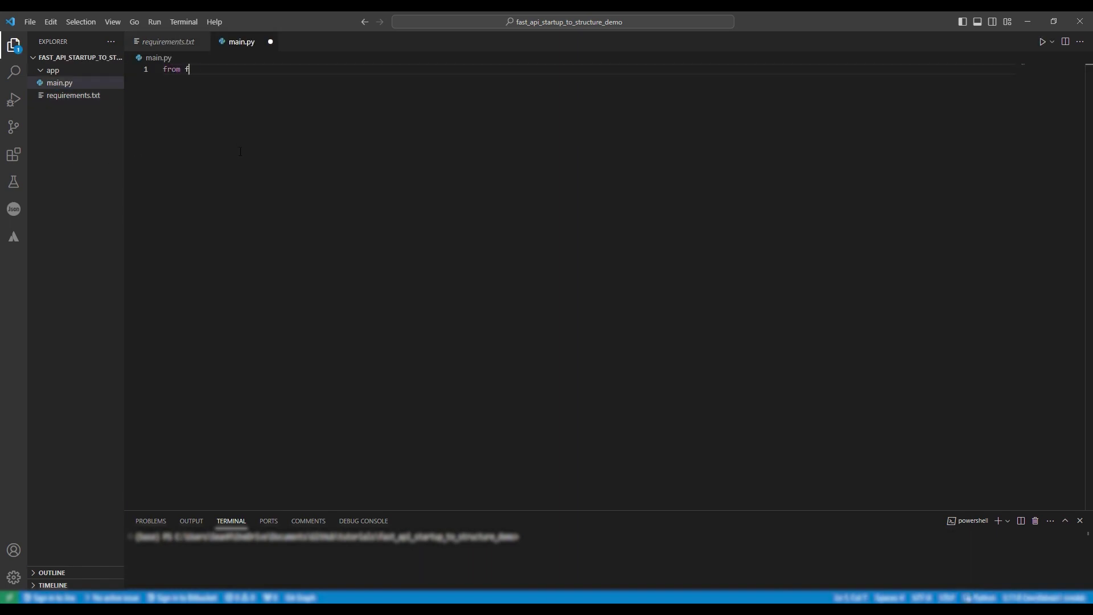
{"action": "type", "text": "astapi import"}
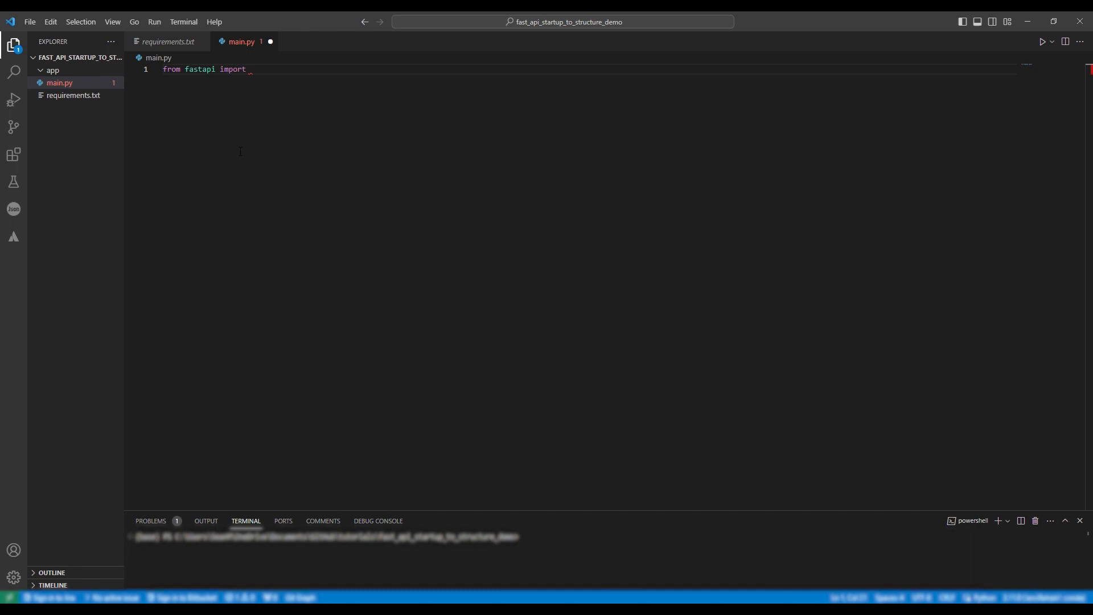
{"action": "type", "text": "FastAPI"}
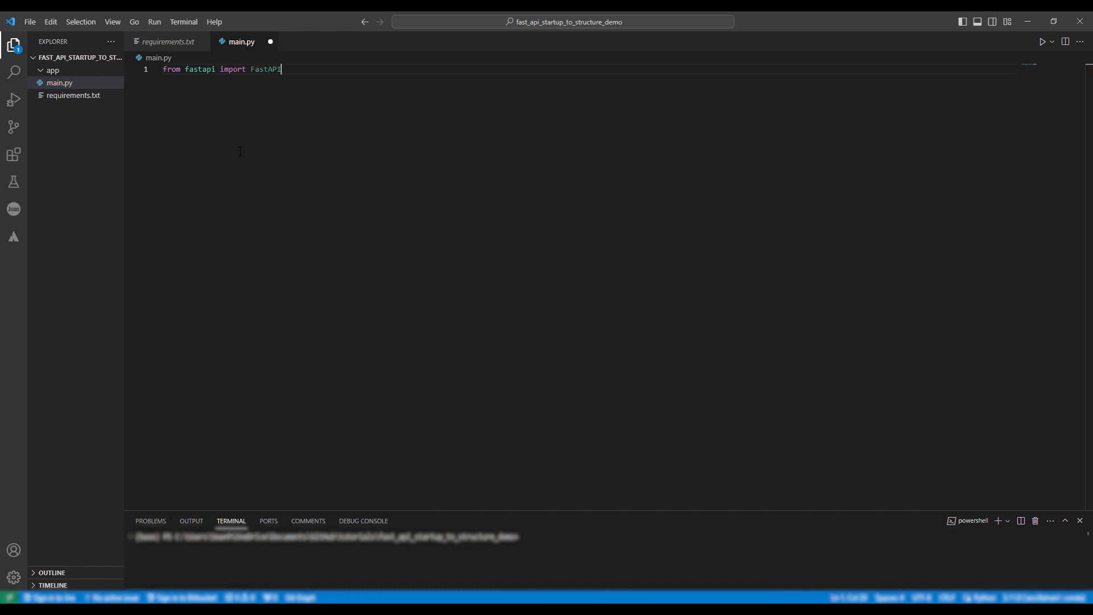
{"action": "type", "text": ", HTTPException"}
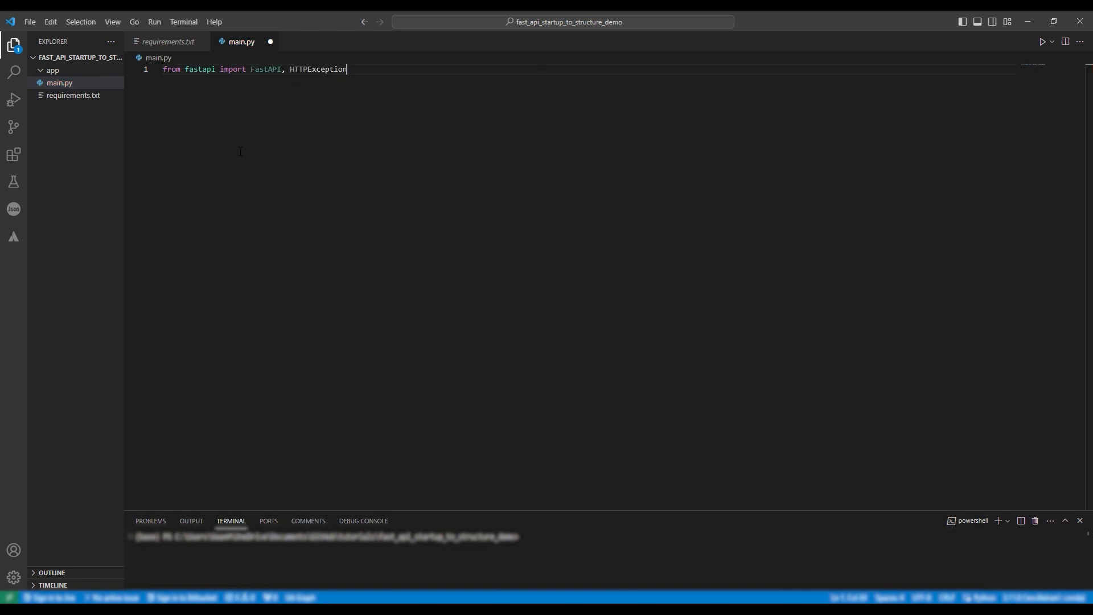
{"action": "type", "text": ", Depends"}
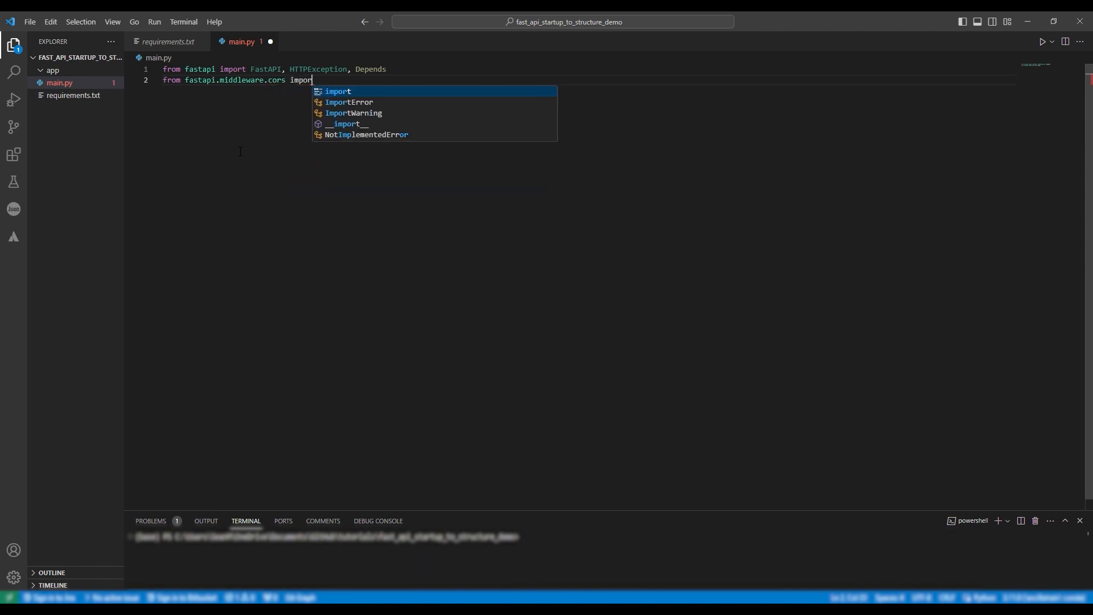
{"action": "type", "text": "CORSMiddleware"}
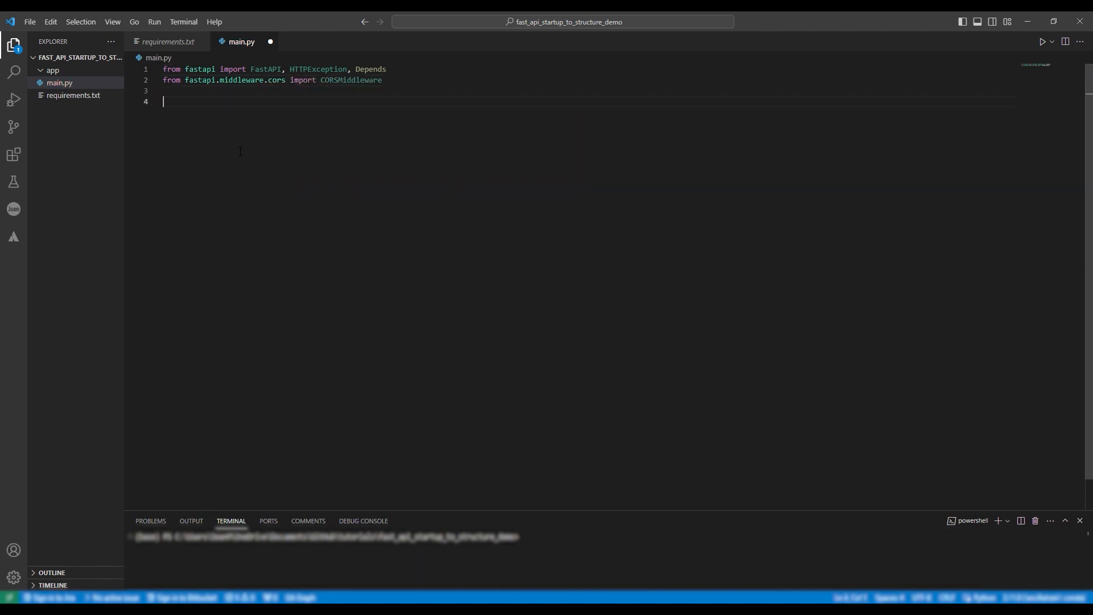
Import Column, DOUBLE_PRECISION, DATE, create_engine, declarative_base and sessionmaker from sqlalchemy.
{"action": "type", "text": "from sql"}
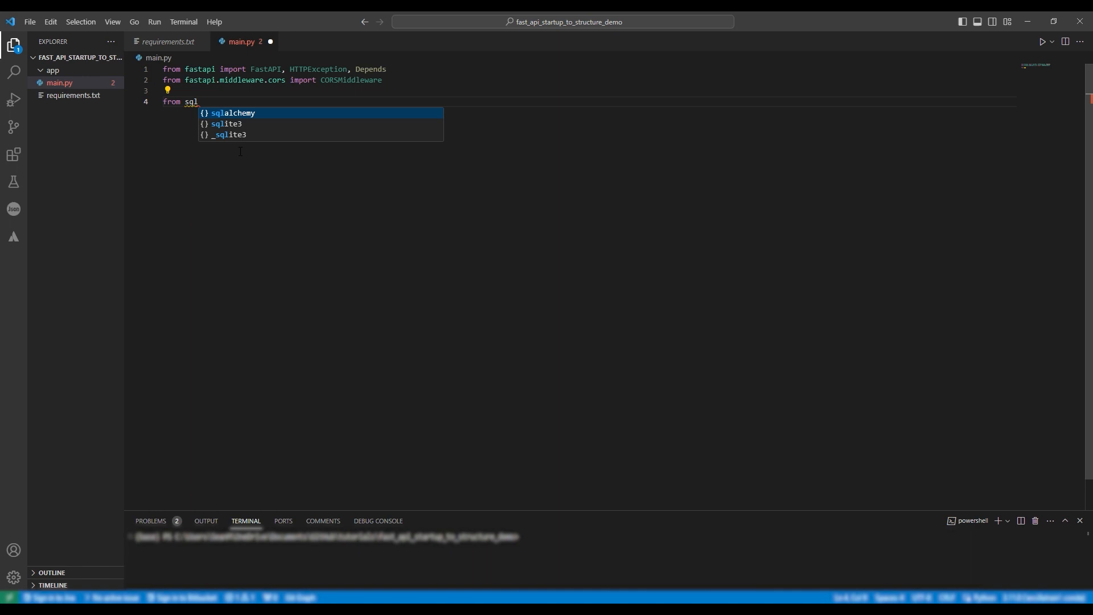
{"action": "type", "text": "alchemy.ext.declarative import declarative_base"}
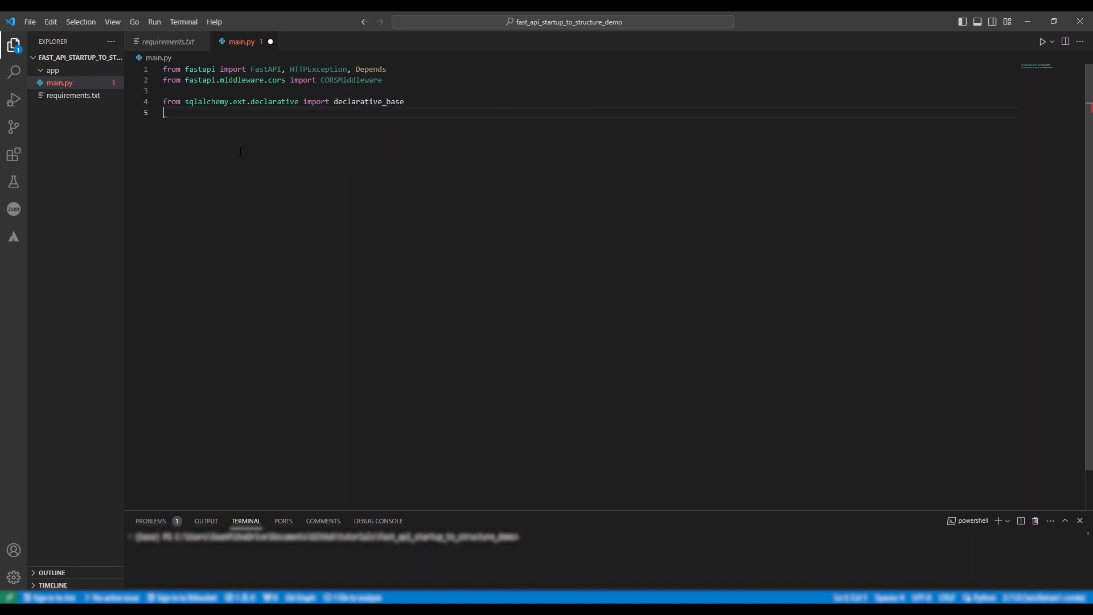
{"action": "type", "text": "from sqlalchemy i"}
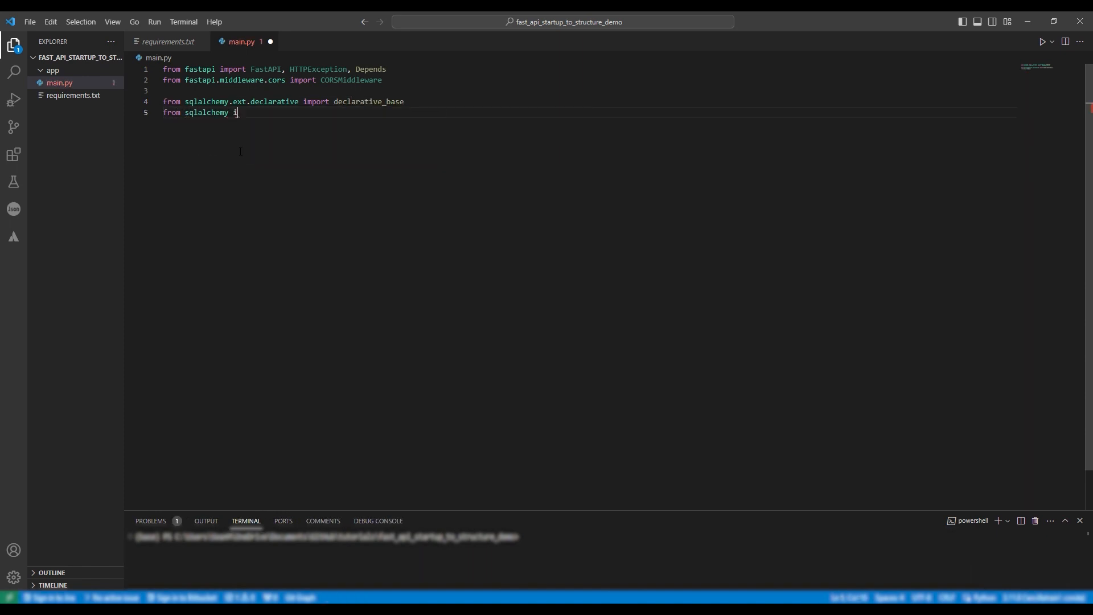
{"action": "type", "text": "mport Column,"}
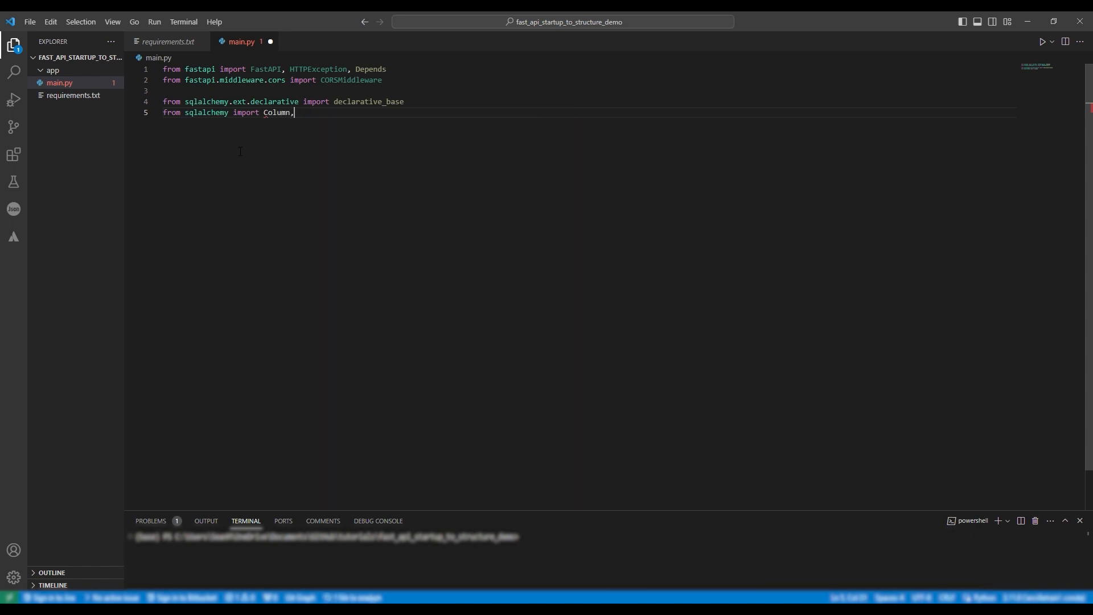
{"action": "type", "text": "Doubl"}
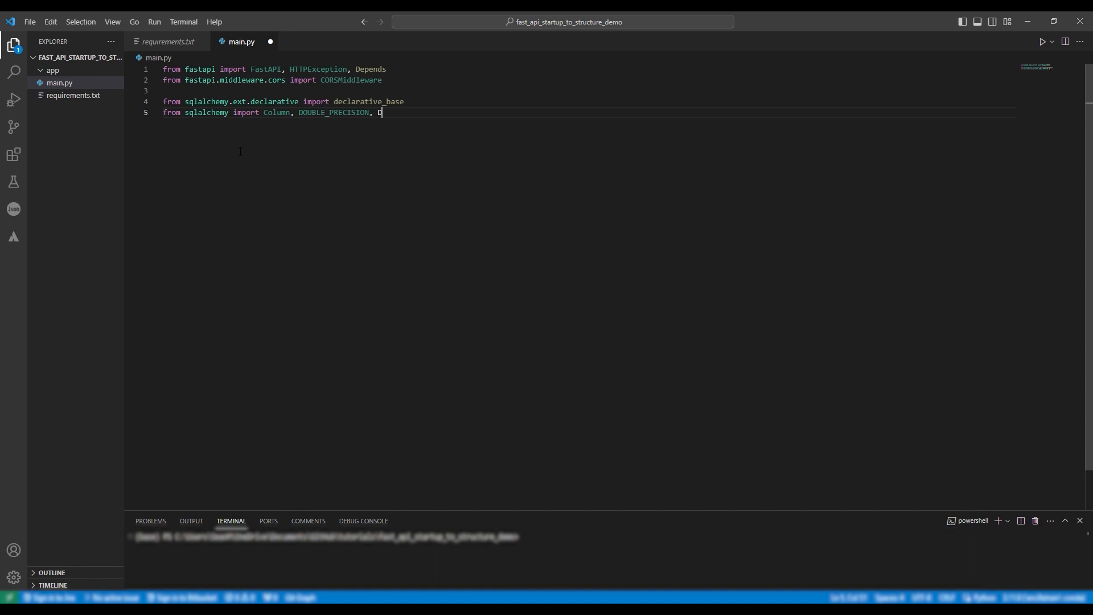
{"action": "type", "text": "ATE"}
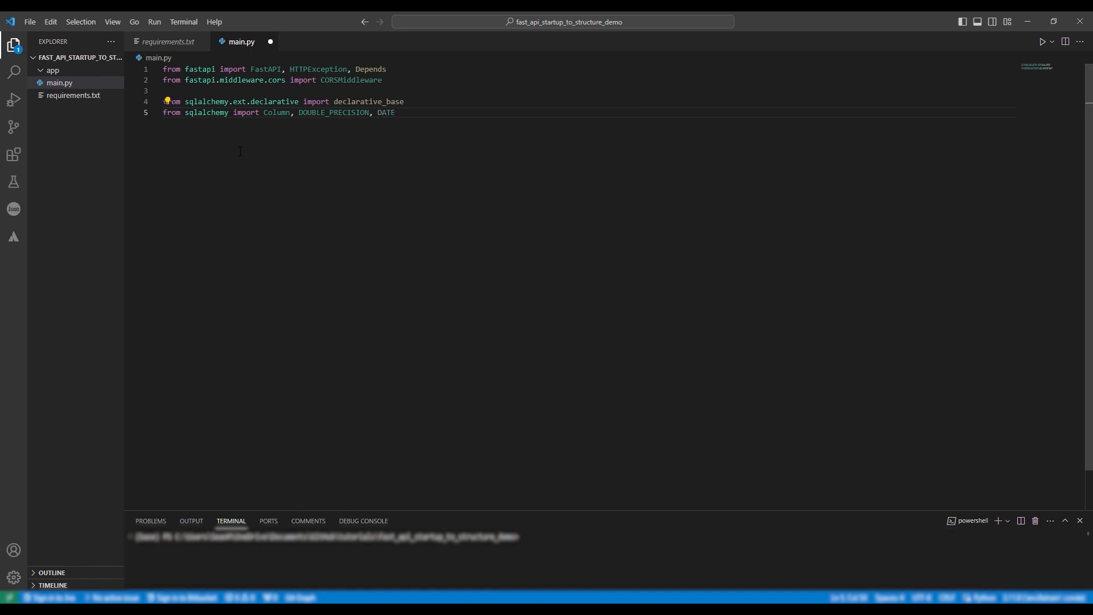
{"action": "type", "text": ", create_engine"}
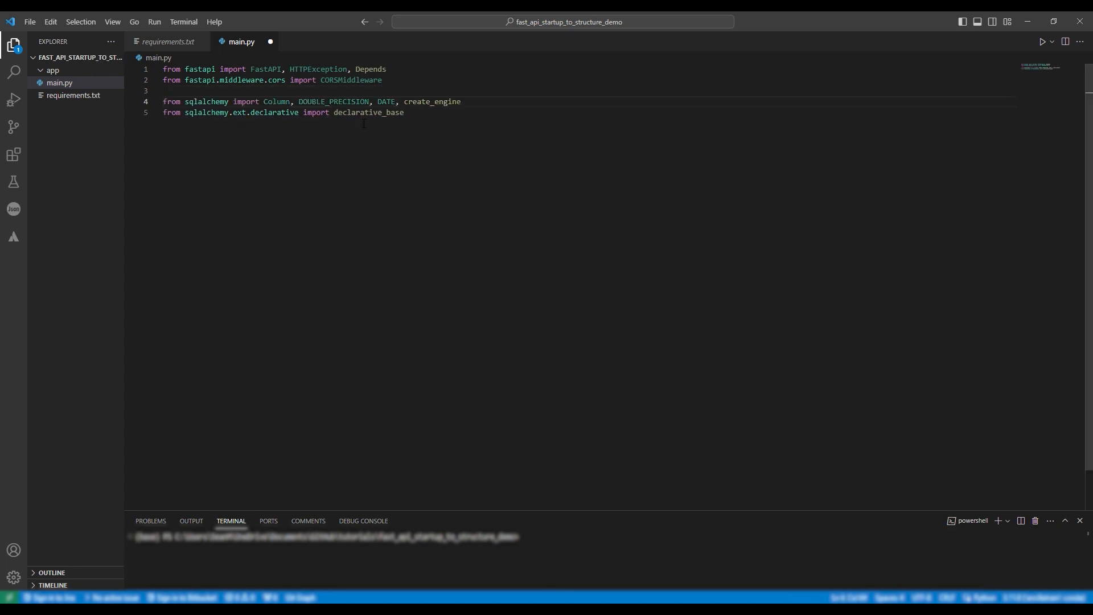
{"action": "key", "text": "enter"}
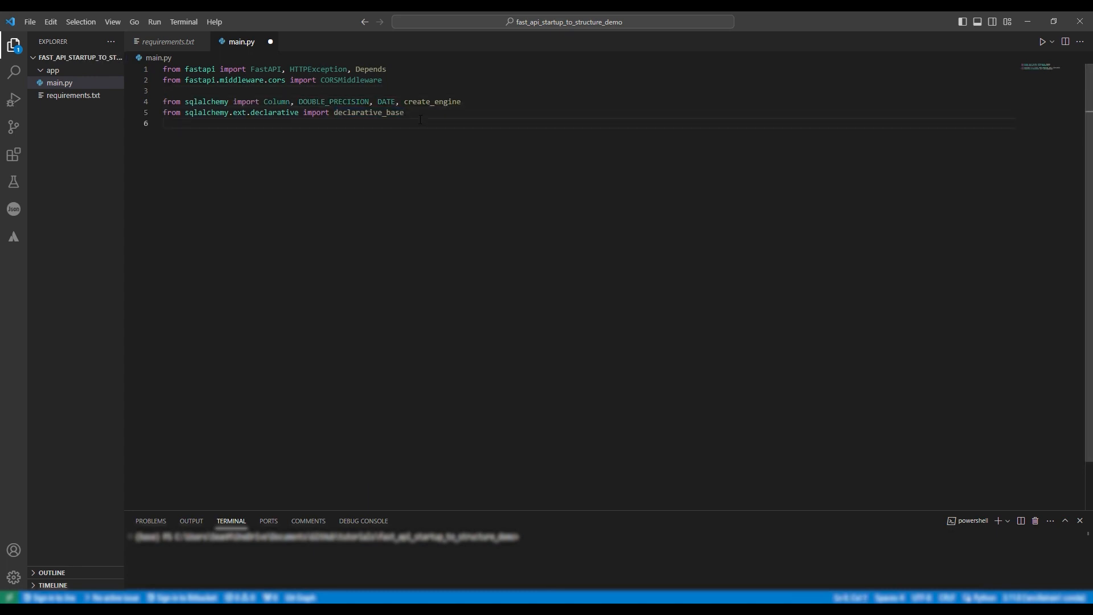
{"action": "type", "text": "from sqlalchemy.orm import"}
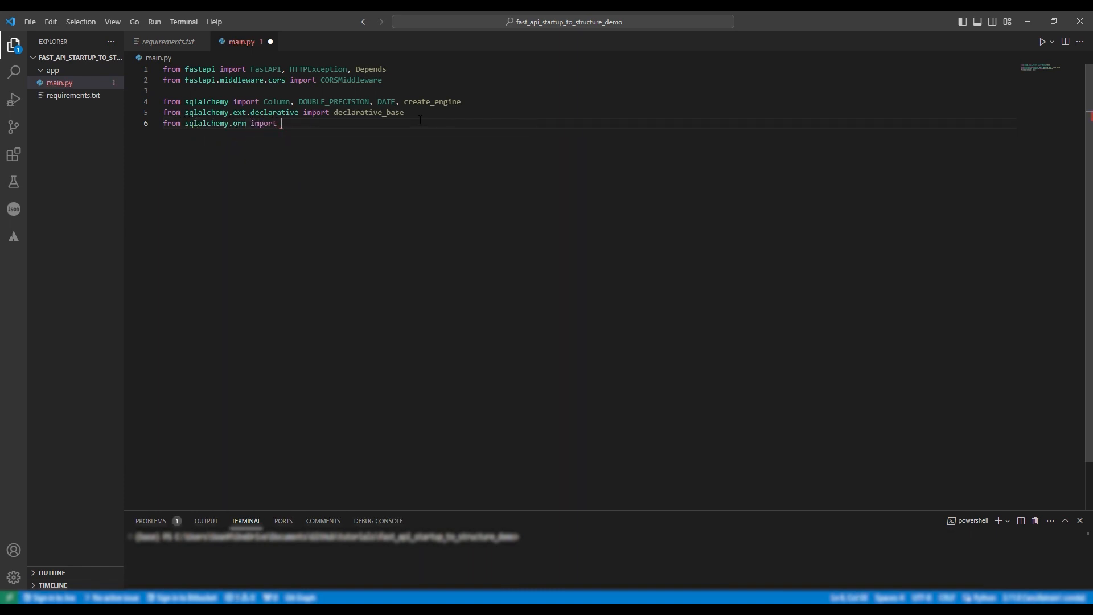
{"action": "type", "text": "sessionmaker"}
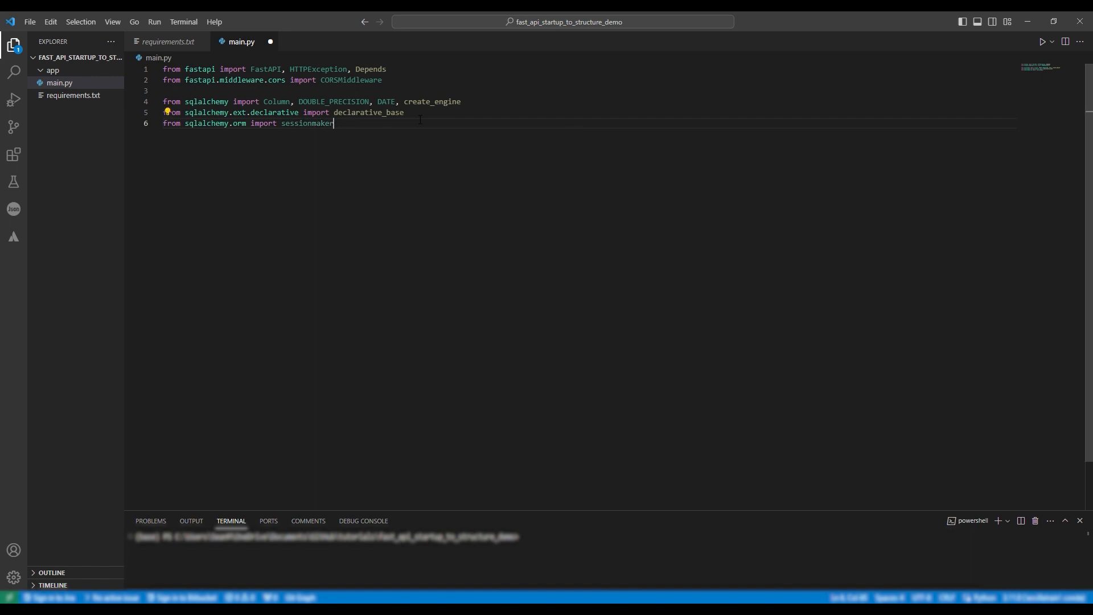
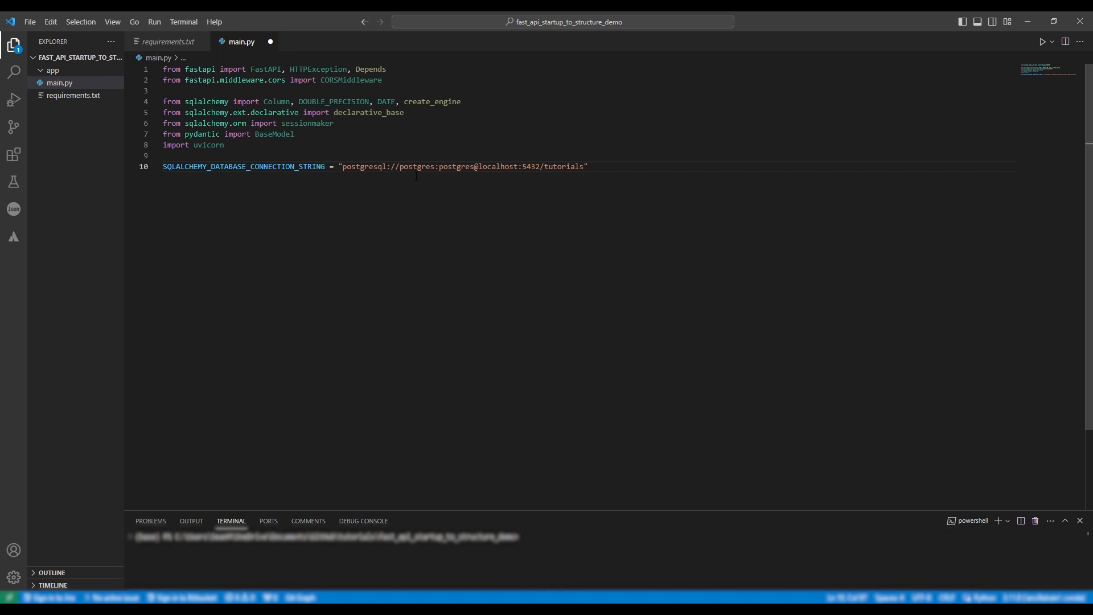
Import BaseModel from pydantic and import uvicorn.
{"action": "double_click", "coordinate": [458, 166]}
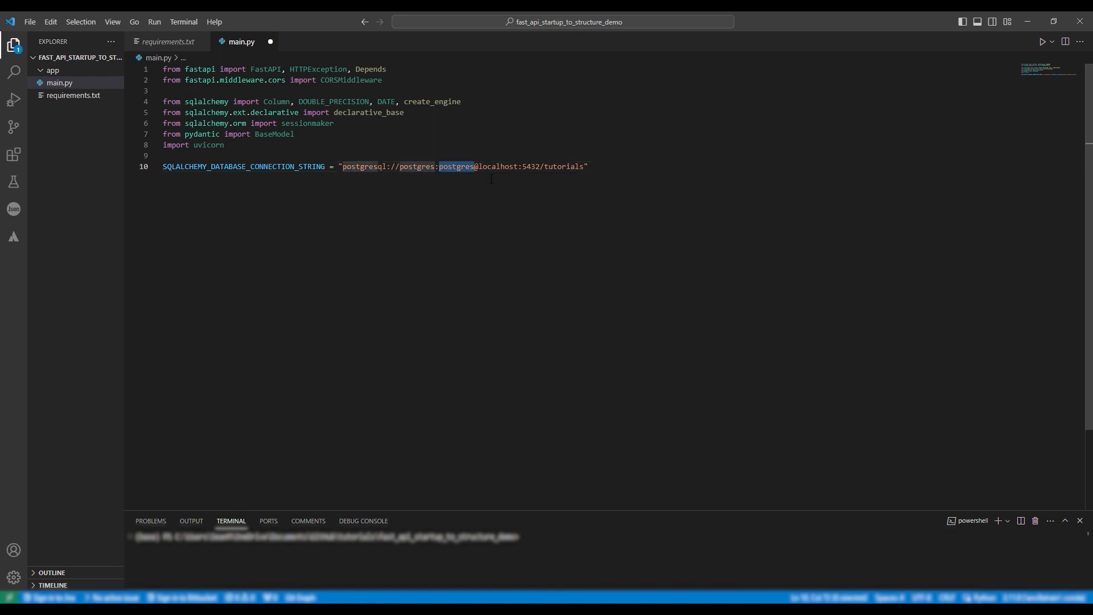
{"action": "double_click", "coordinate": [530, 166]}
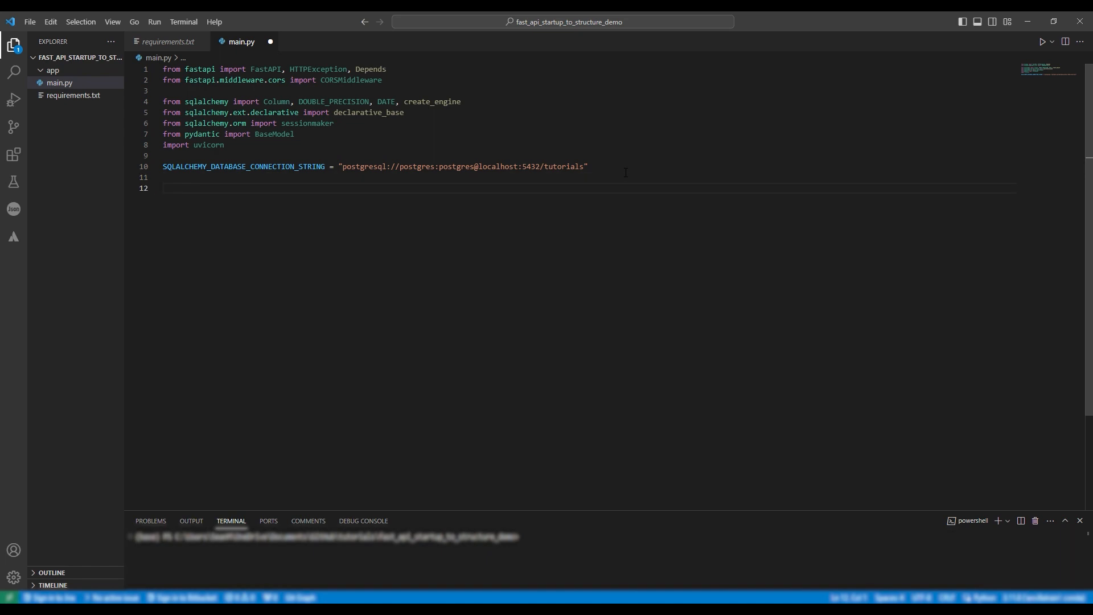
Create the engine and session_local = sessionmaker(autocommit=False, autoflush=False, bind=engine).
{"action": "type", "text": "engine"}
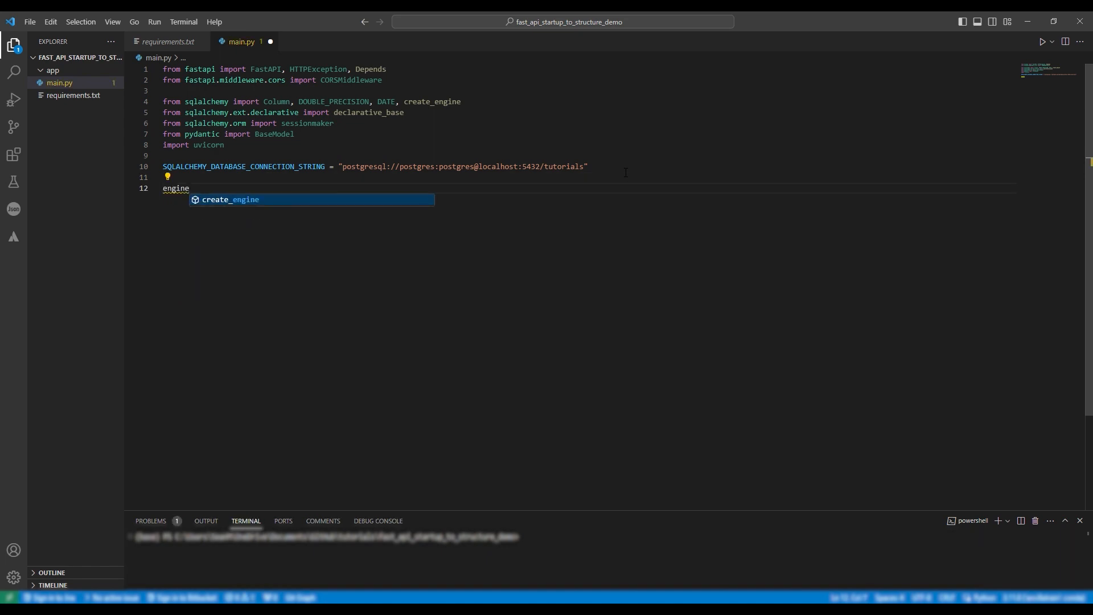
{"action": "type", "text": "= create_engine(SQLALCHEMY_DATABASE_CONNECTION_STRING"}
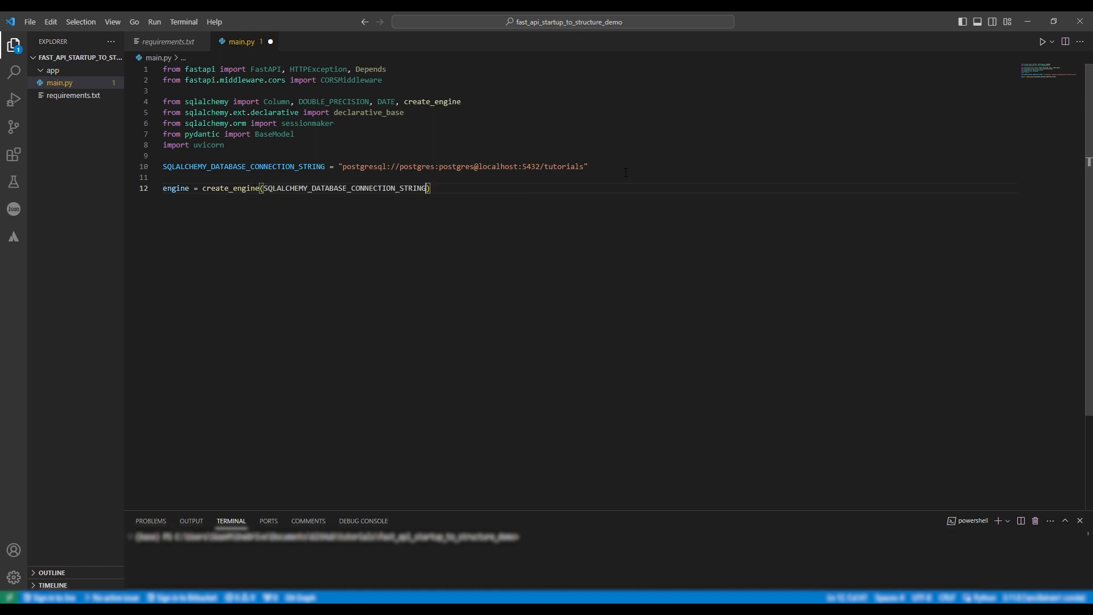
{"action": "type", "text": "s"}
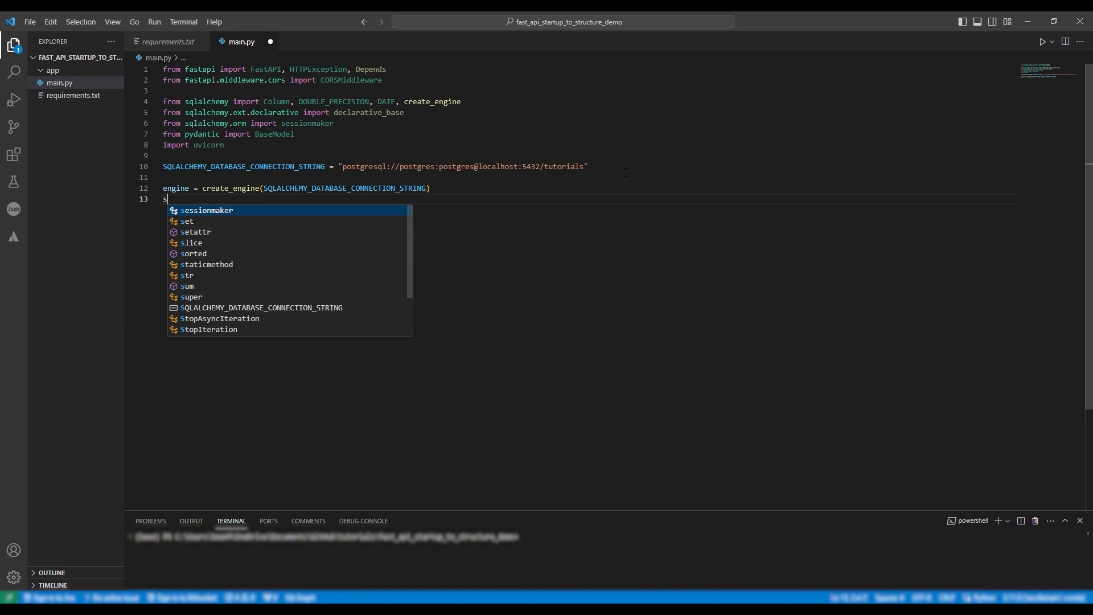
{"action": "type", "text": "ession"}
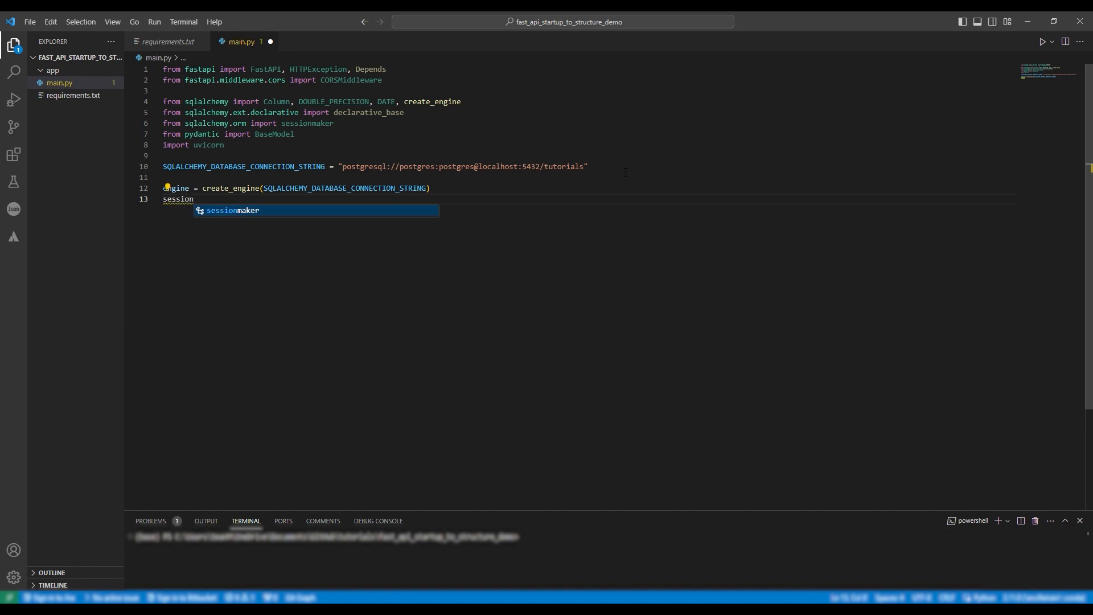
{"action": "type", "text": "_local"}
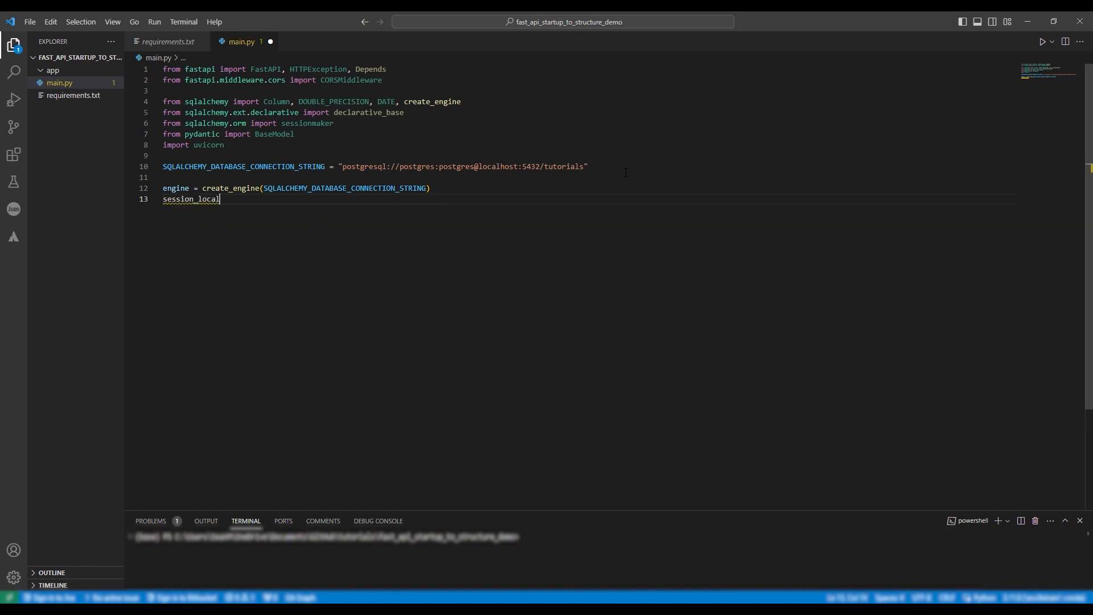
{"action": "type", "text": "= sessionmaker"}
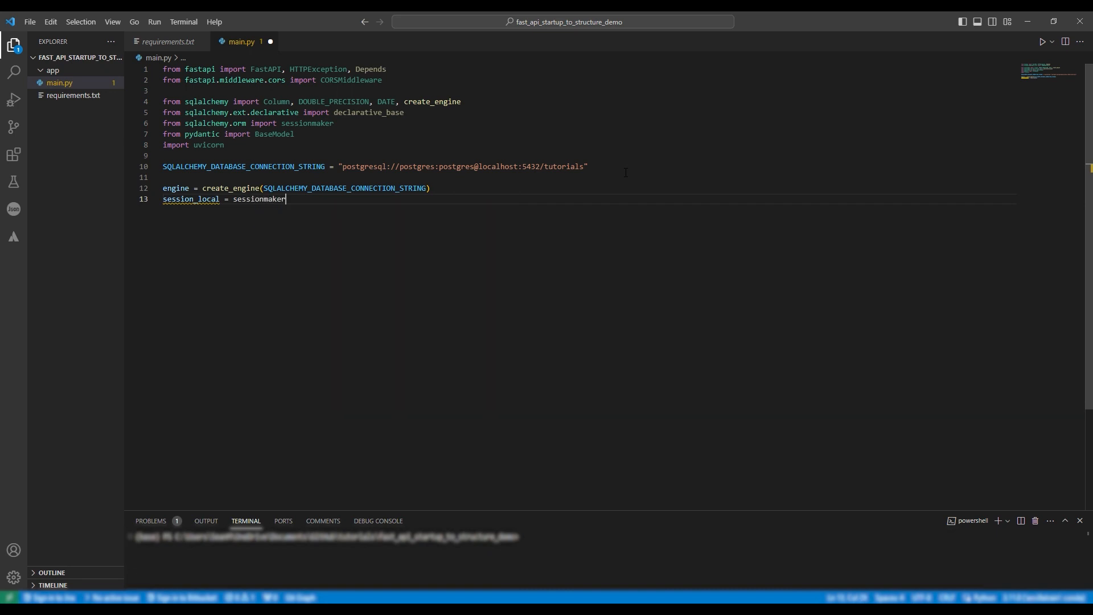
{"action": "type", "text": "()"}
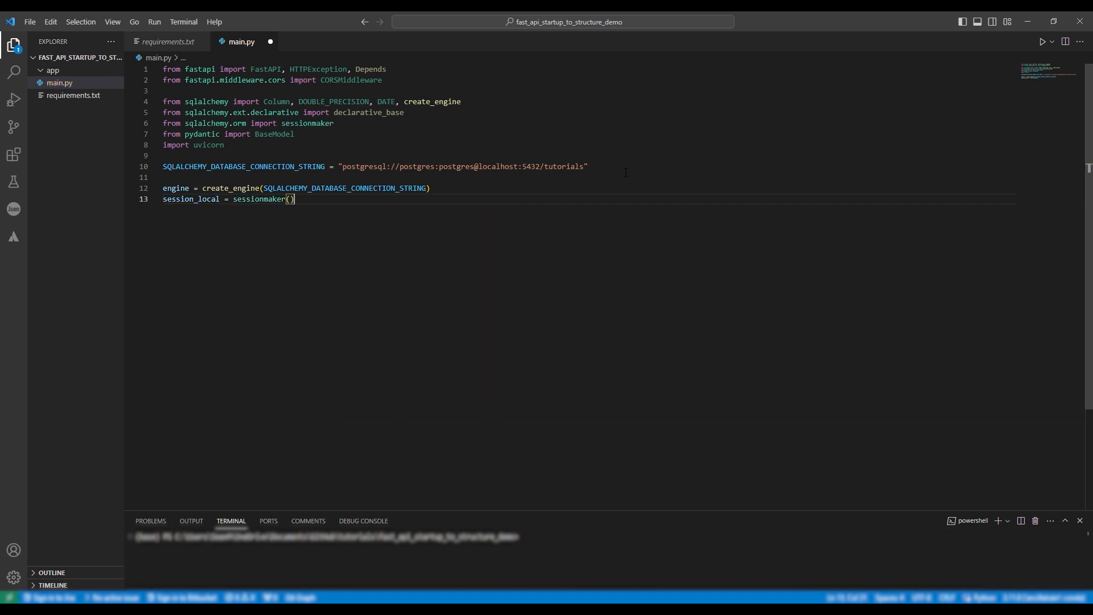
{"action": "type", "text": "autocommit=False"}
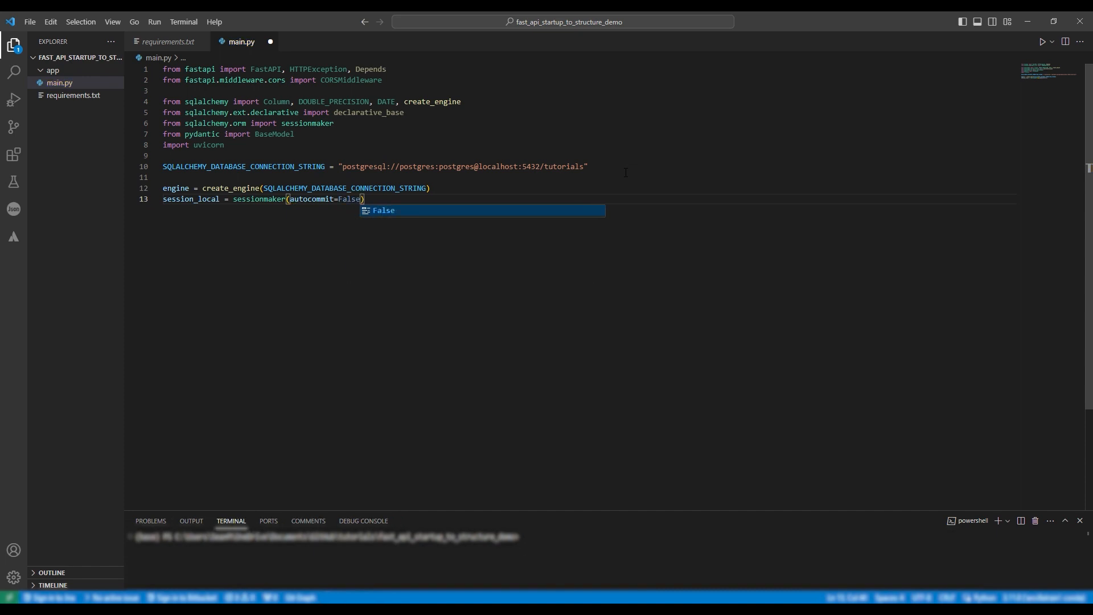
{"action": "type", "text": ", autoflush"}
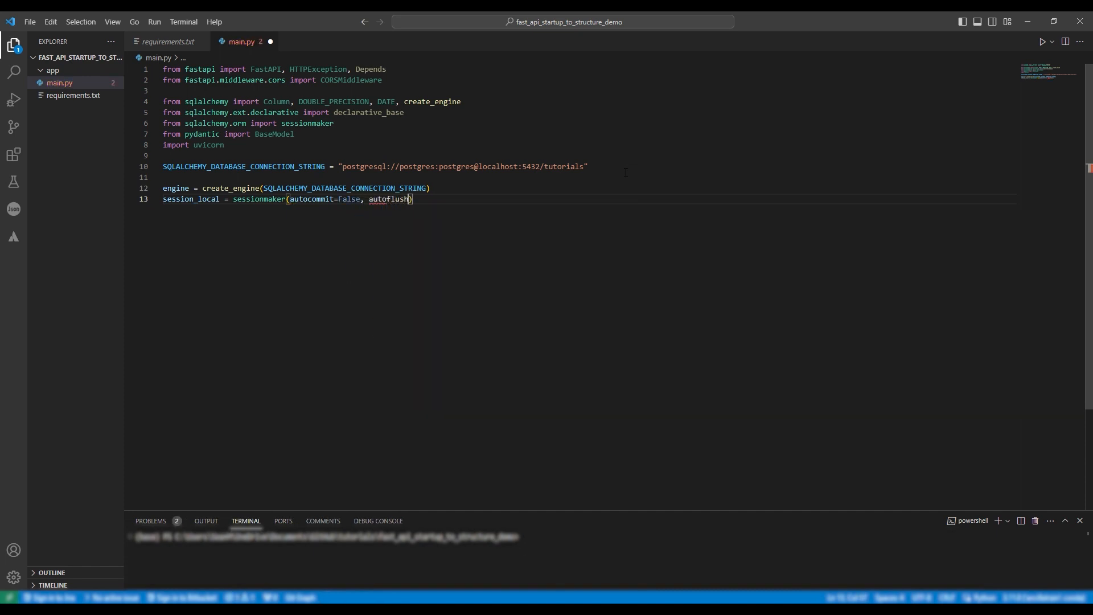
{"action": "type", "text": "=False, bind="}
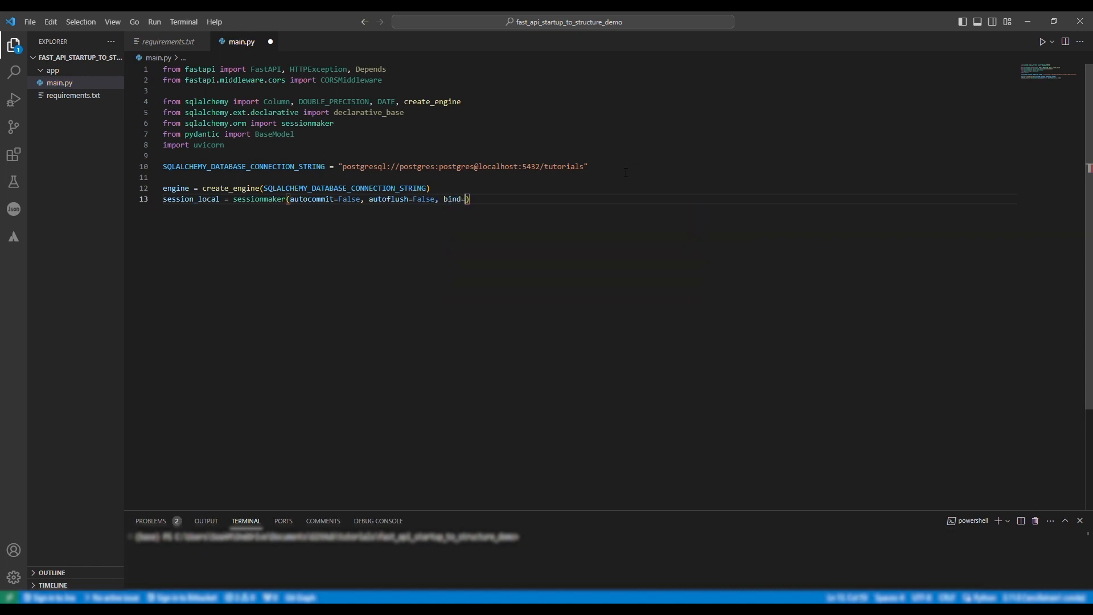
{"action": "type", "text": "engine"}
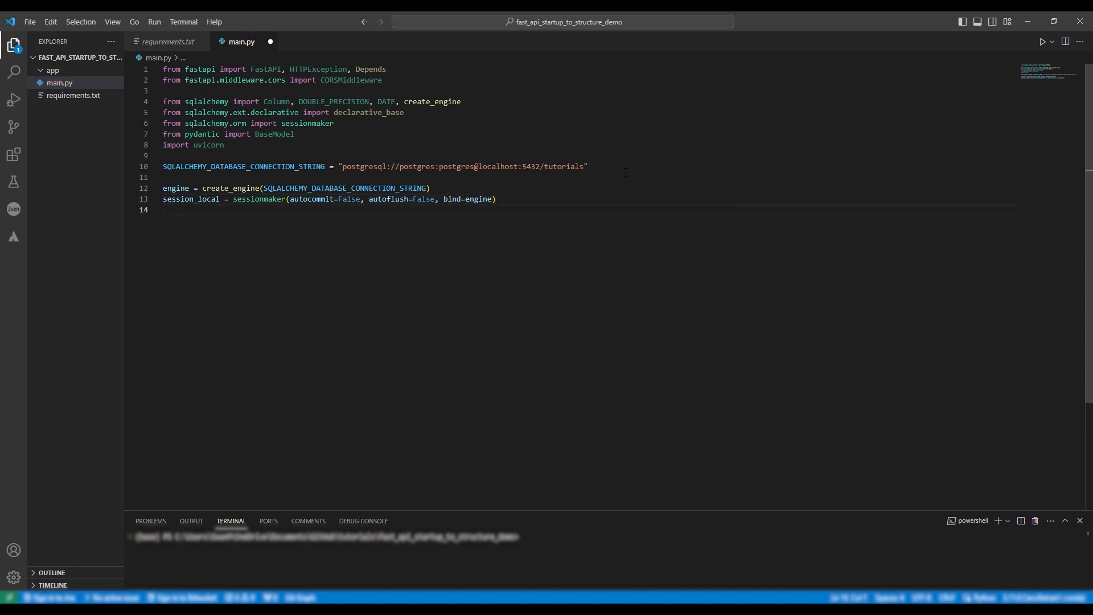
Add base = declarative_base() and base.metadata.create_all(bind=engine).
{"action": "type", "text": "base ="}
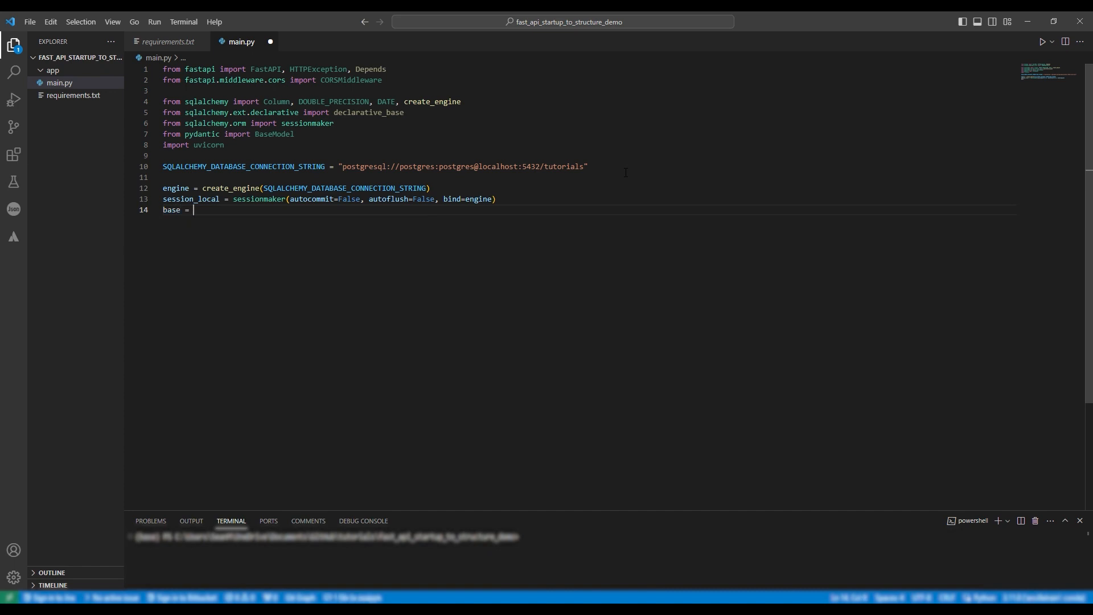
{"action": "type", "text": "declarative_base("}
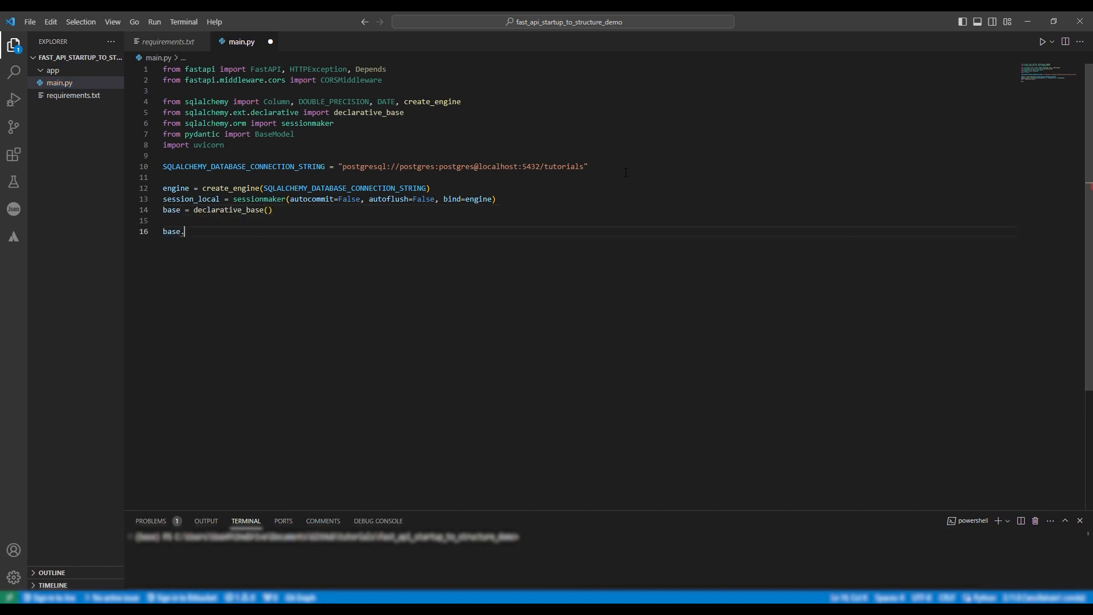
{"action": "type", "text": "metadat"}
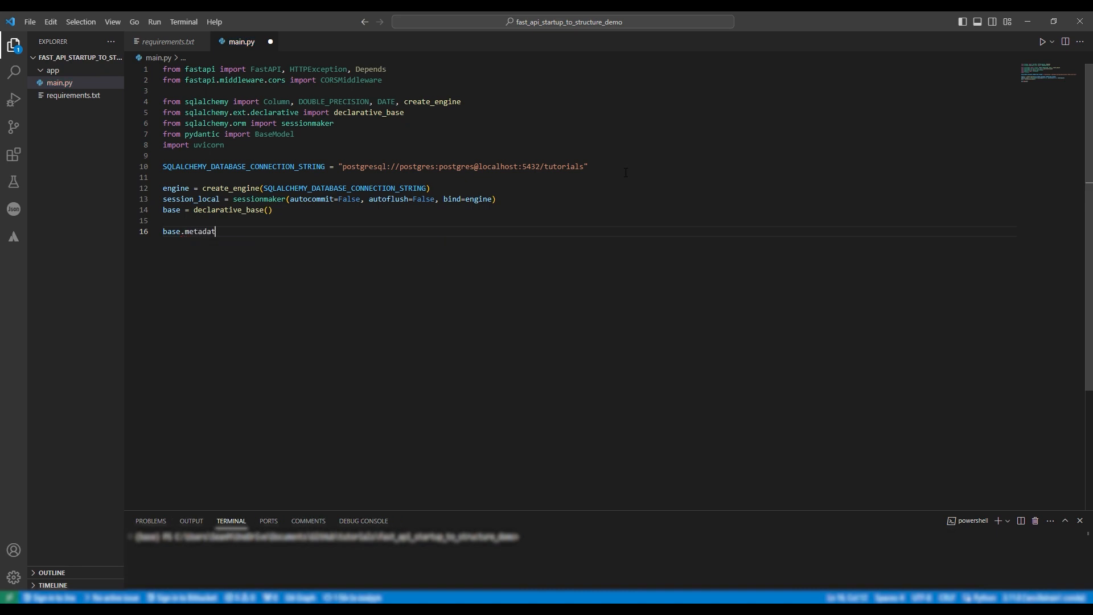
{"action": "type", "text": "a.create"}
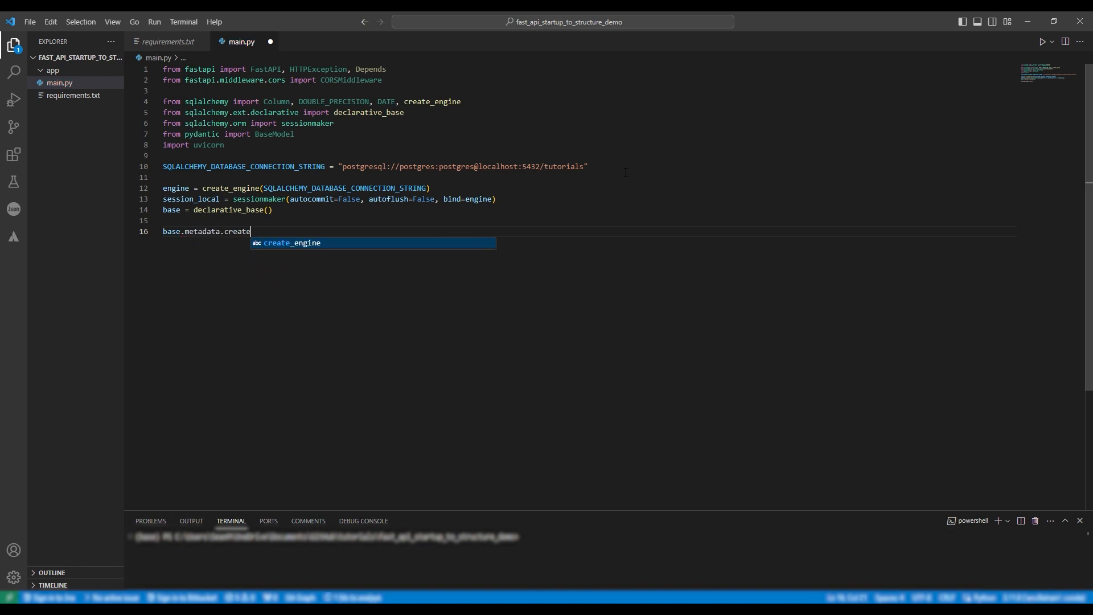
{"action": "type", "text": "_all(bind=engine"}
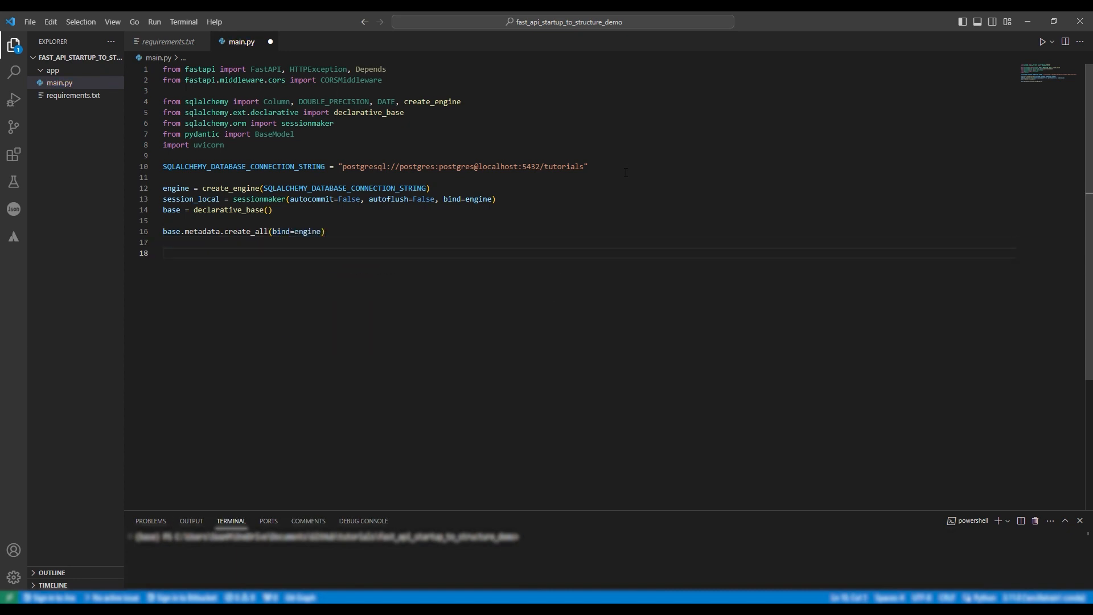
Create app = FastAPI() and an origins list of ["*"].
{"action": "type", "text": "app = FastAPI("}
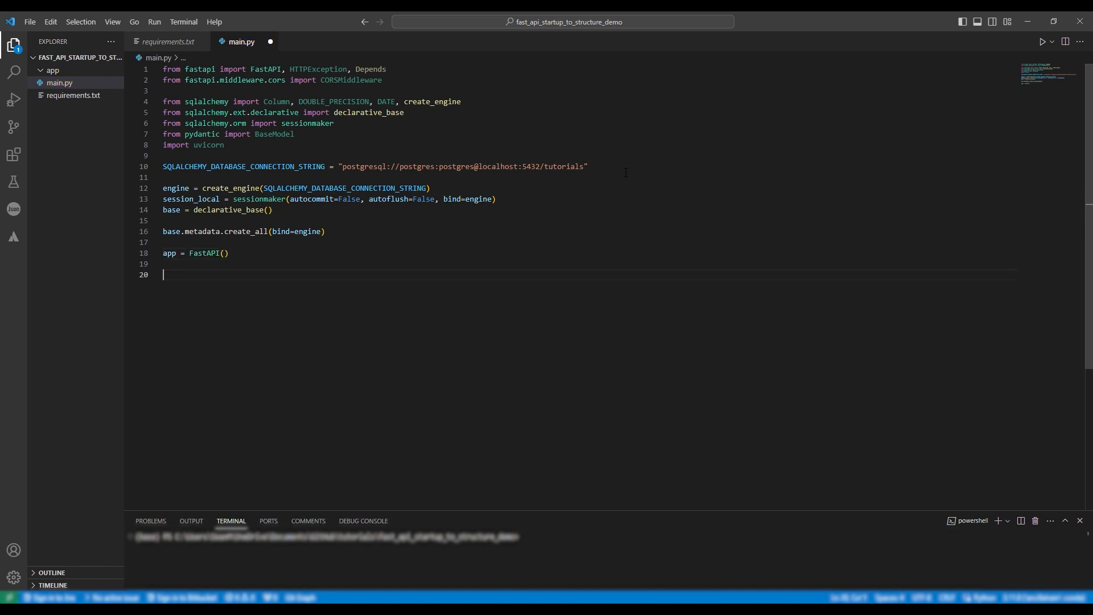
{"action": "type", "text": "origins"}
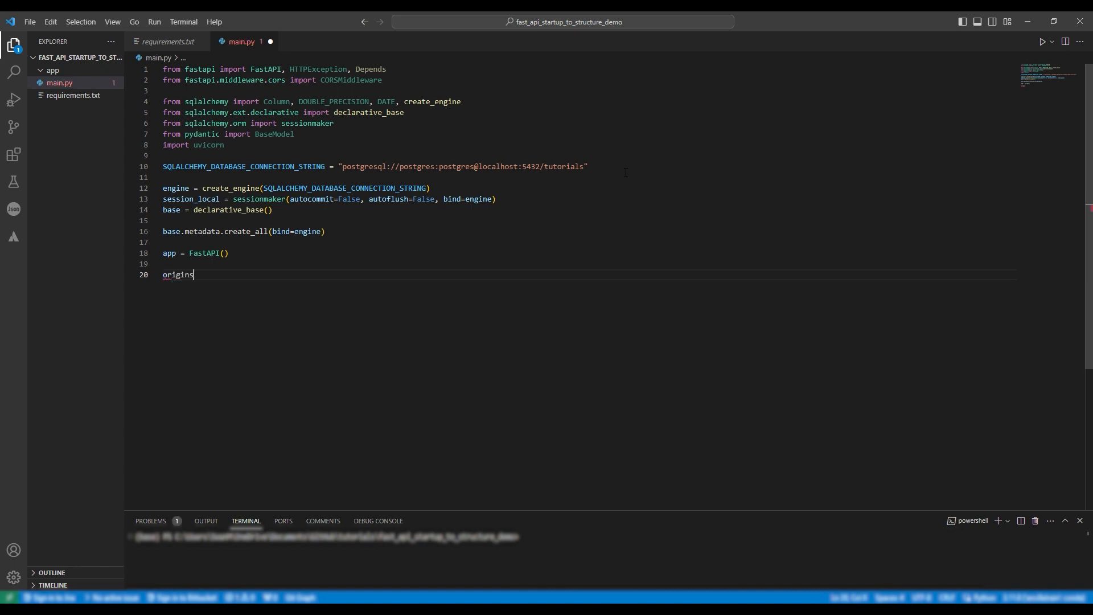
{"action": "type", "text": "= []"}
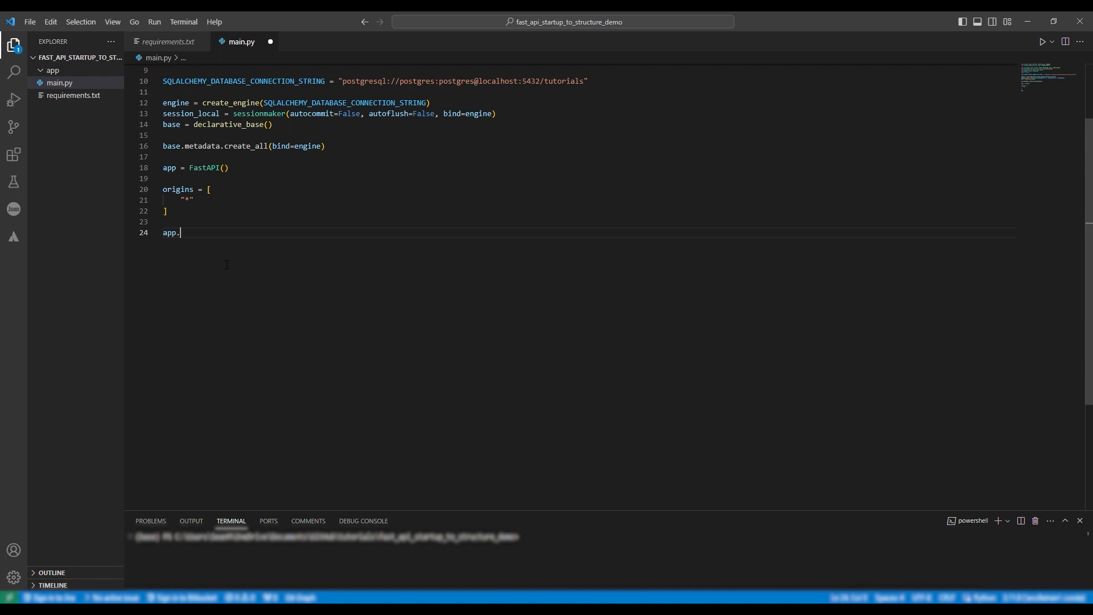
Add CORSMiddleware with allow_origins=origins, allow_credentials=True, allow_methods=["*"], allow_headers=["*"].
{"action": "type", "text": "add_middleware("}
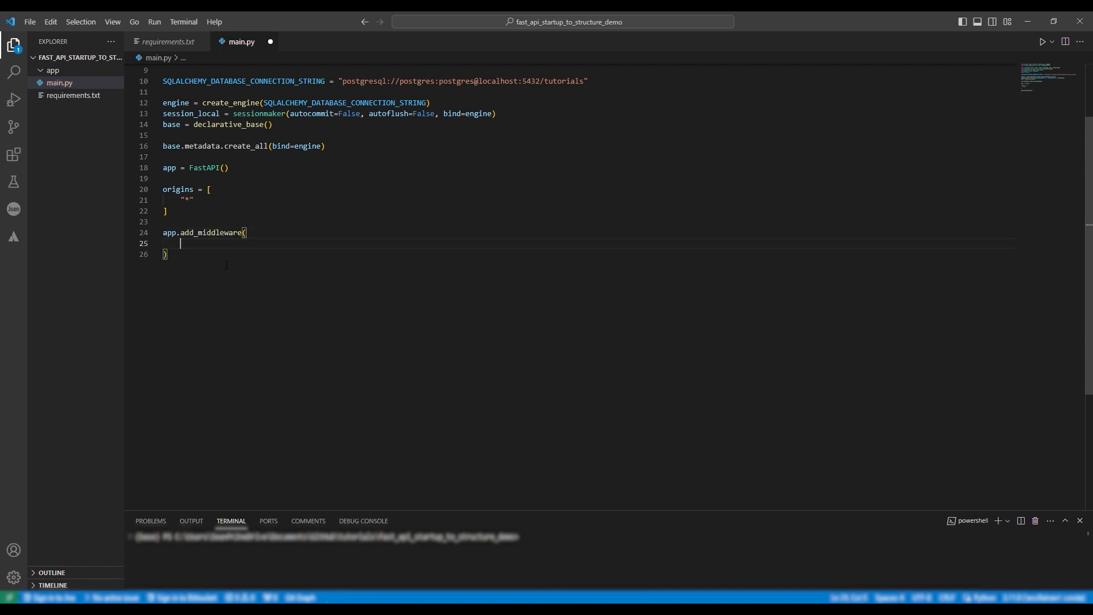
{"action": "type", "text": "CORSMiddleware"}
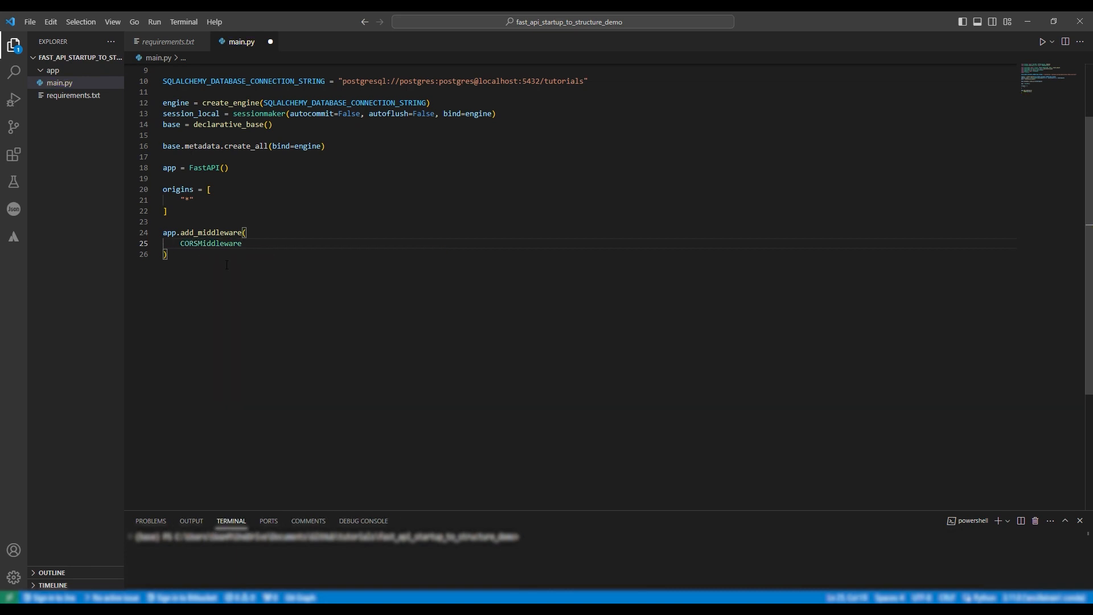
{"action": "type", "text": "allow_origins"}
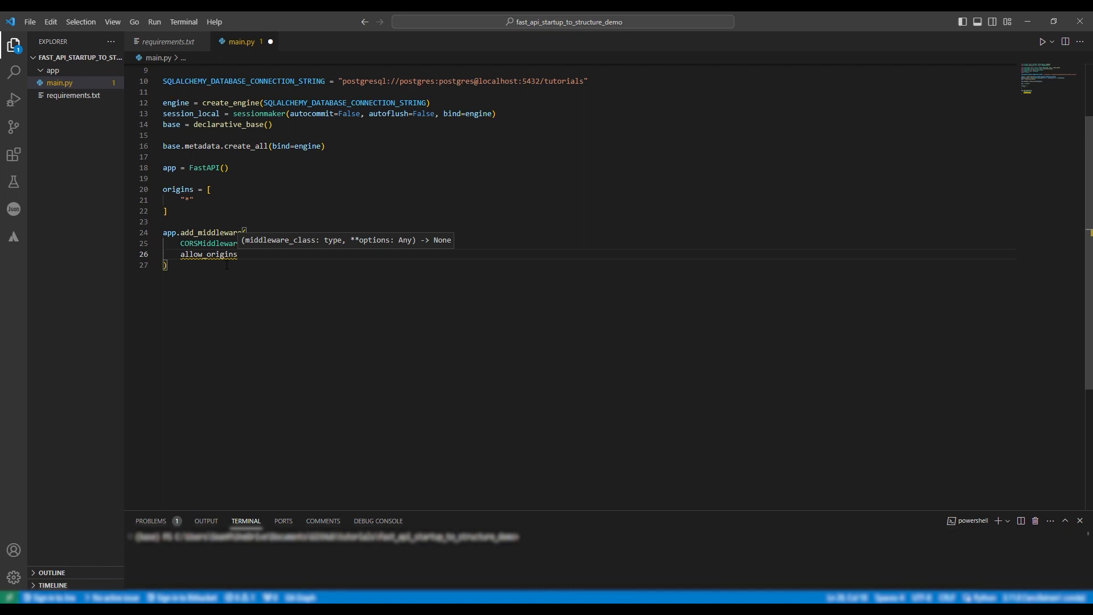
{"action": "type", "text": "=origins"}
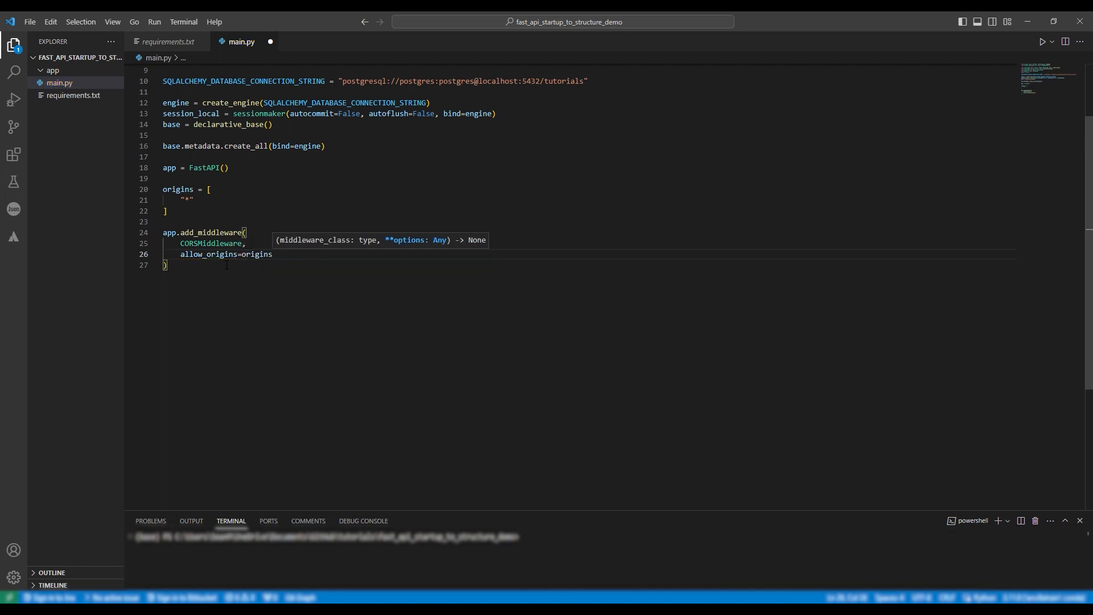
{"action": "type", "text": "allow_credentials="}
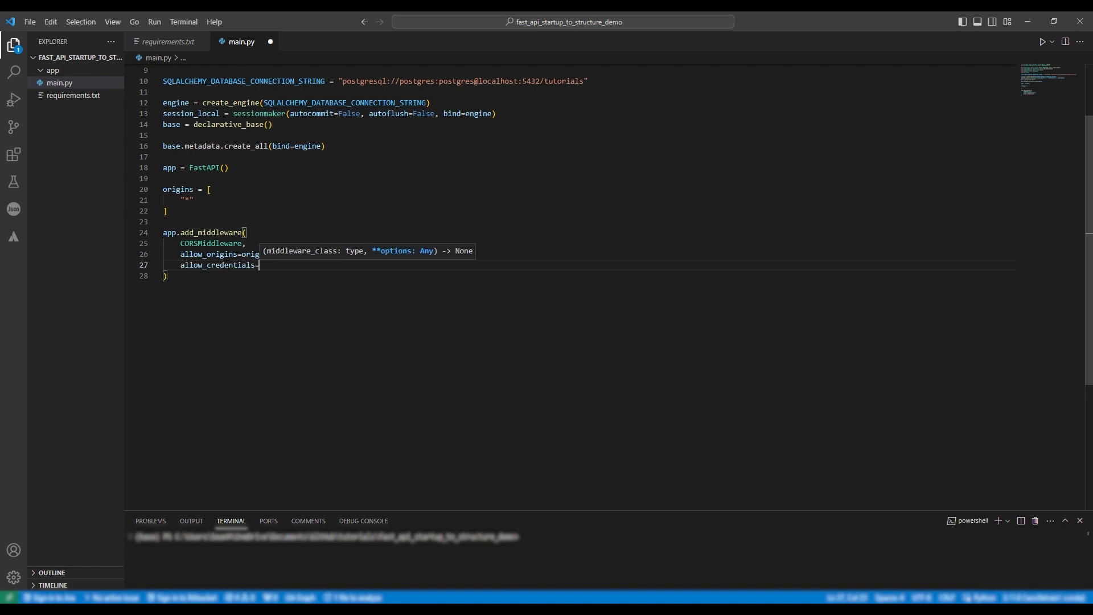
{"action": "type", "text": "True"}
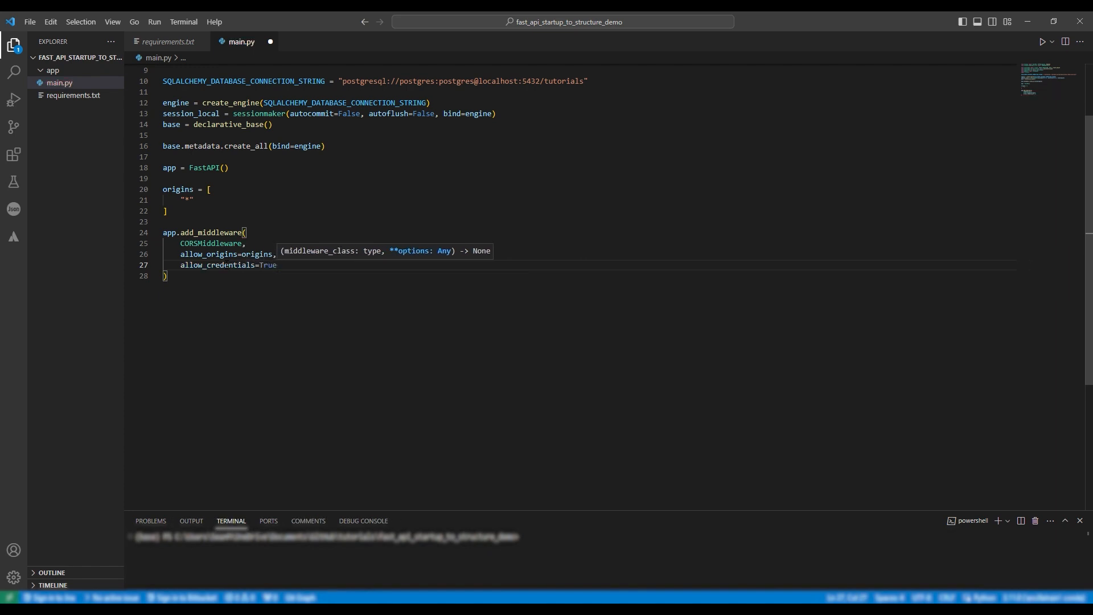
{"action": "type", "text": "a"}
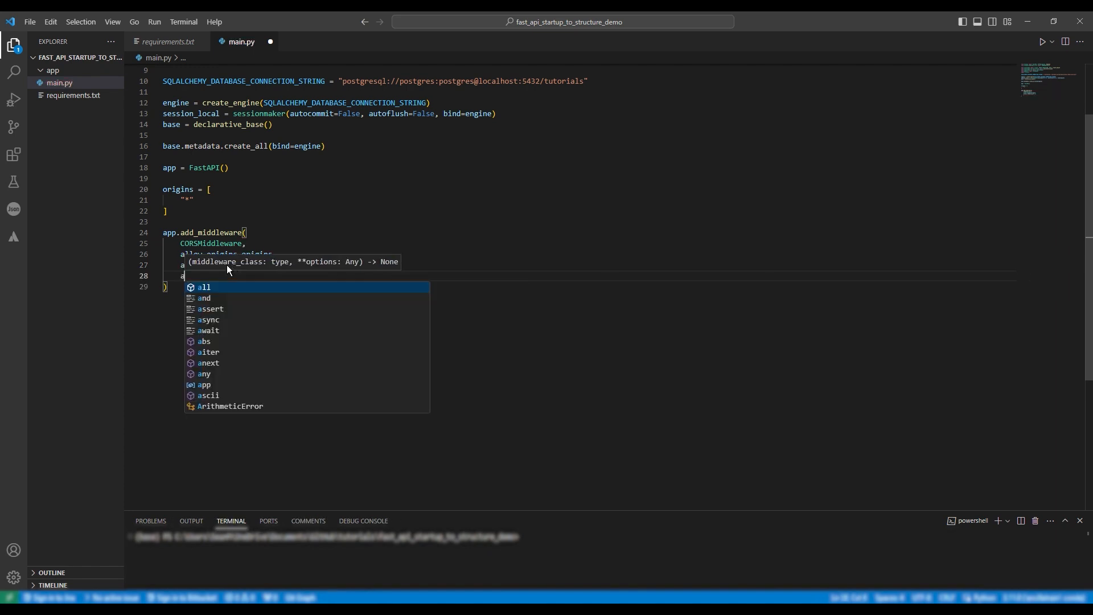
{"action": "type", "text": "allow_methods="}
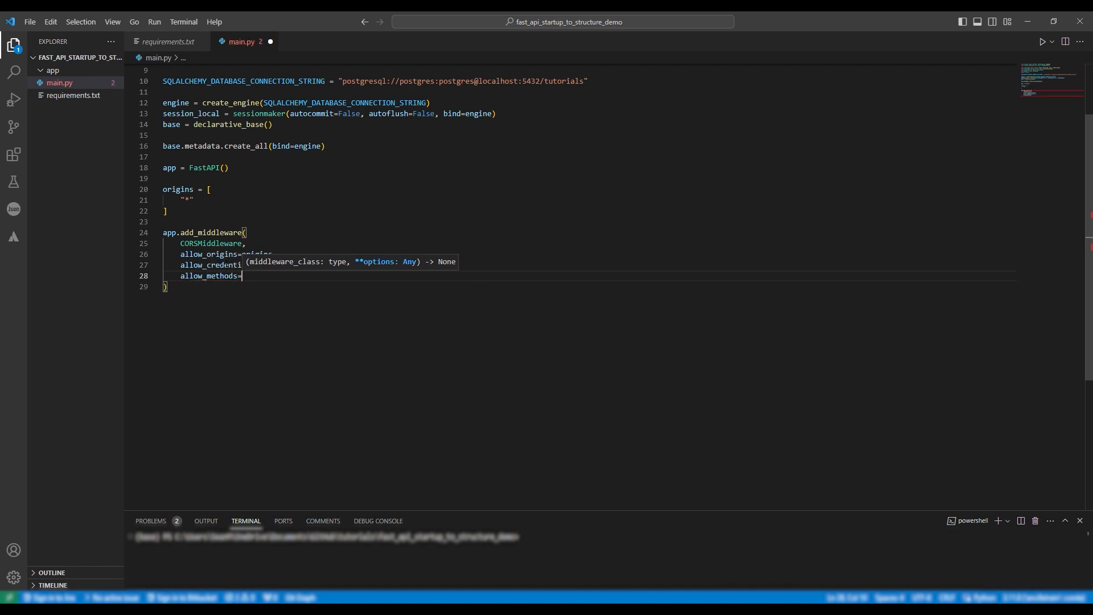
{"action": "type", "text": "[\"*\"]"}
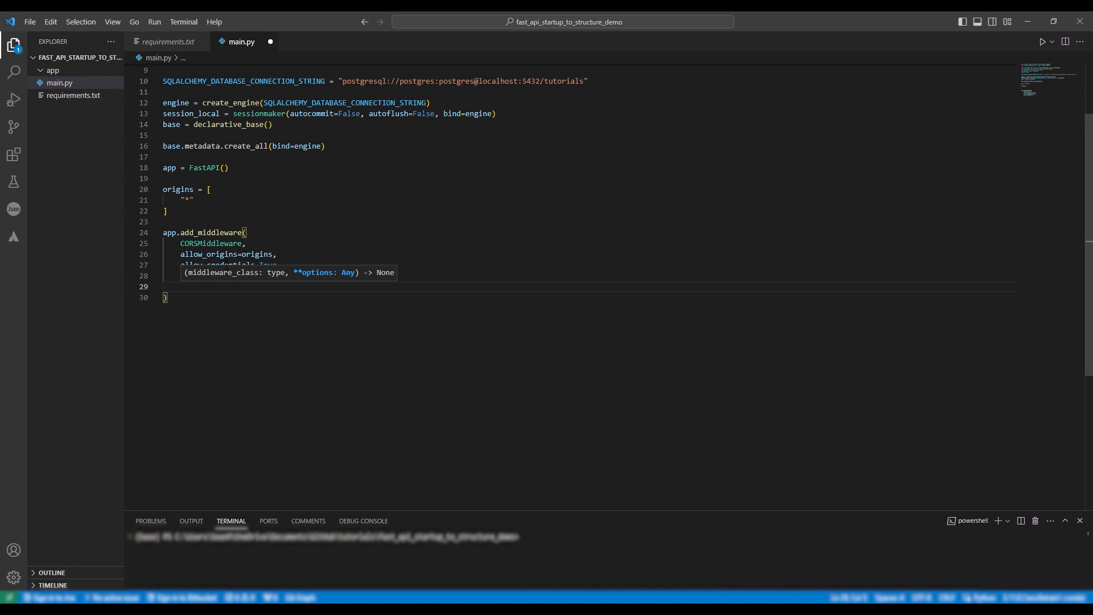
{"action": "type", "text": "allow_methods=[\"*\"]"}
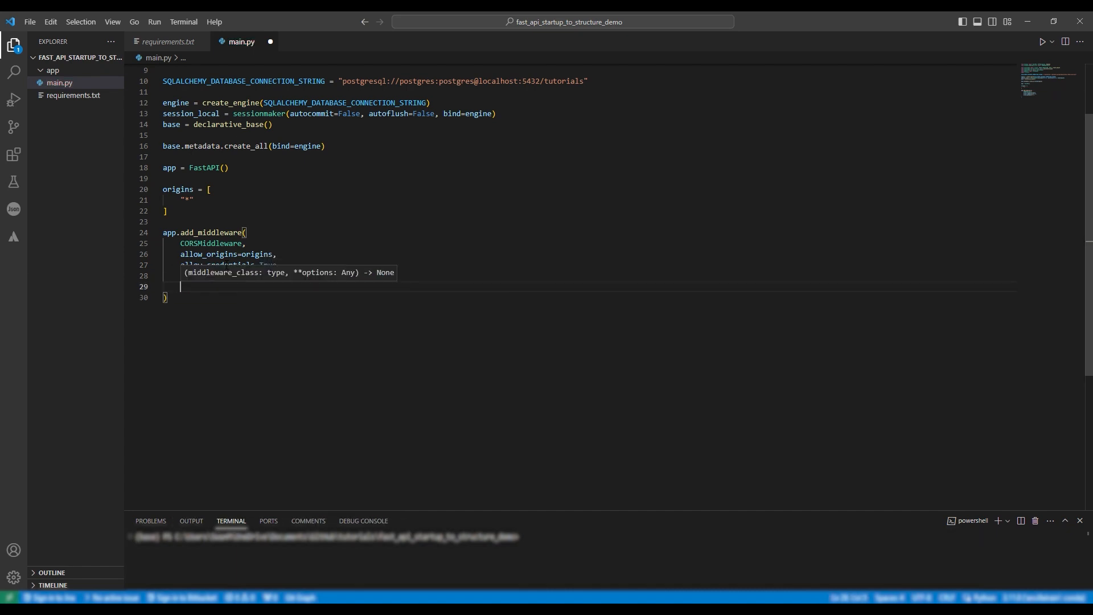
{"action": "type", "text": "allow_headers="}
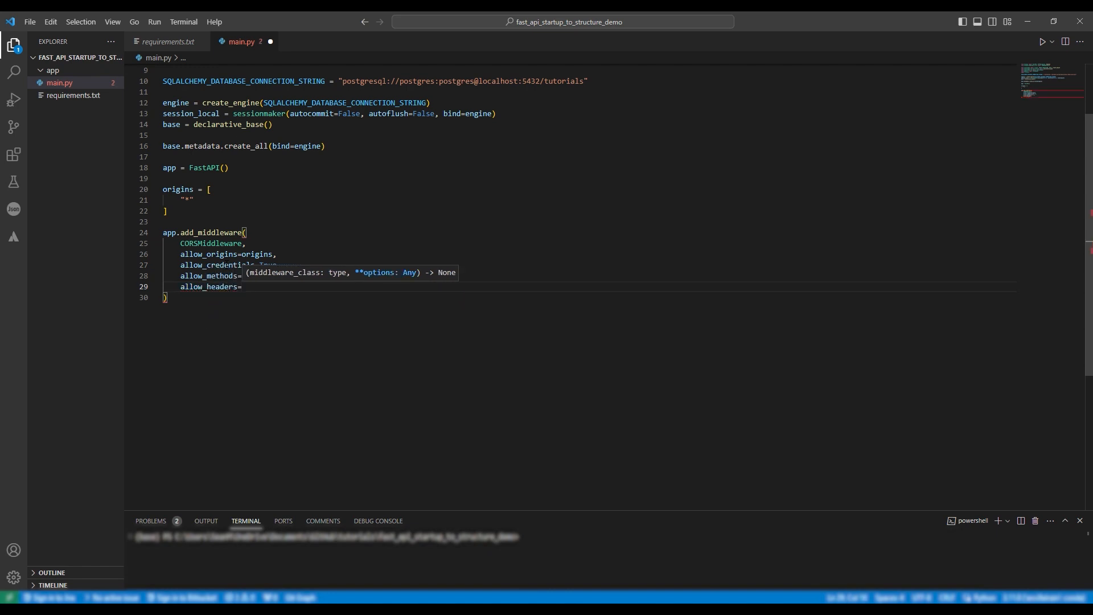
{"action": "type", "text": "[\"*\"]"}
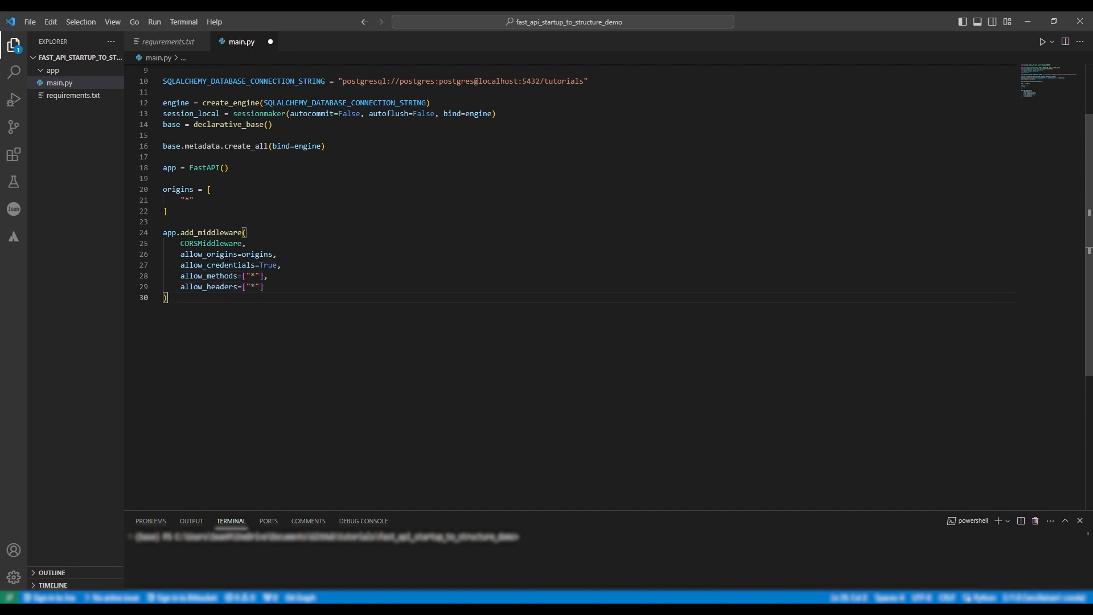
Write get_db() that creates session_local(), yields db in try, and calls db.close() in finally.
{"action": "type", "text": "def"}
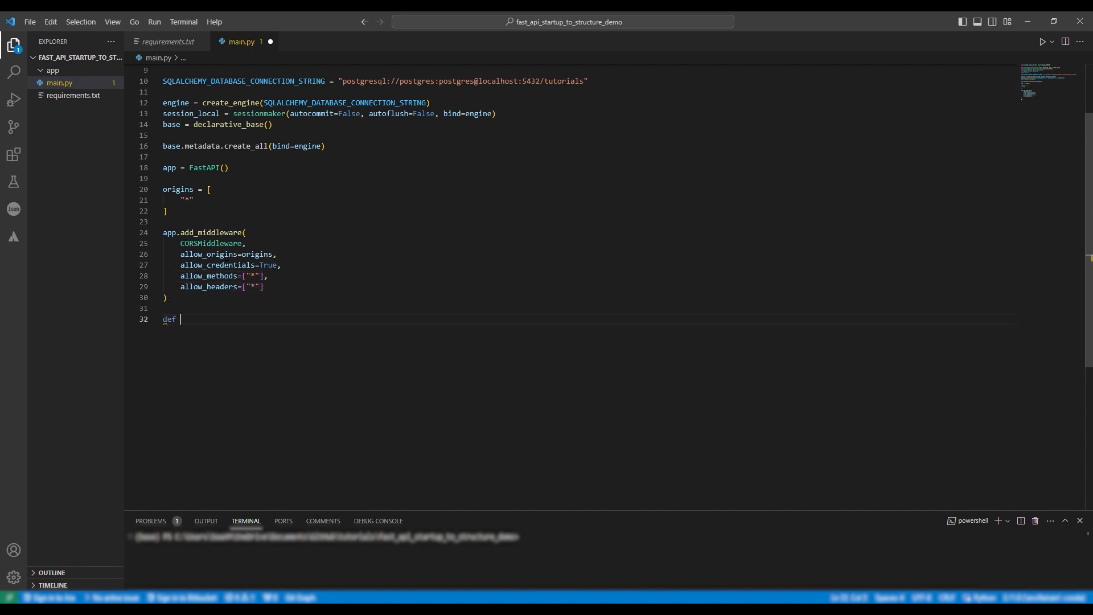
{"action": "type", "text": "get_db"}
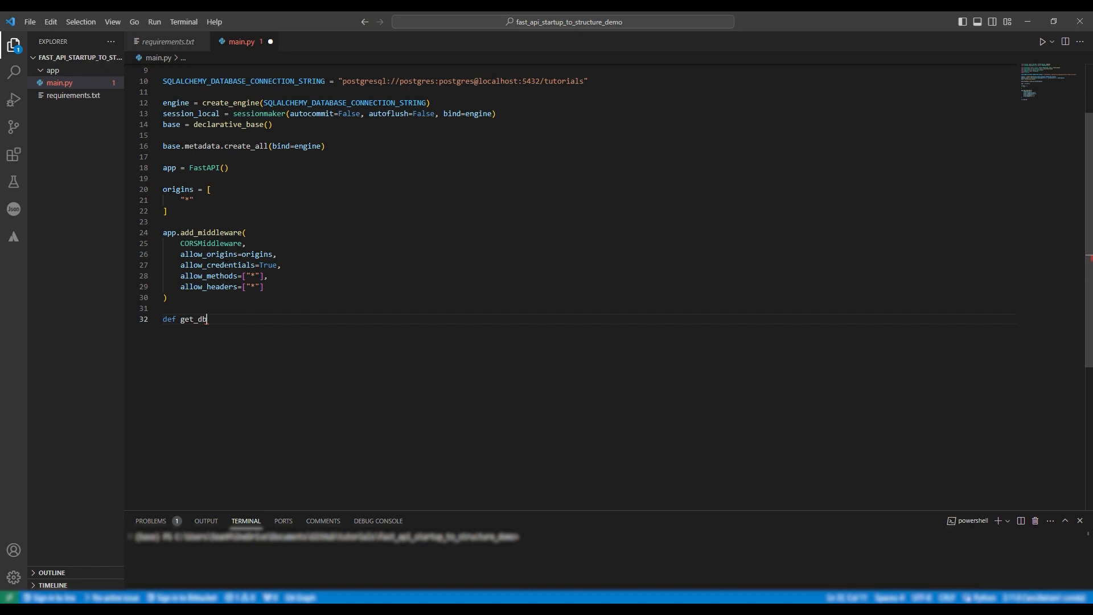
{"action": "type", "text": "()"}
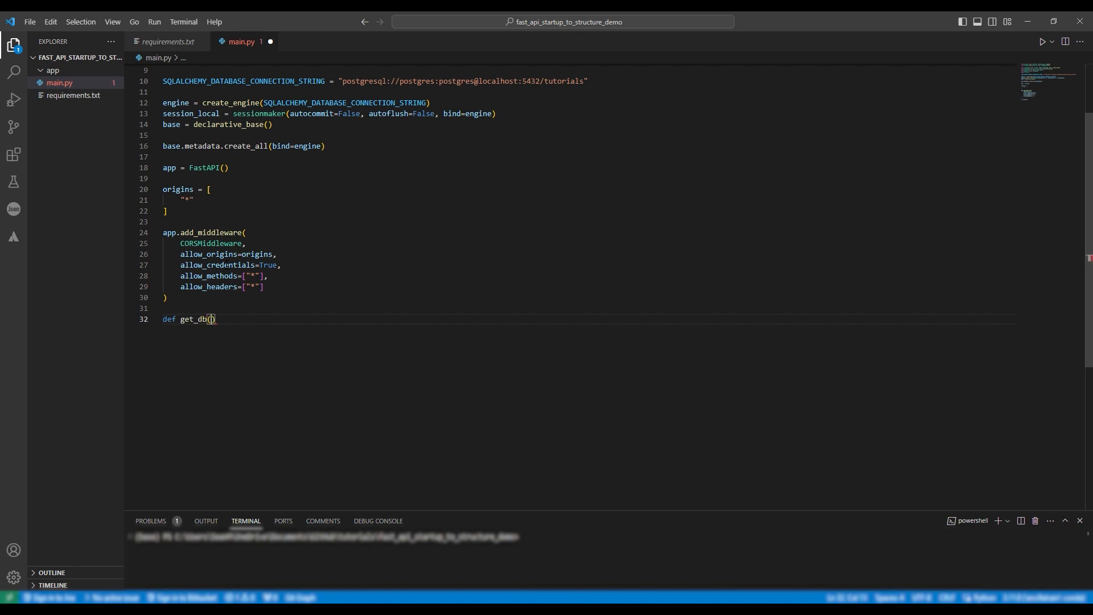
{"action": "type", "text": ":"}
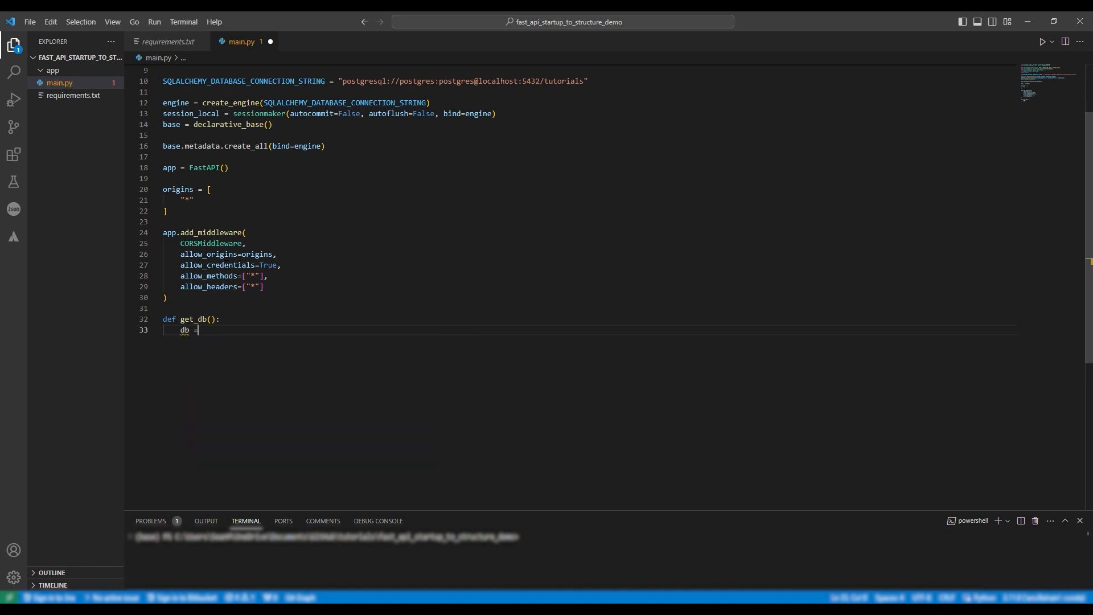
{"action": "type", "text": "session_local()"}
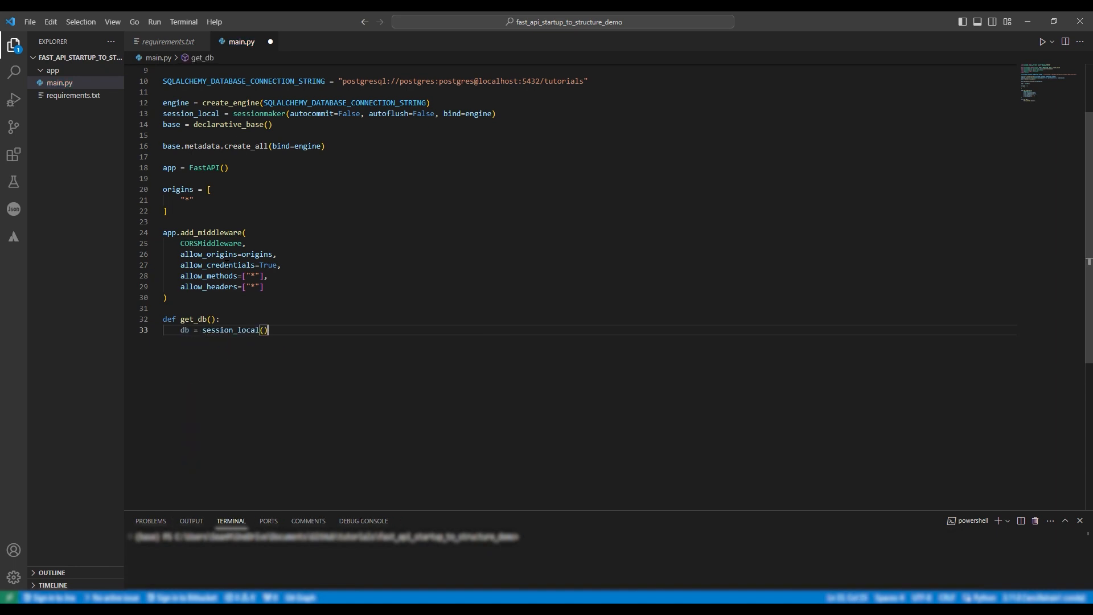
{"action": "type", "text": "try:"}
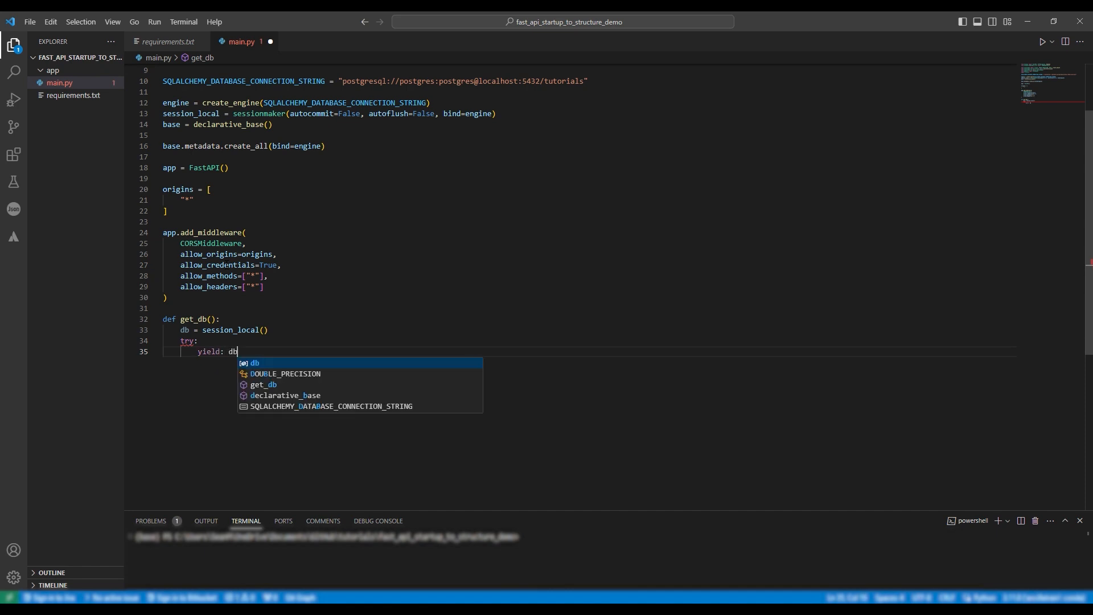
{"action": "key", "text": "Backspace"}
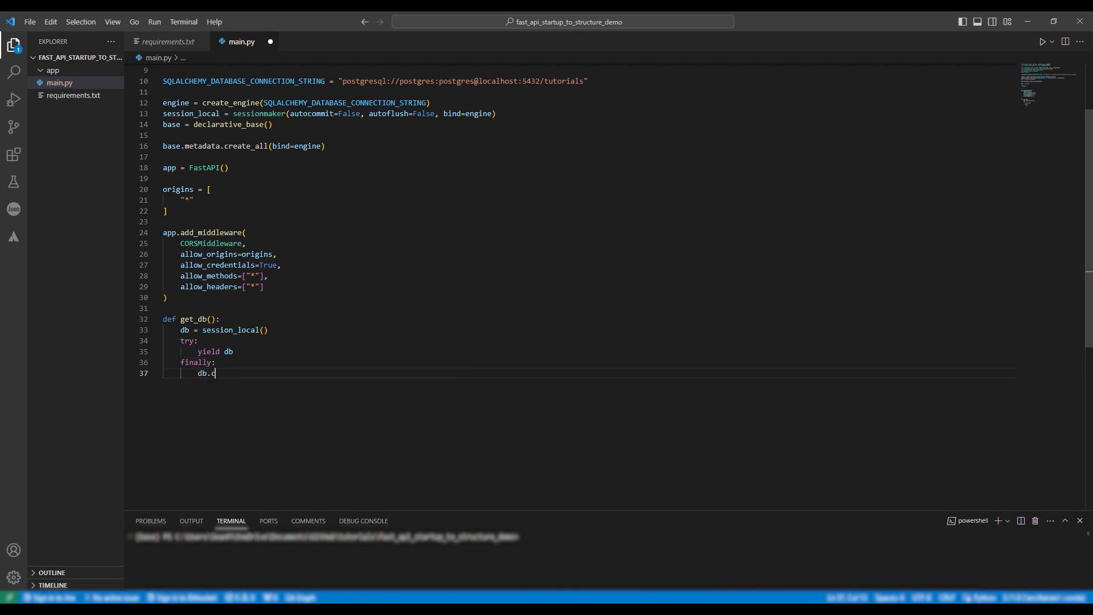
{"action": "type", "text": "lose()"}
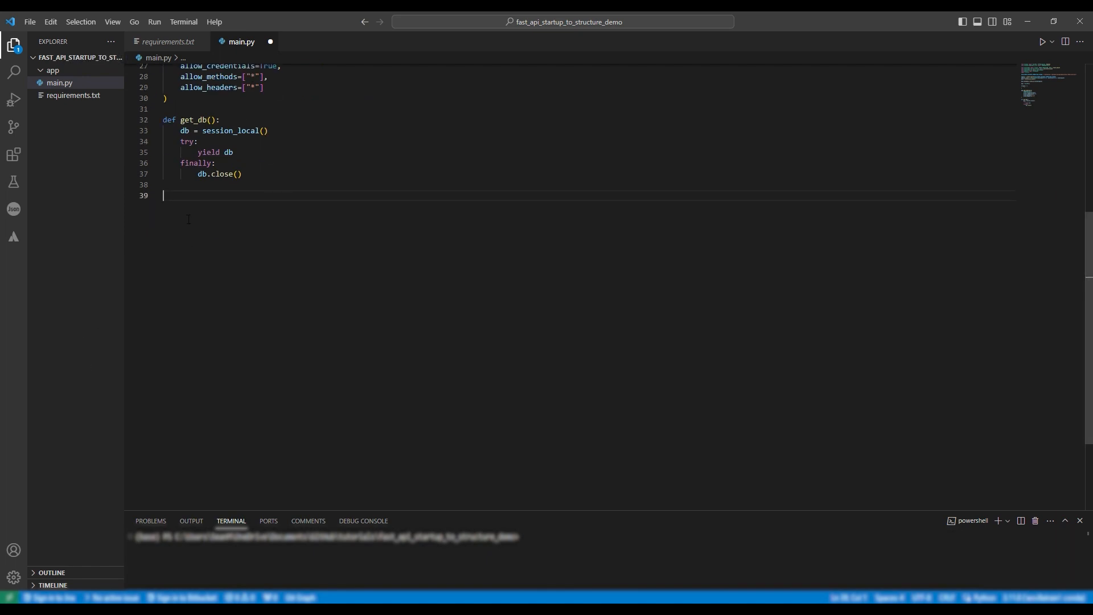
Start the Hisotircal table class on Base with __tablename__ googl_historical and a column comment.
{"action": "key", "text": "Return"}
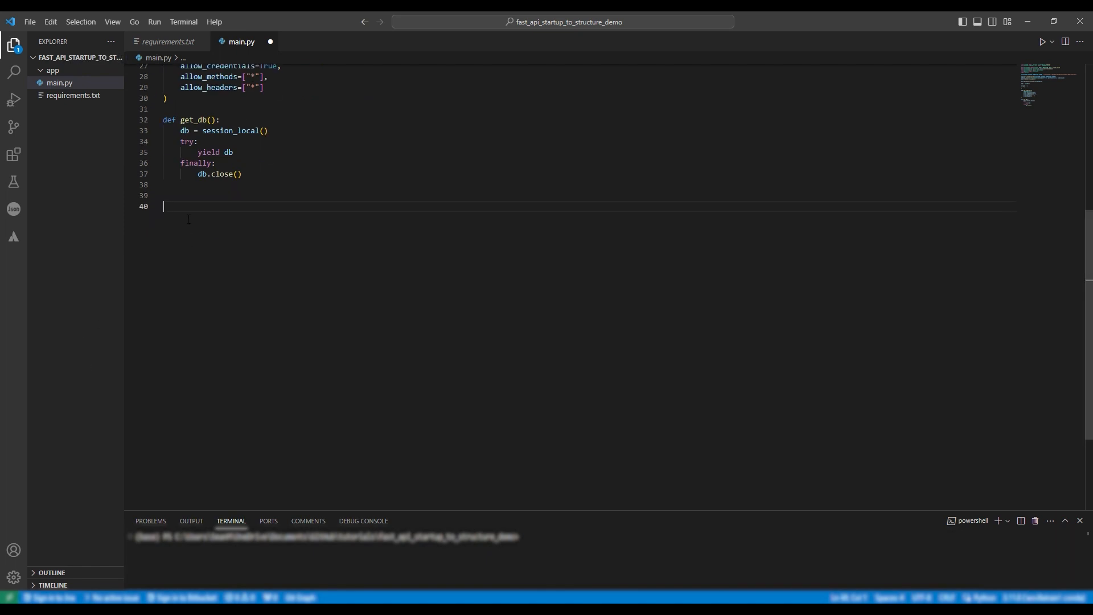
{"action": "type", "text": "class HisotircalTableGoogl"}
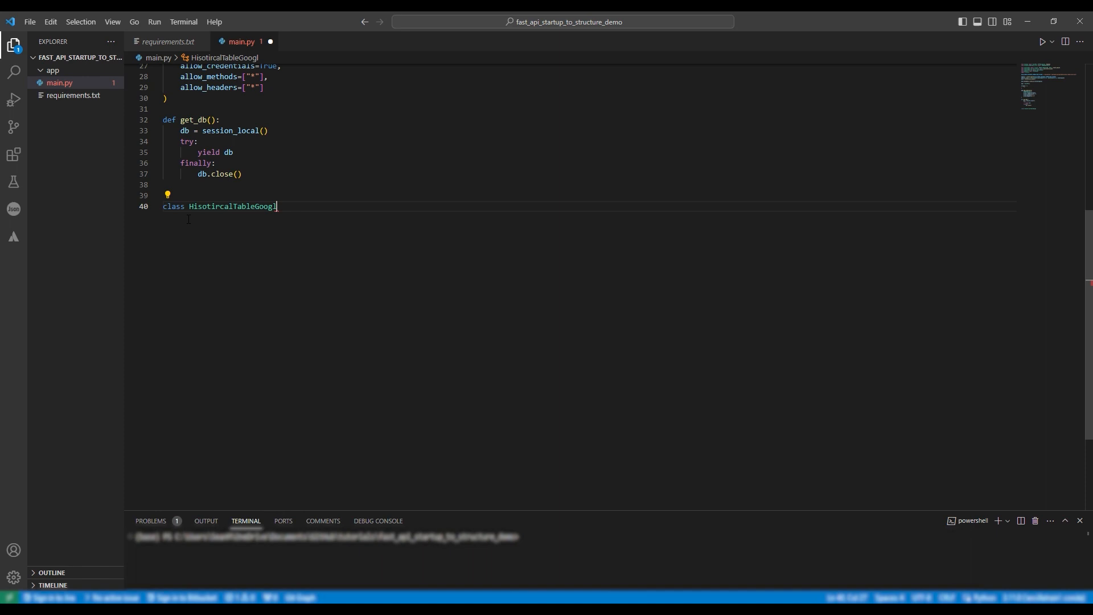
{"action": "type", "text": "(Base"}
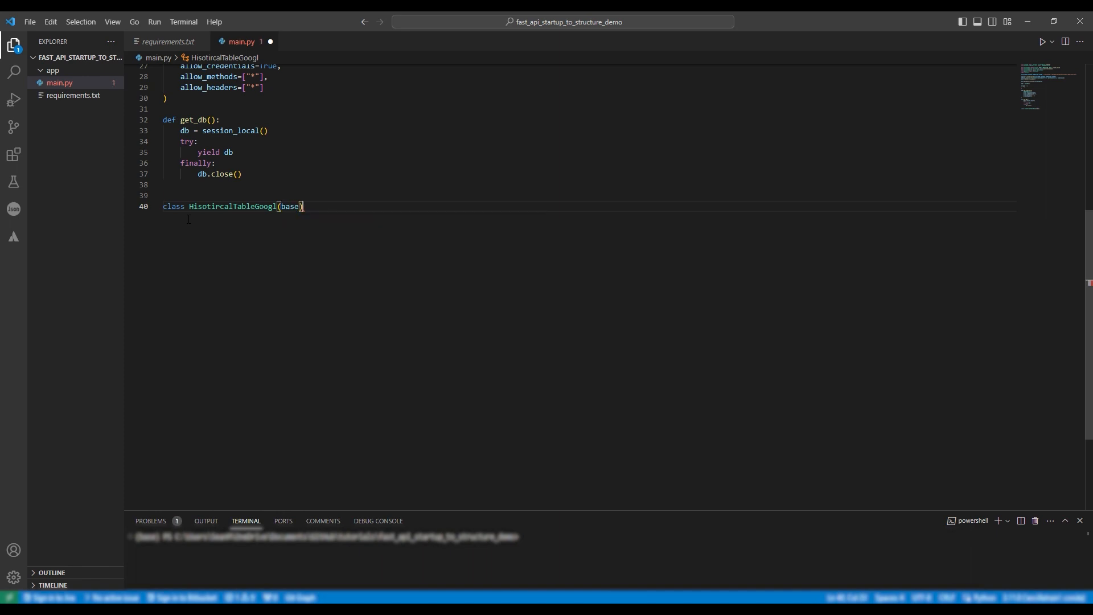
{"action": "type", "text": ":"}
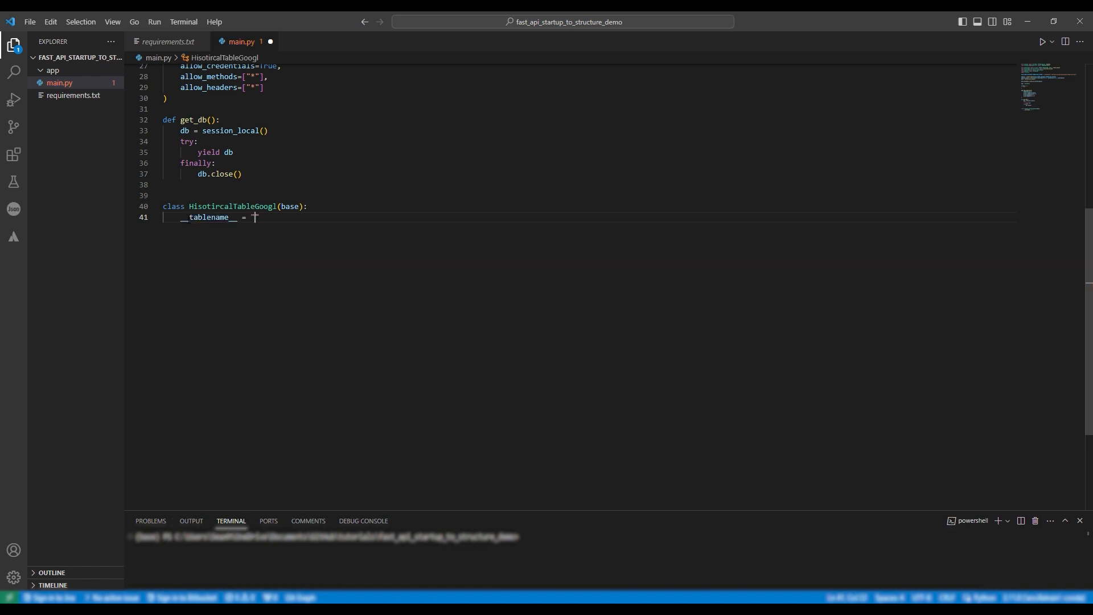
{"action": "type", "text": "googl_"}
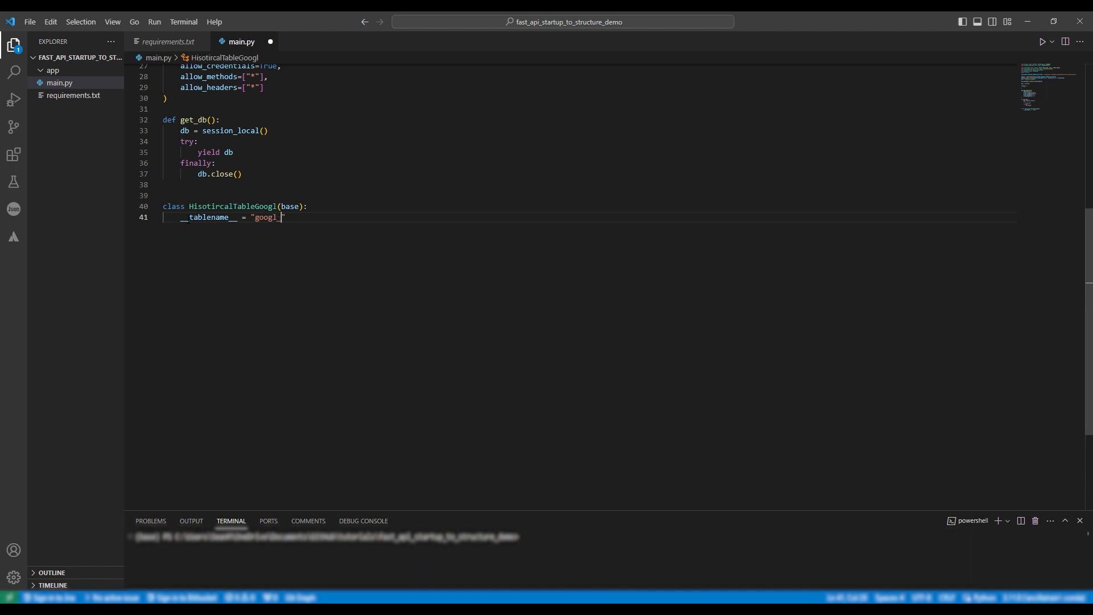
{"action": "type", "text": "historical"}
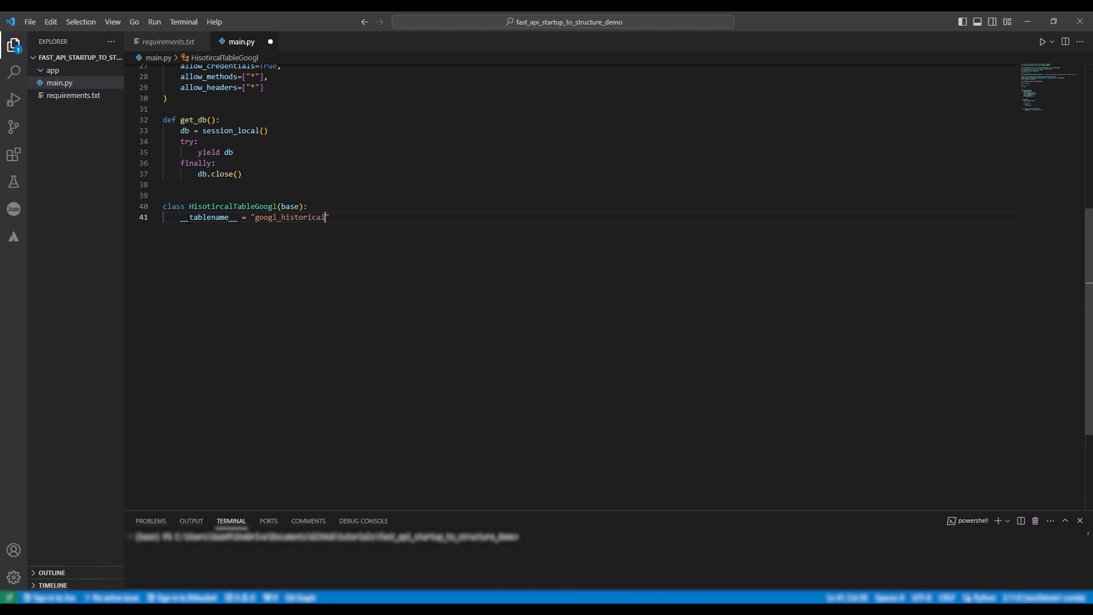
{"action": "type", "text": "\""}
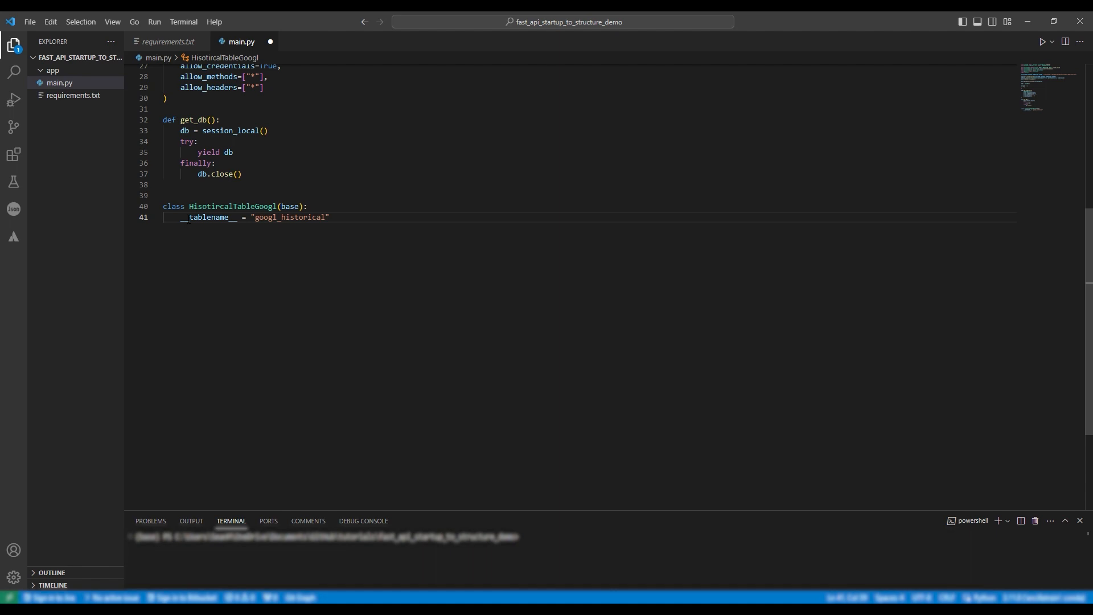
{"action": "type", "text": "#each f"}
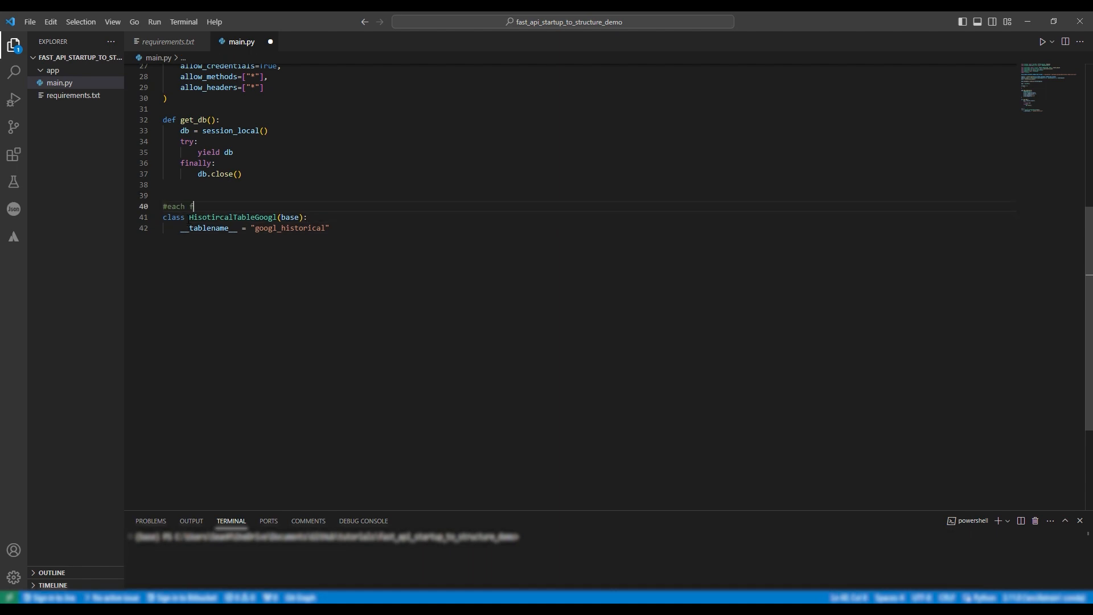
{"action": "type", "text": "field is a column"}
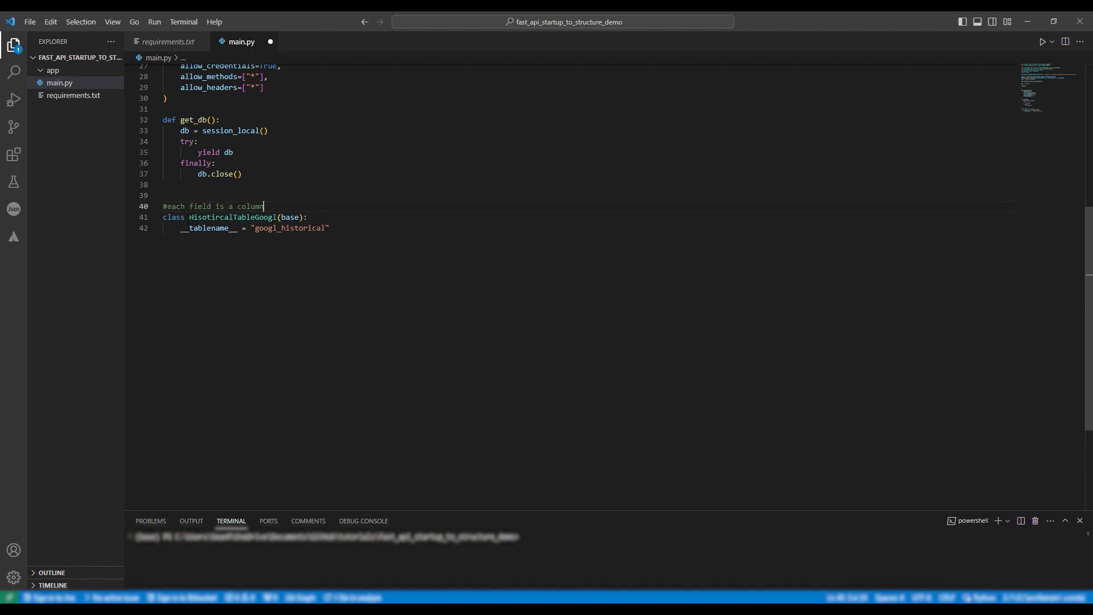
{"action": "type", "text": "in"}
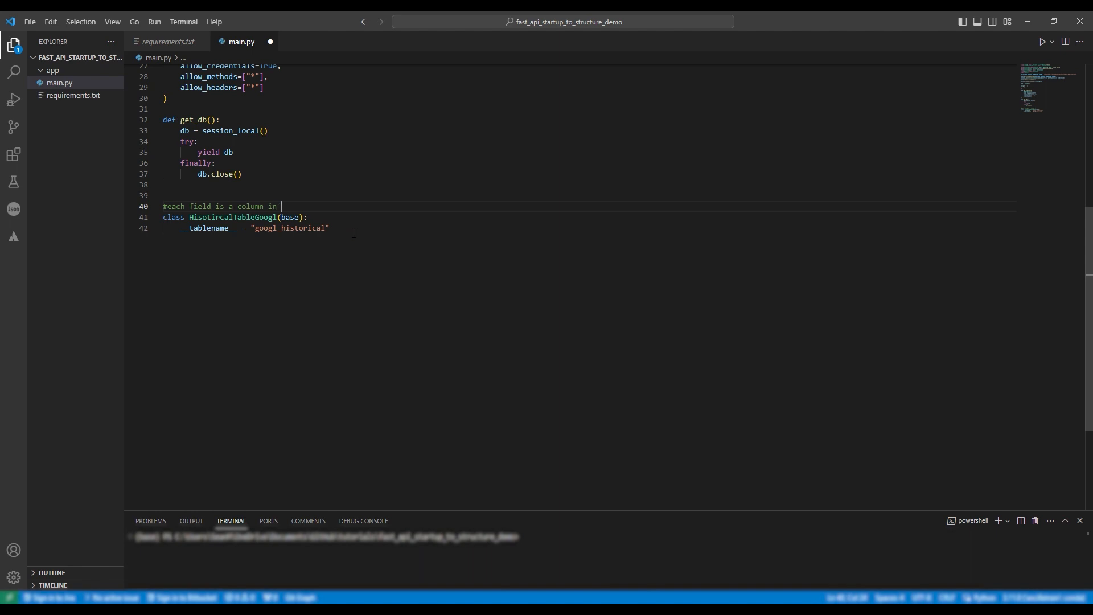
{"action": "type", "text": "your DB"}
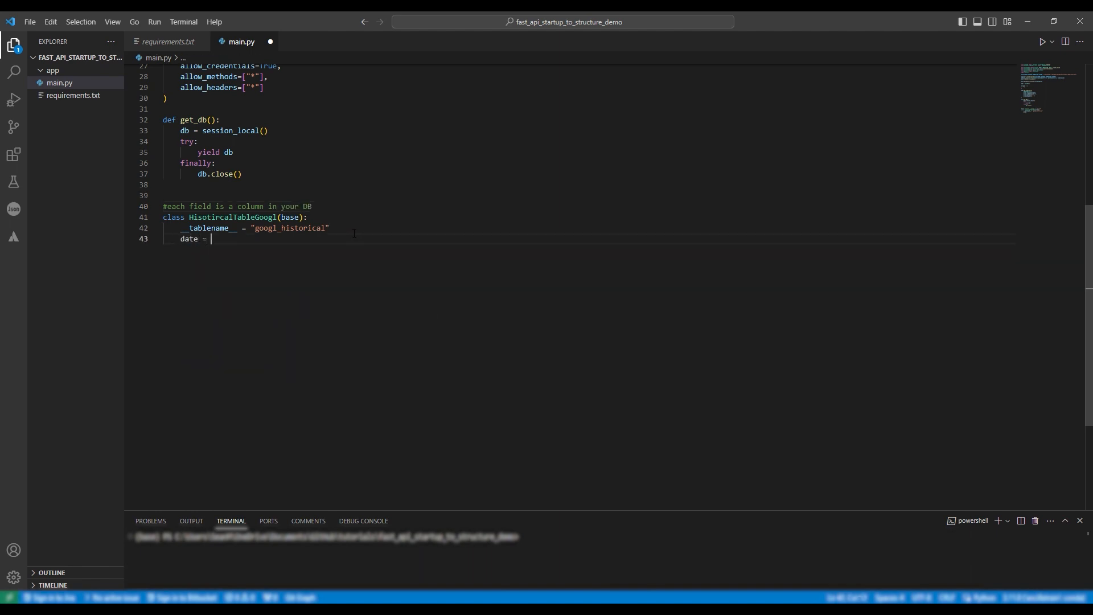
Add the DATE date column and DOUBLE_PRECISION price columns such as open.
{"action": "type", "text": "Column()"}
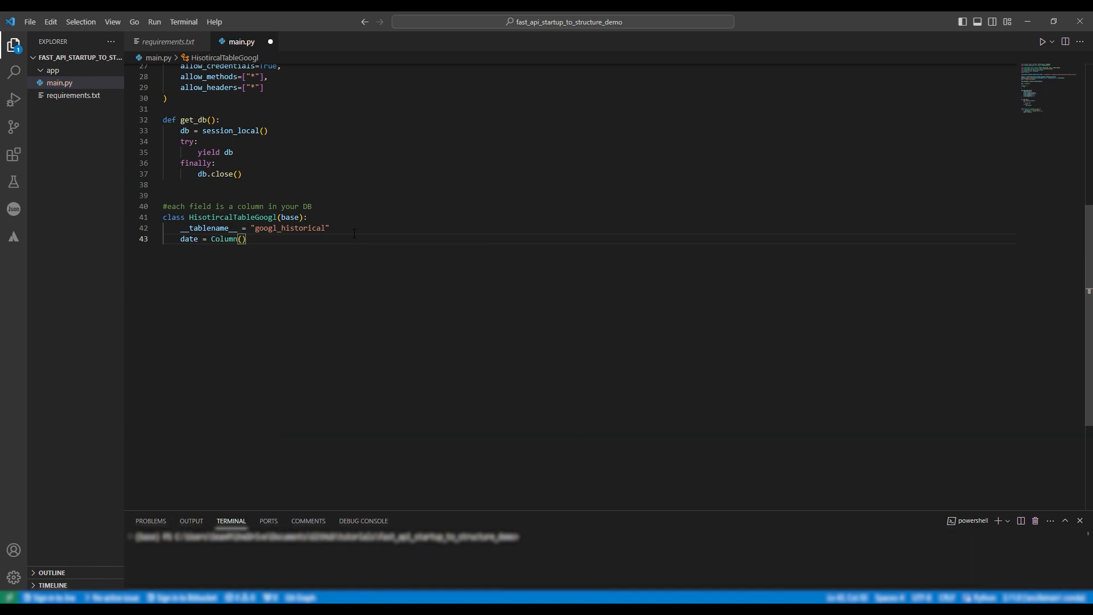
{"action": "type", "text": "DATE, primary_key=TRUE"}
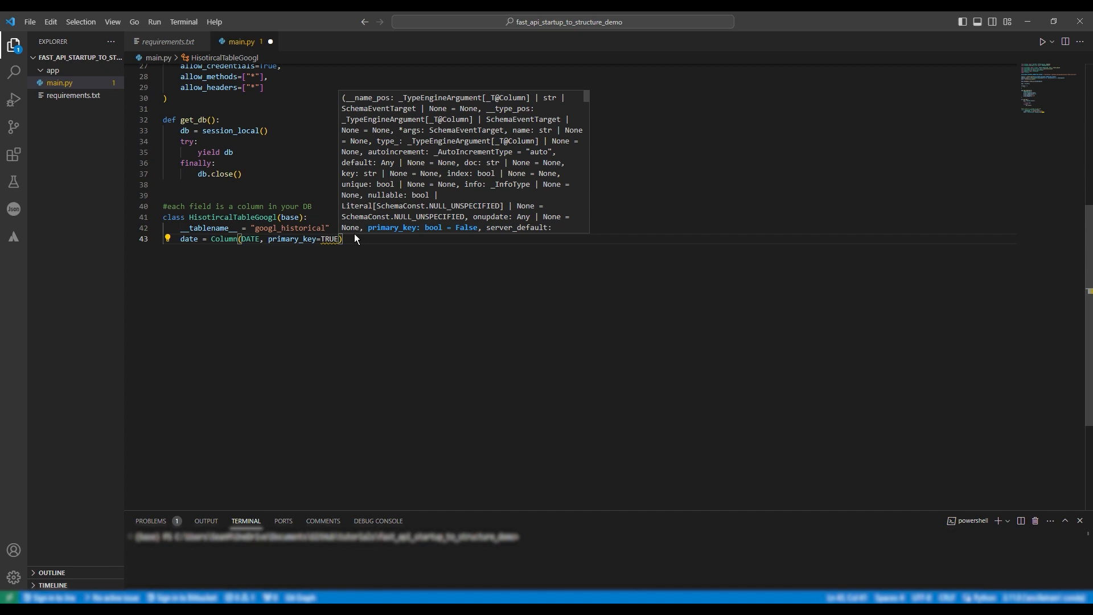
{"action": "type", "text": "open"}
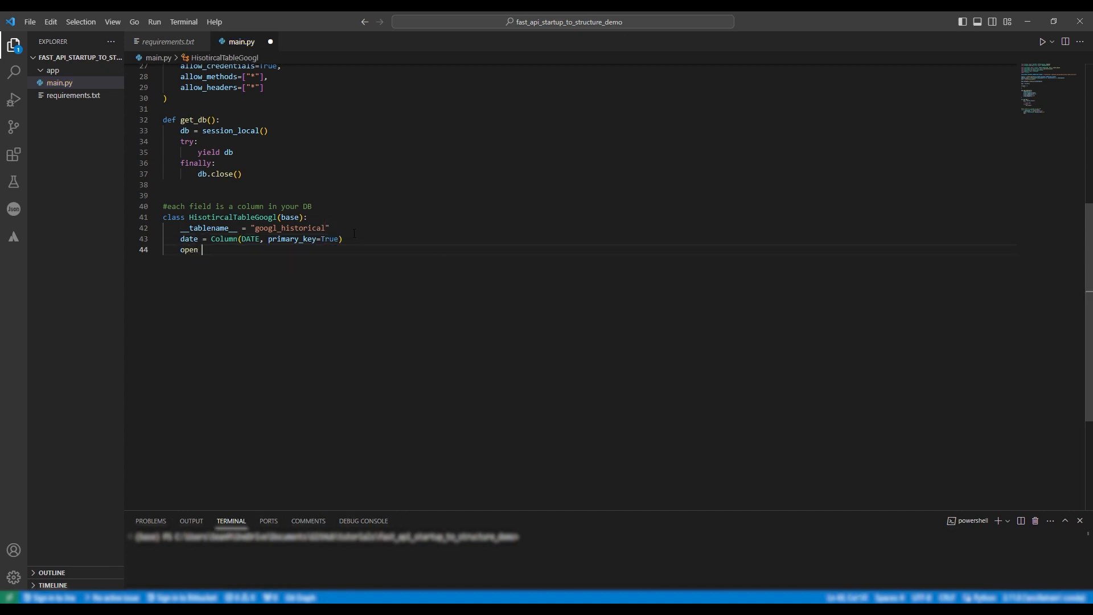
{"action": "type", "text": "= Column()"}
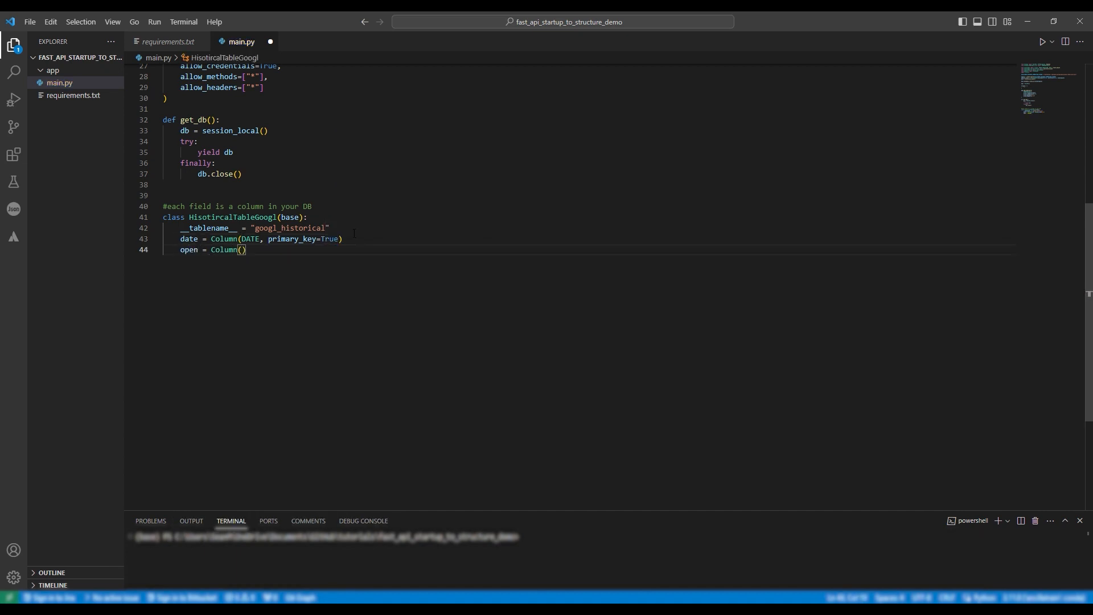
{"action": "type", "text": "DOUBLE_PRECISION"}
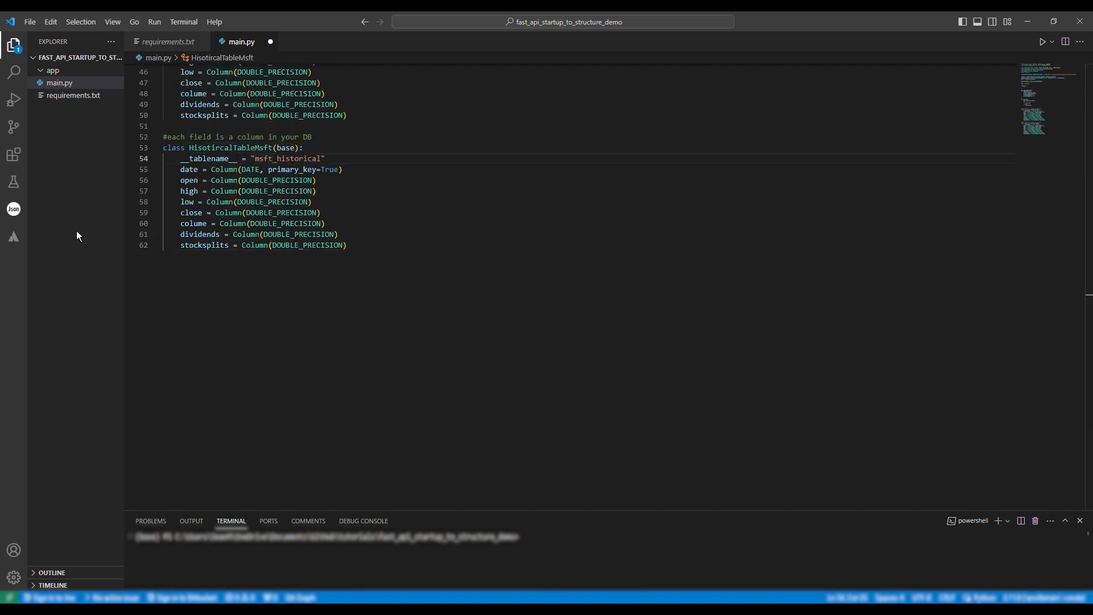
Define get_recent(db, table) querying table ordered by date, taking .first() and returning most_recent_record.
{"action": "type", "text": "def get_recent(db, table):"}
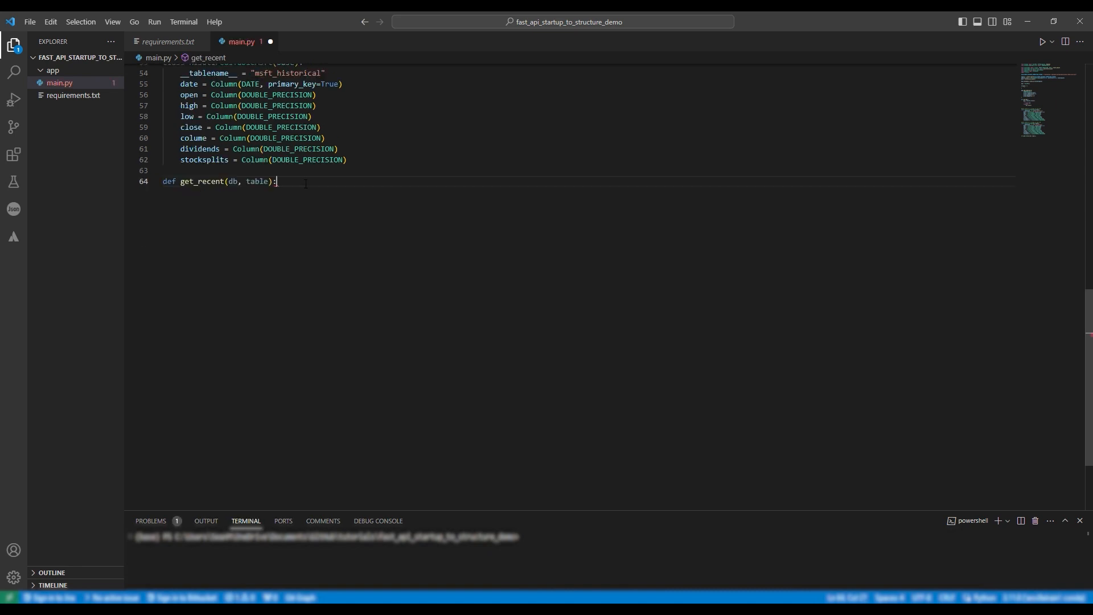
{"action": "type", "text": "t"}
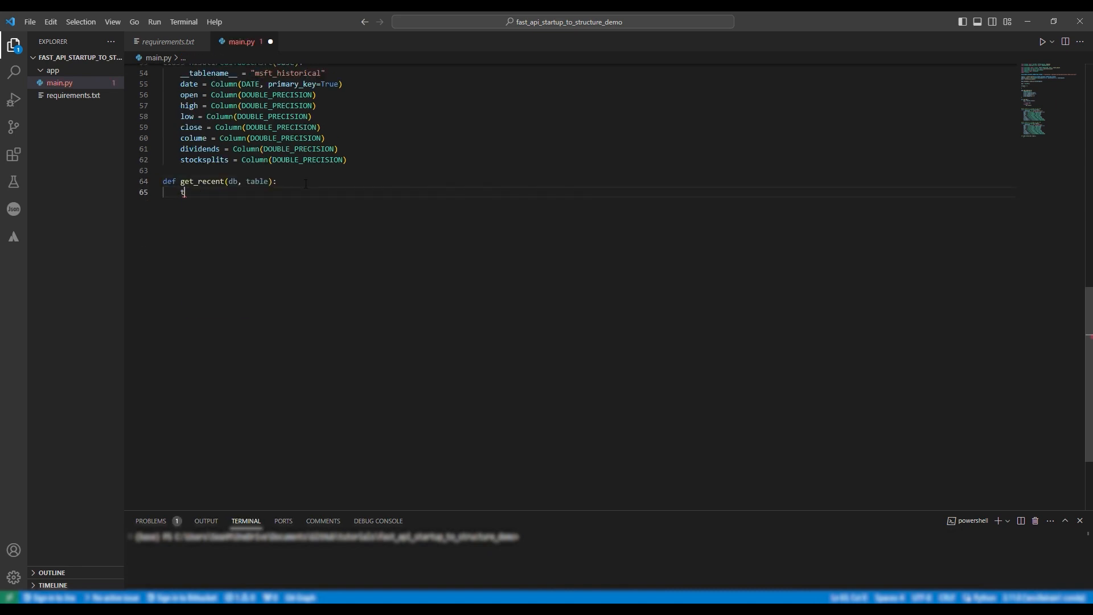
{"action": "key", "text": "Backspace"}
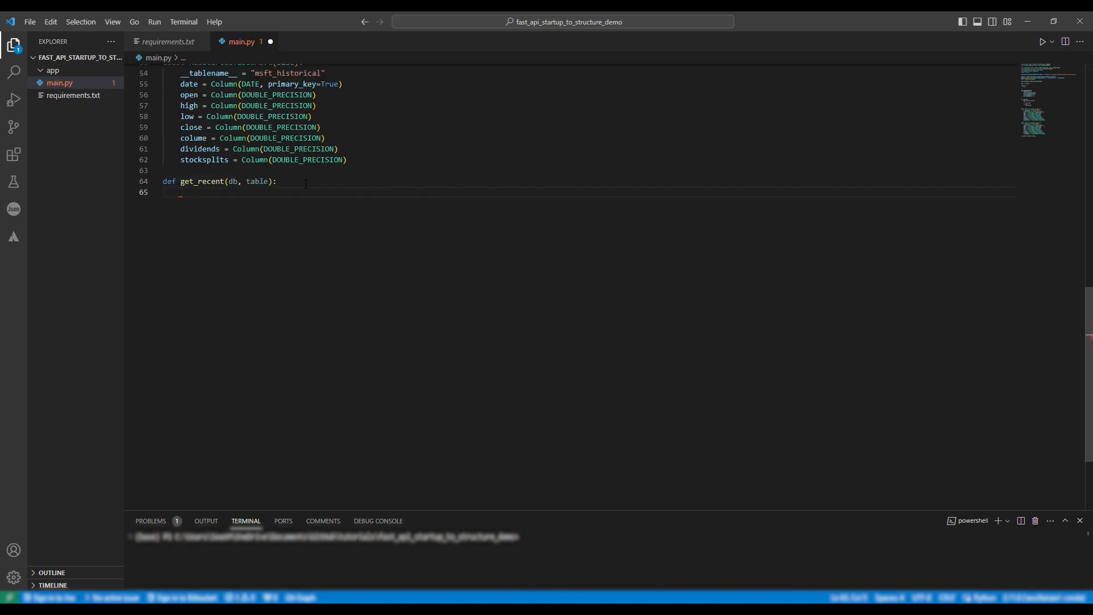
{"action": "type", "text": "most_recent_record = db."}
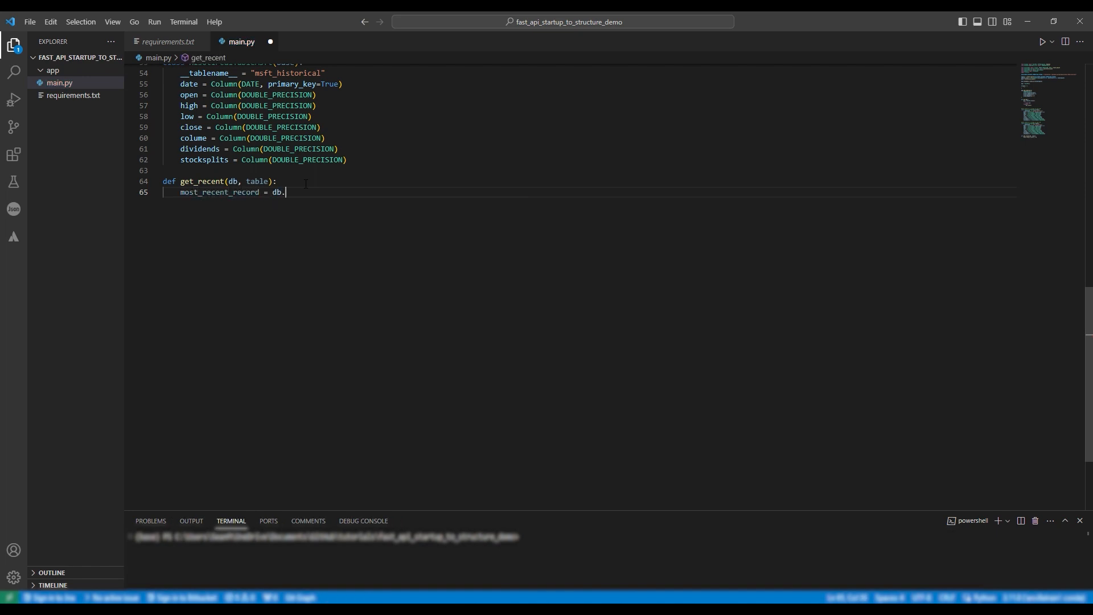
{"action": "type", "text": "query("}
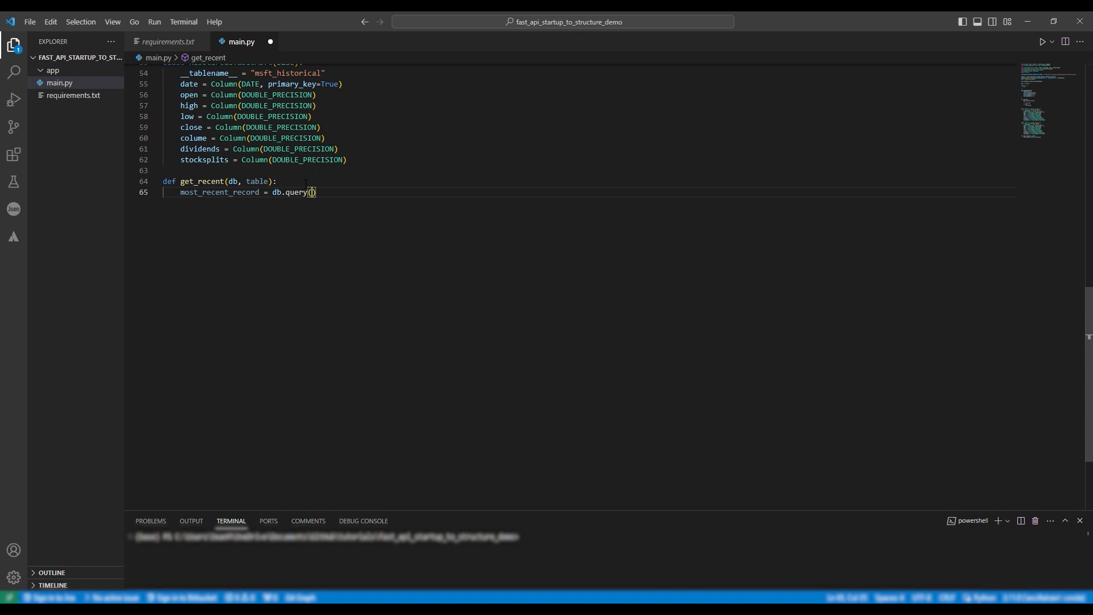
{"action": "type", "text": "table"}
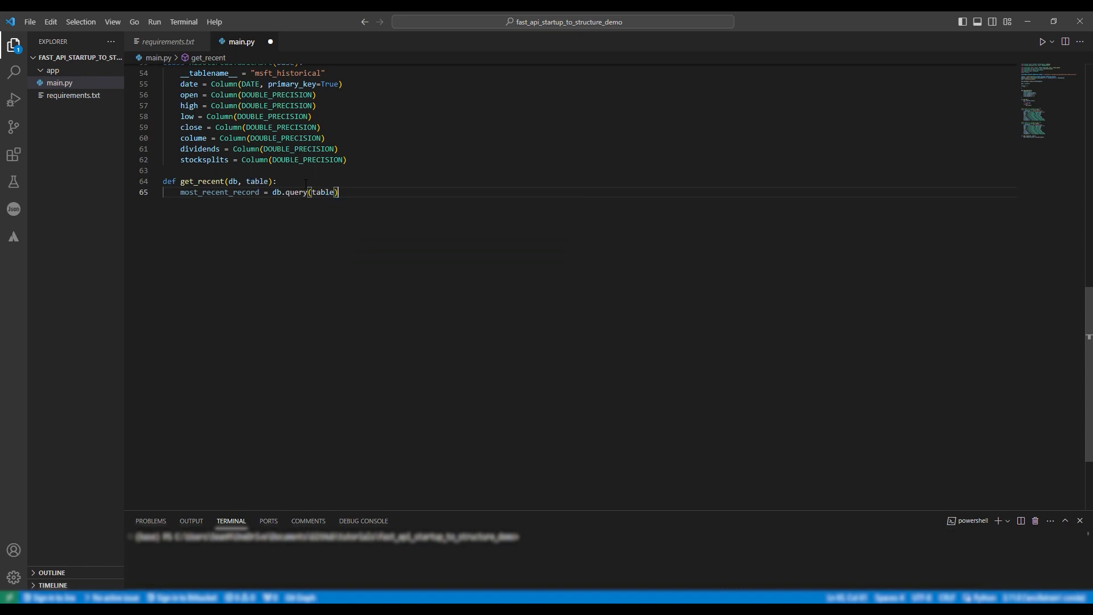
{"action": "type", "text": ".order_"}
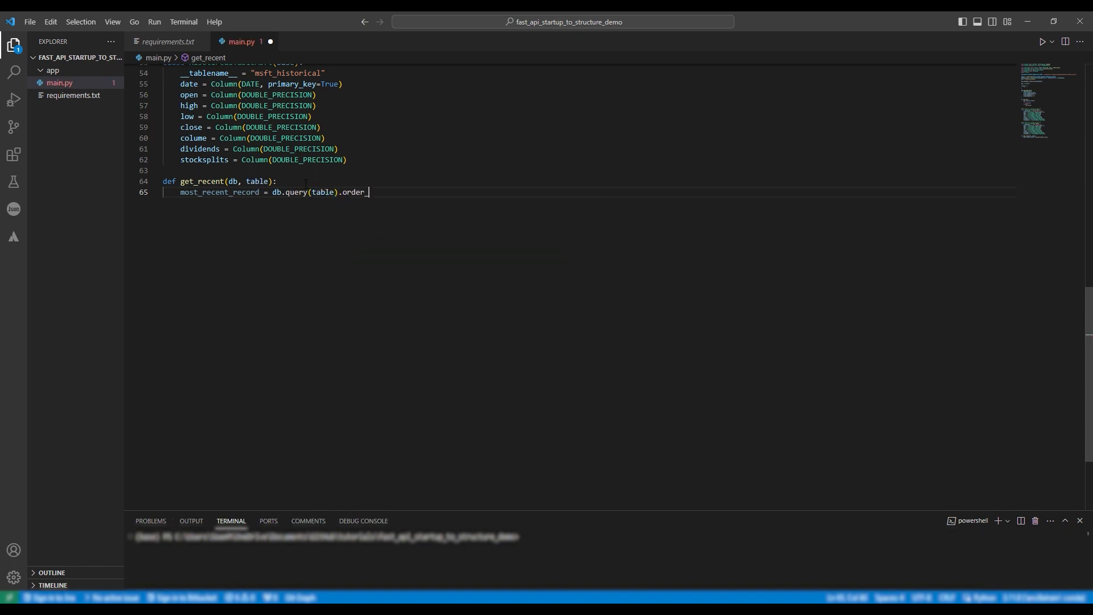
{"action": "type", "text": "by()"}
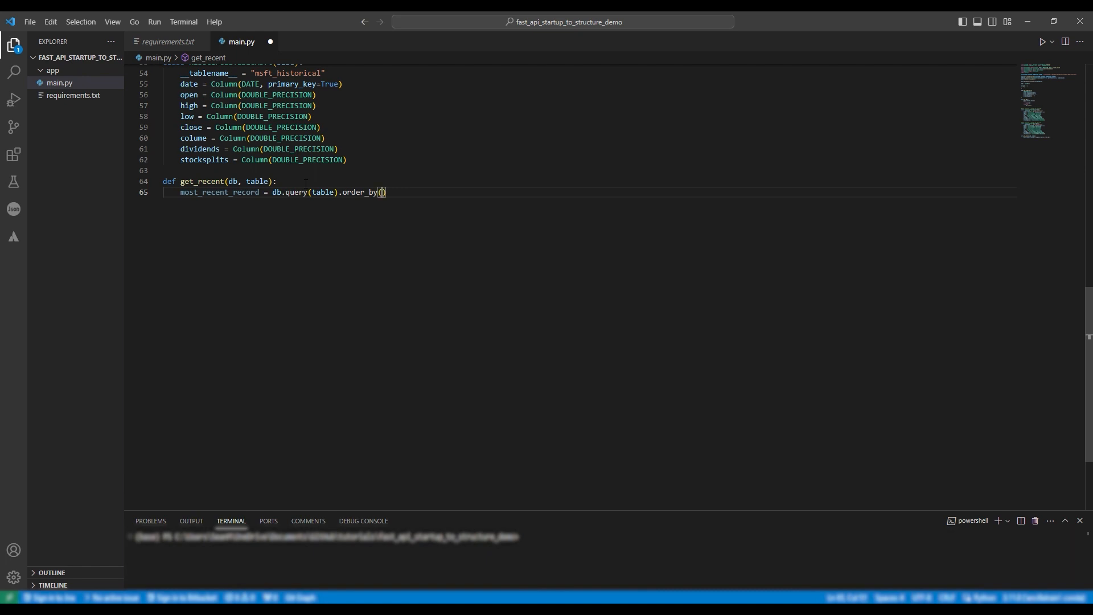
{"action": "type", "text": "table.date.desc("}
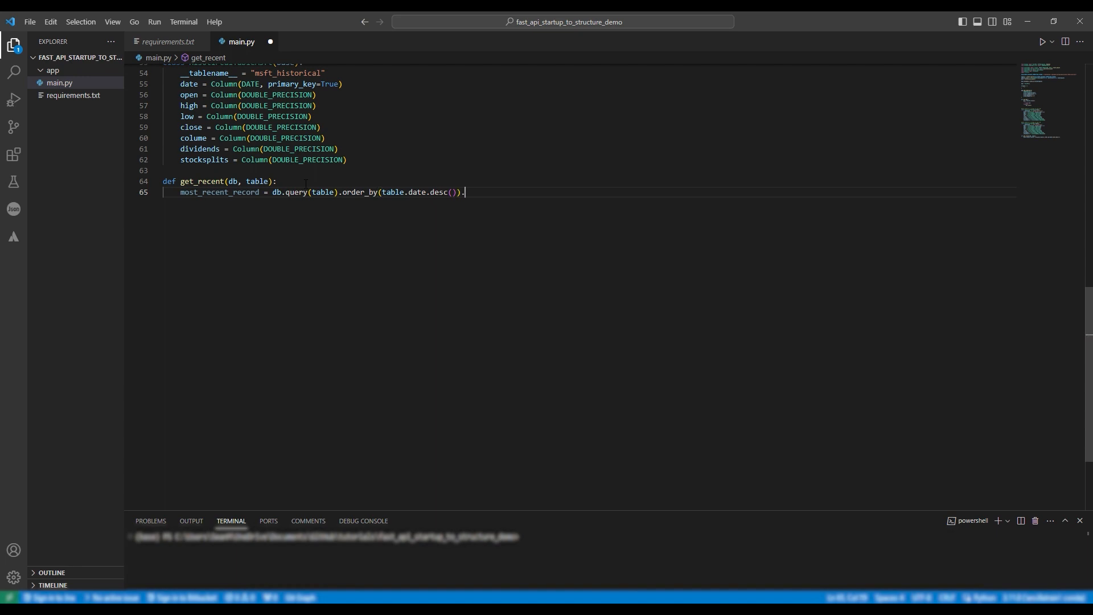
{"action": "type", "text": "first()"}
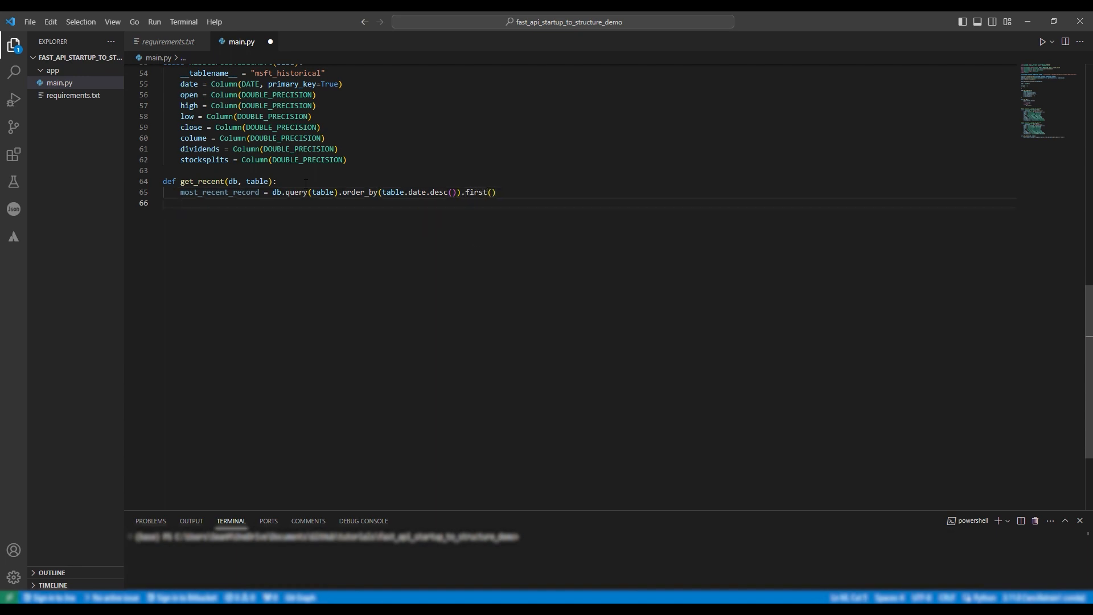
{"action": "type", "text": "return most_recent_record"}
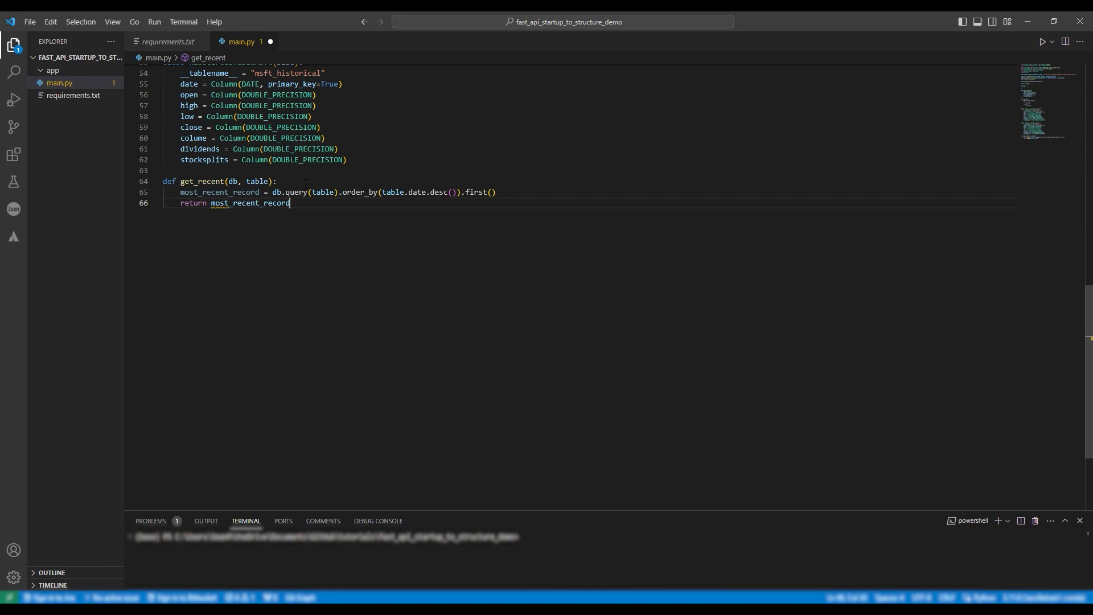
{"action": "key", "text": "Enter"}
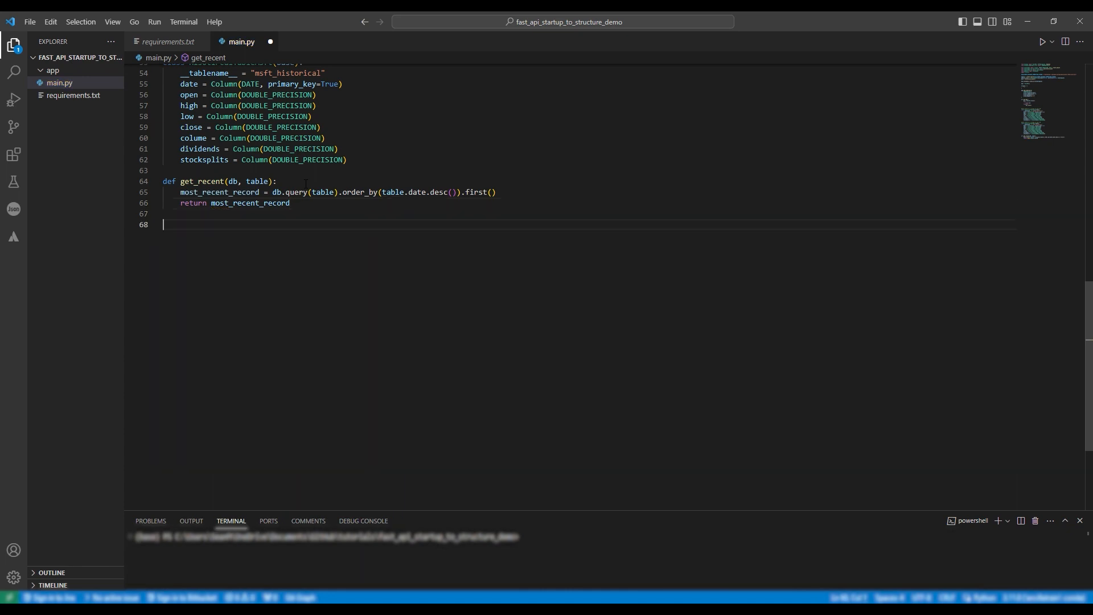
Define get_oldest(db, table) querying table ordered by table.date with .first() into oldest_record.
{"action": "type", "text": "def get"}
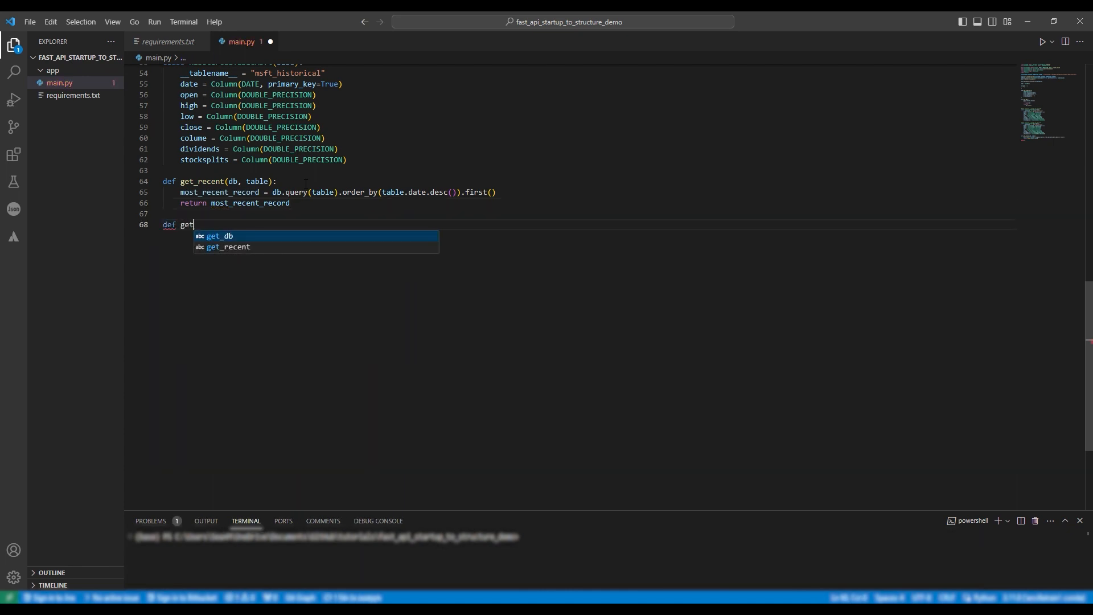
{"action": "type", "text": "_oldest()"}
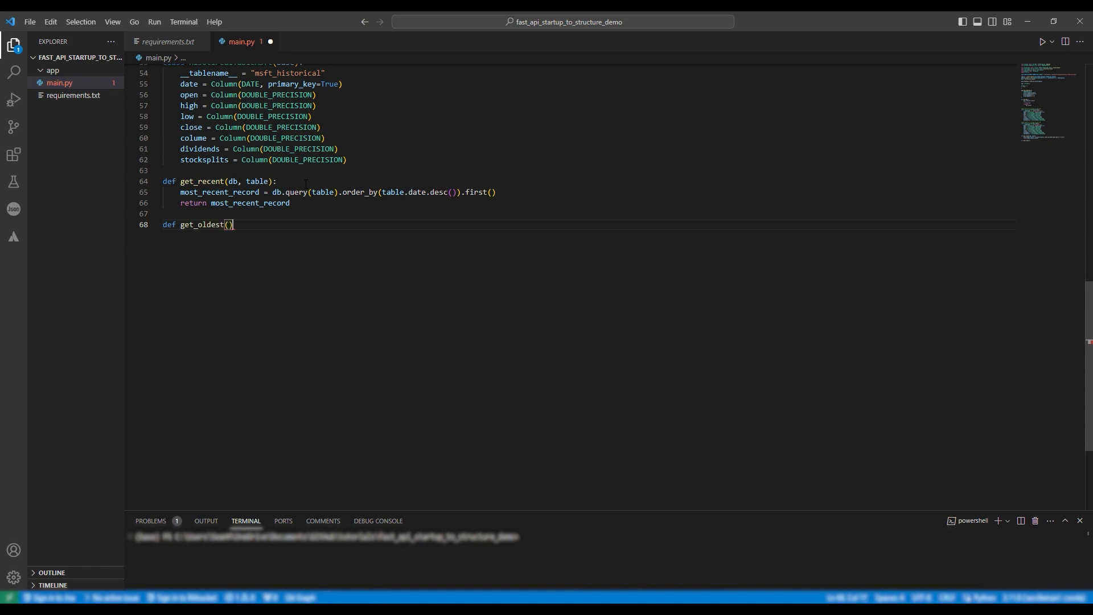
{"action": "type", "text": "db, table"}
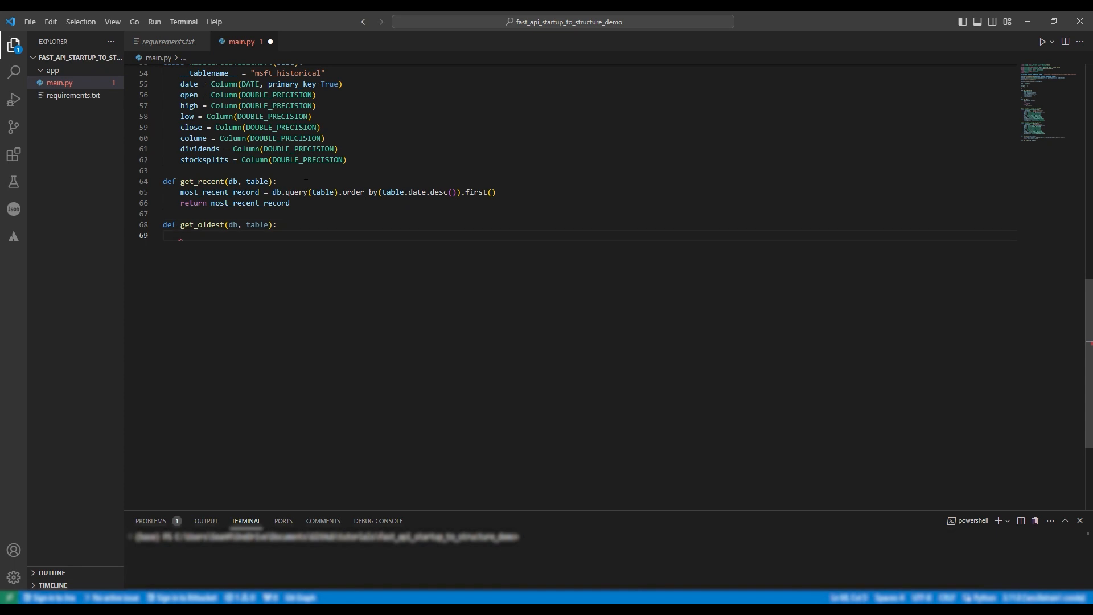
{"action": "type", "text": "oldest_record"}
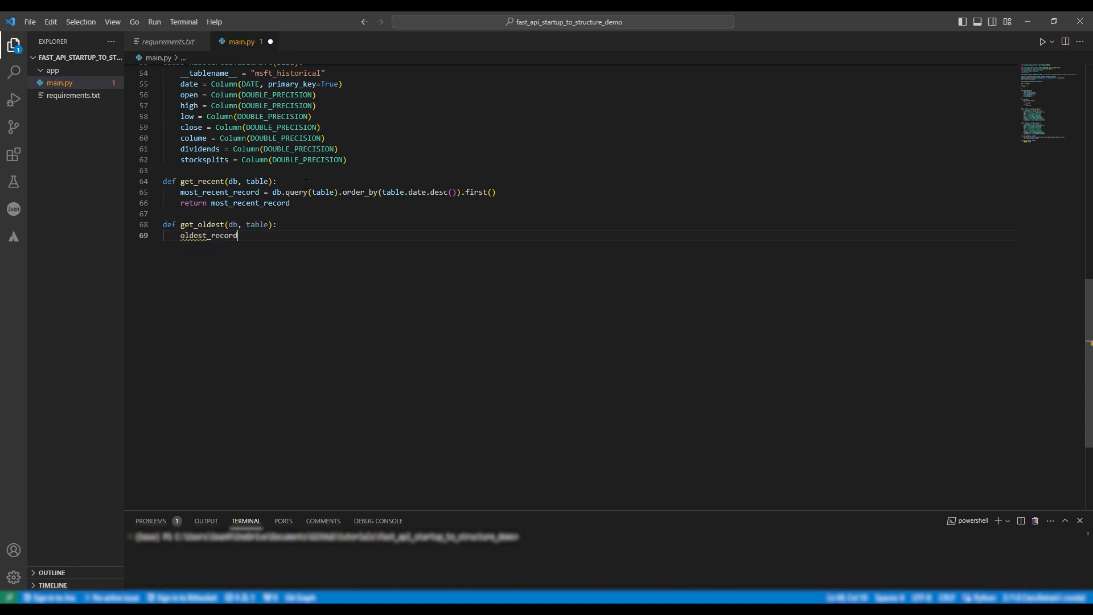
{"action": "type", "text": "= d"}
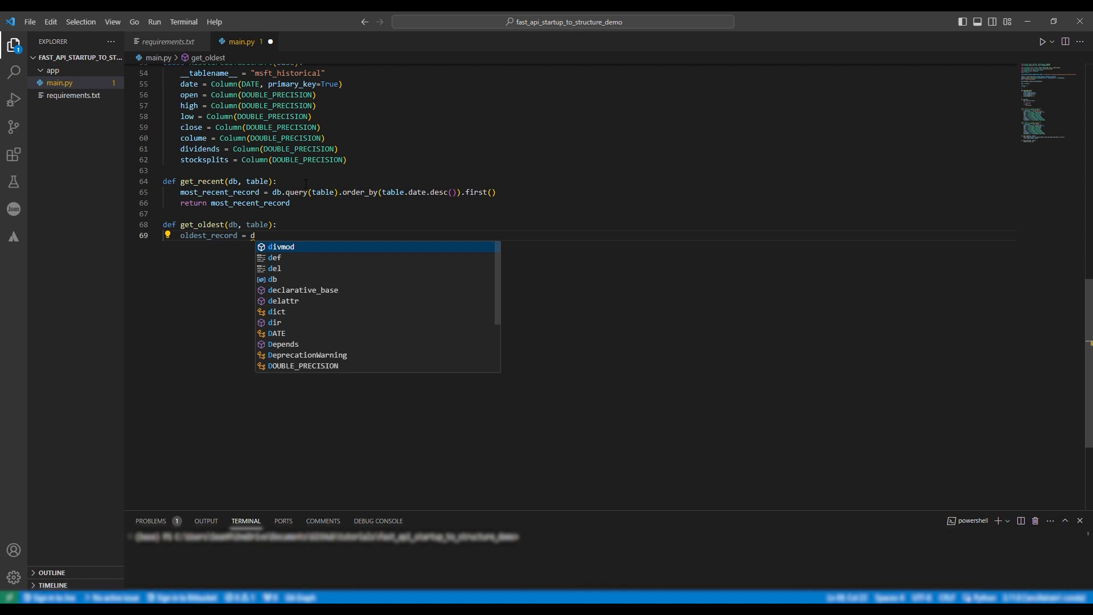
{"action": "type", "text": "b"}
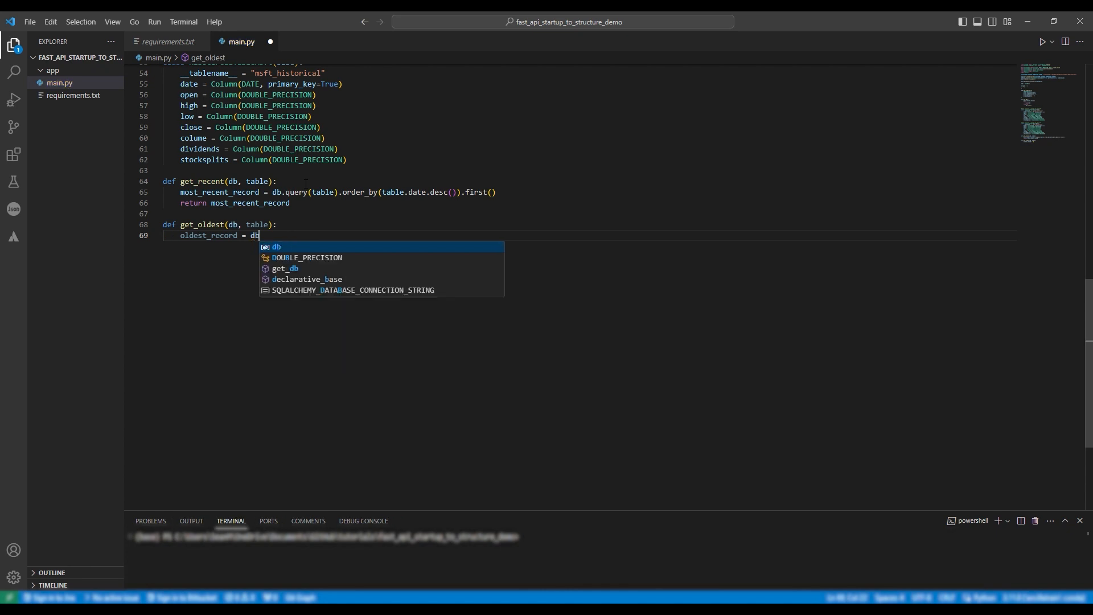
{"action": "type", "text": ".query(table"}
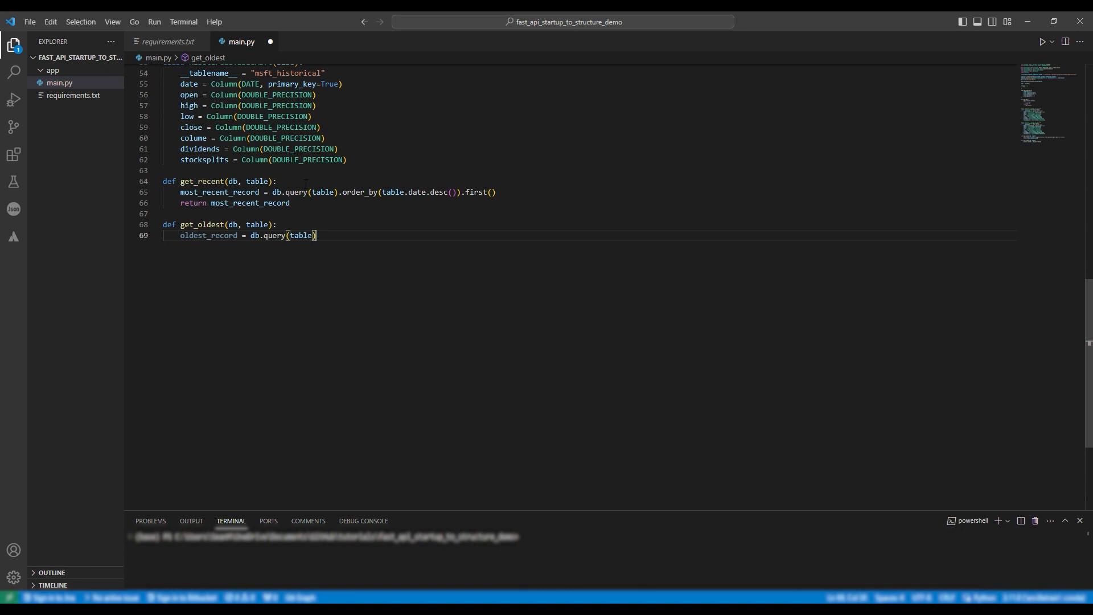
{"action": "type", "text": ".order_by("}
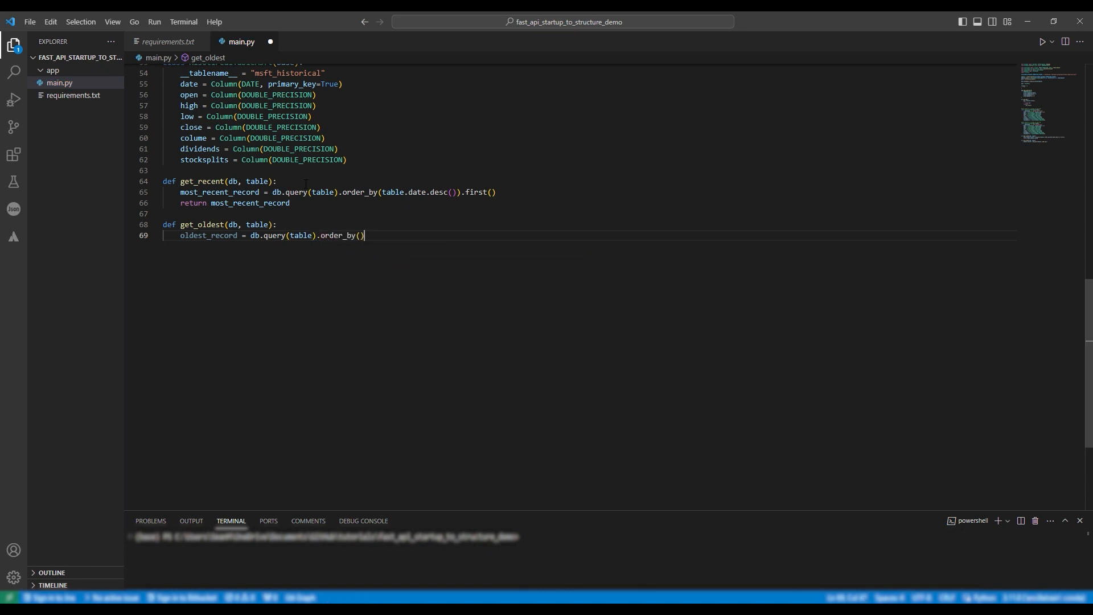
{"action": "type", "text": "table.d"}
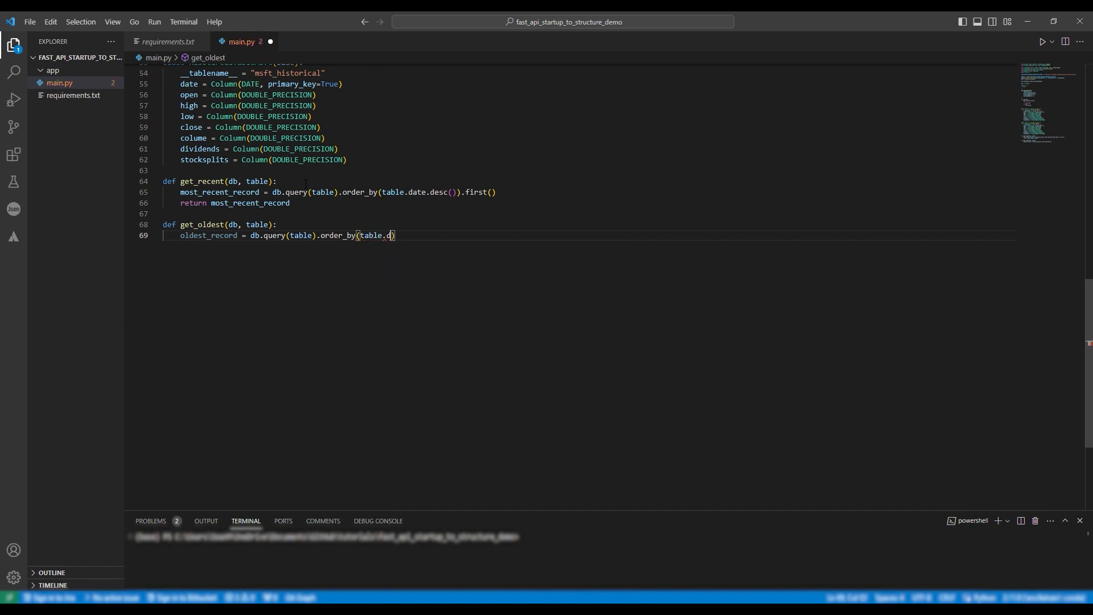
{"action": "type", "text": "ate"}
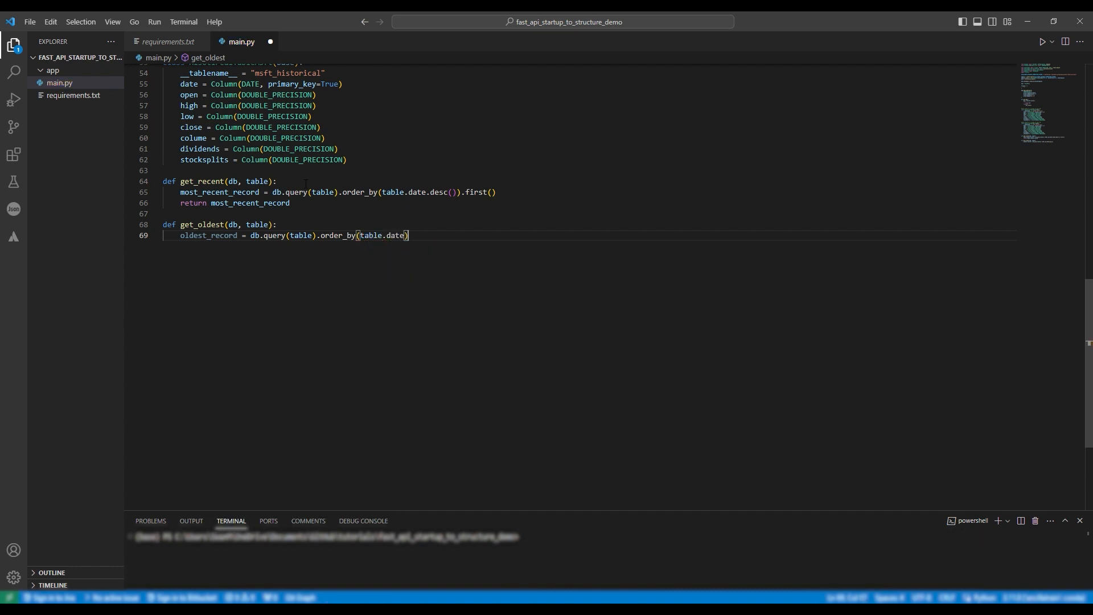
{"action": "type", "text": ".first("}
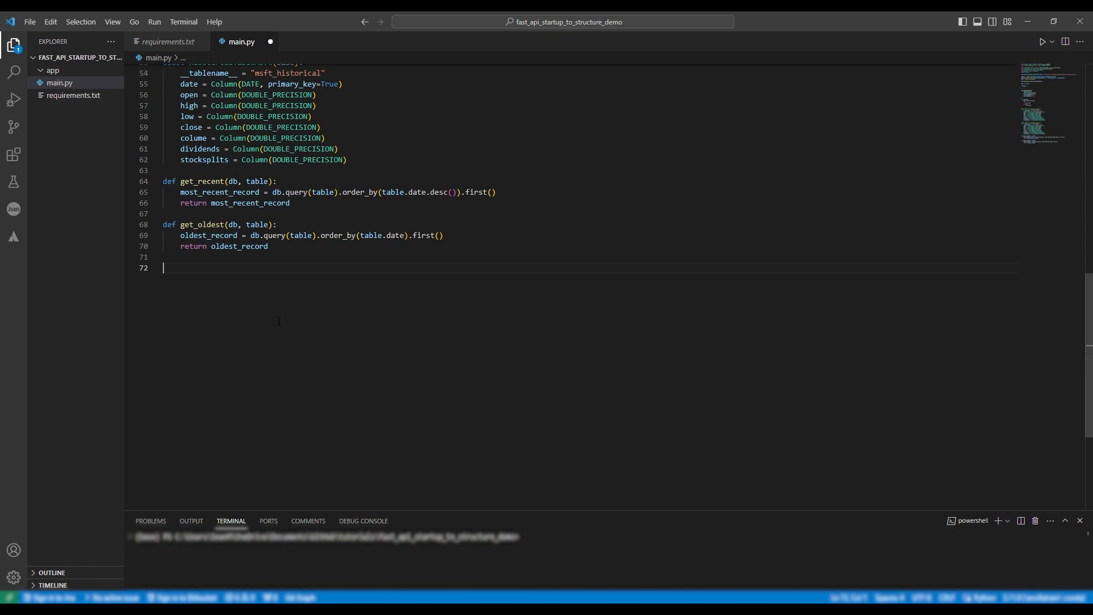
{"action": "type", "text": "class"}
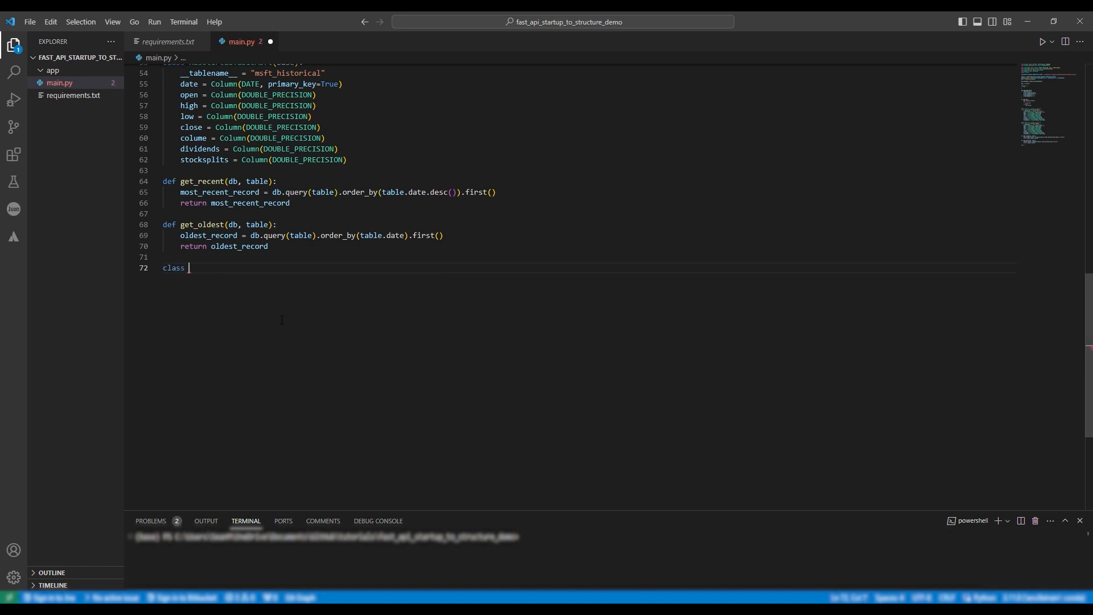
Define TickerReqest(BaseModel) with ticker: str and query: str fields.
{"action": "type", "text": "TickerReqest"}
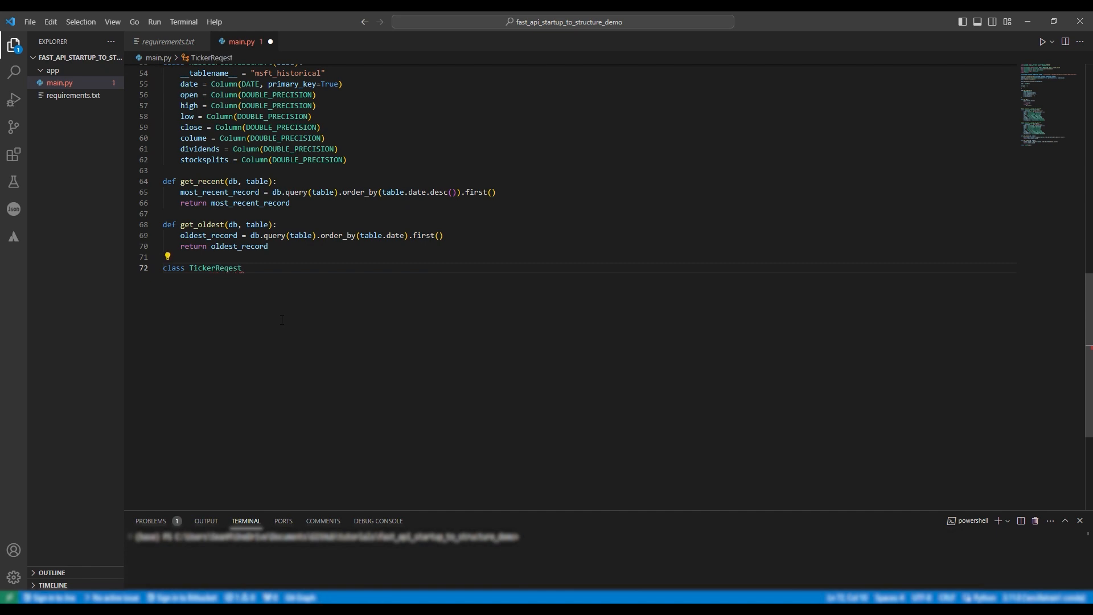
{"action": "type", "text": "(Base"}
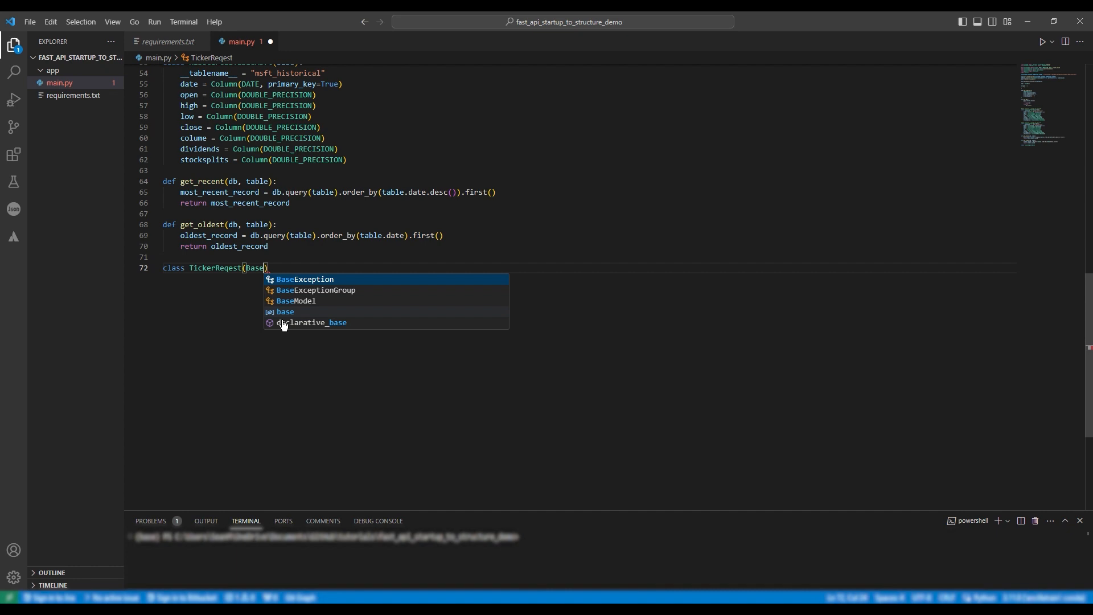
{"action": "left_click", "coordinate": [296, 301]}
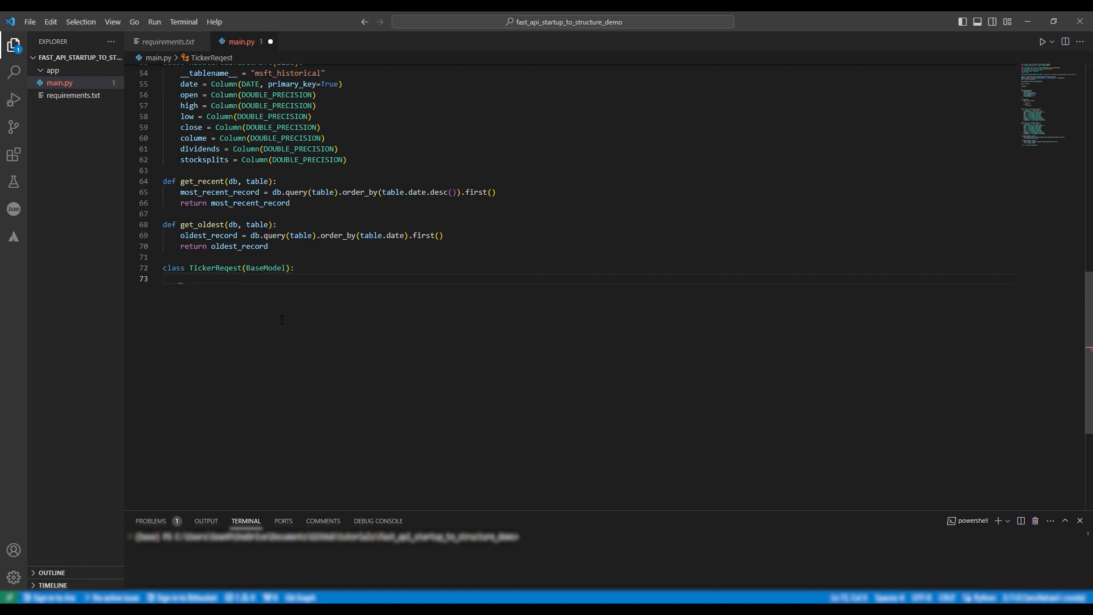
{"action": "type", "text": "ticker: str"}
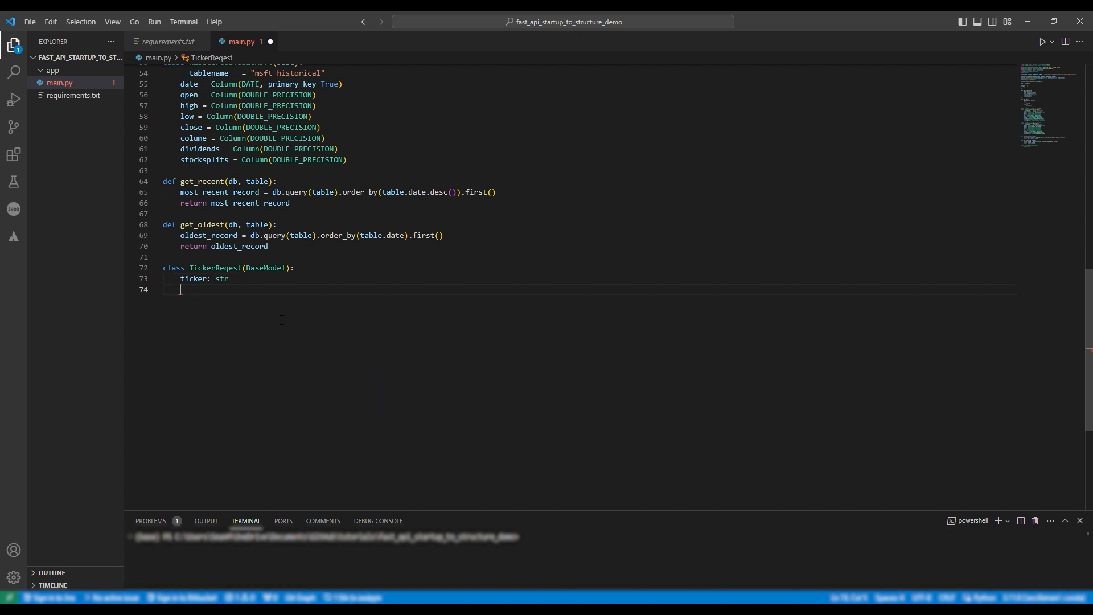
{"action": "type", "text": "query: str"}
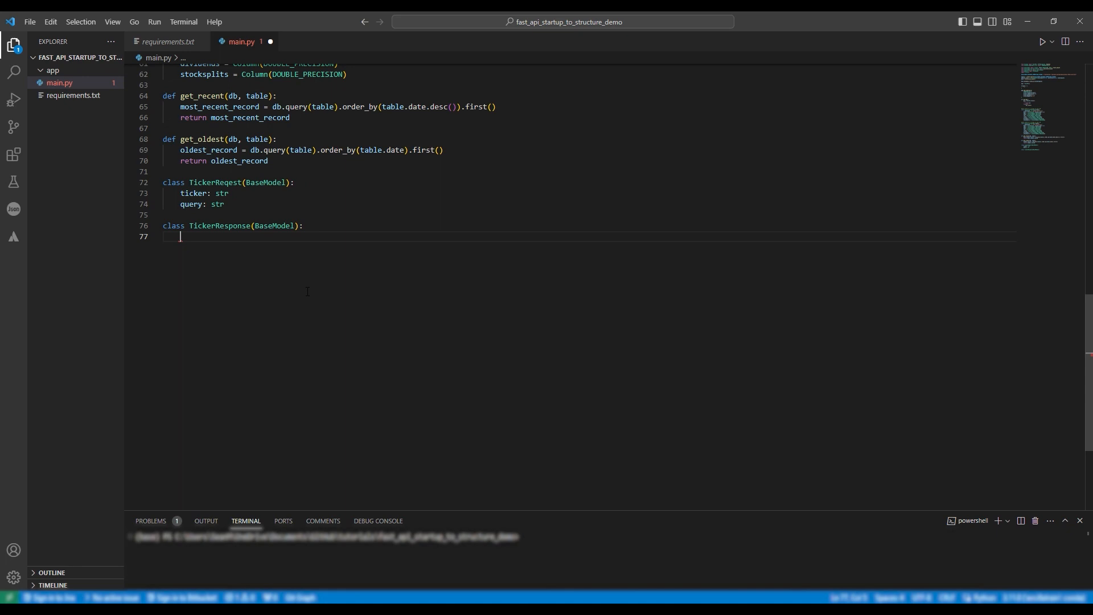
Define TickerResponse(BaseModel) with ticker: str and close_value: float.
{"action": "type", "text": "ticker: str"}
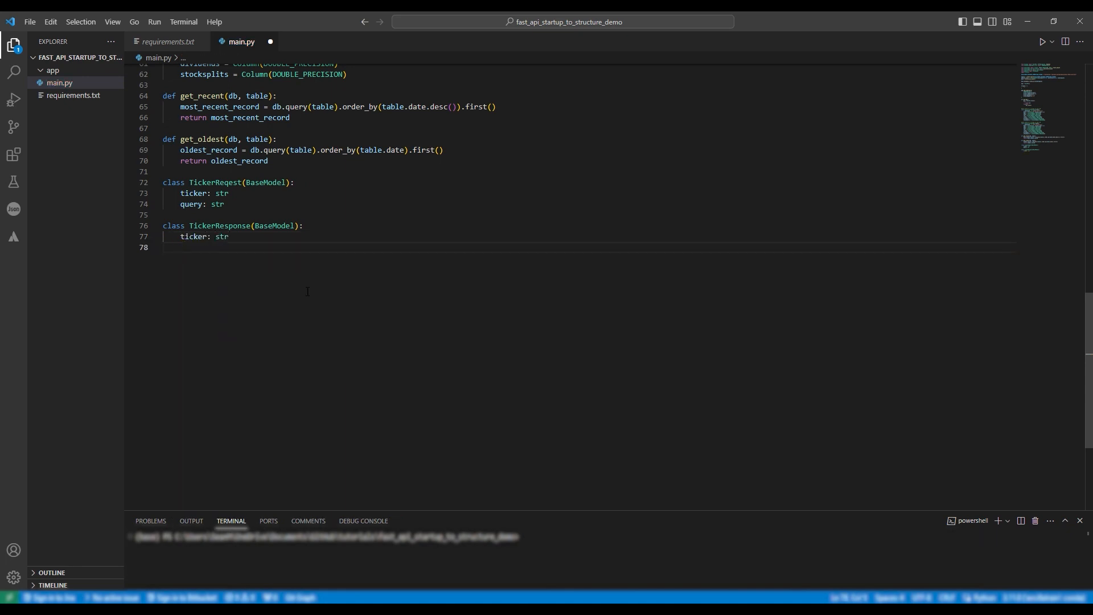
{"action": "type", "text": "close"}
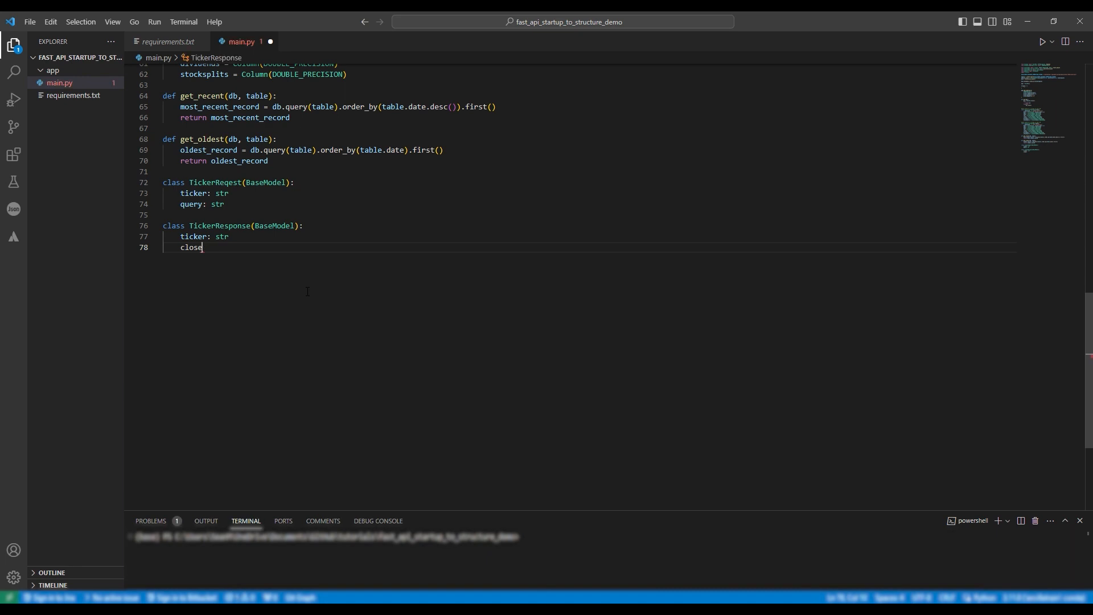
{"action": "type", "text": "_value:"}
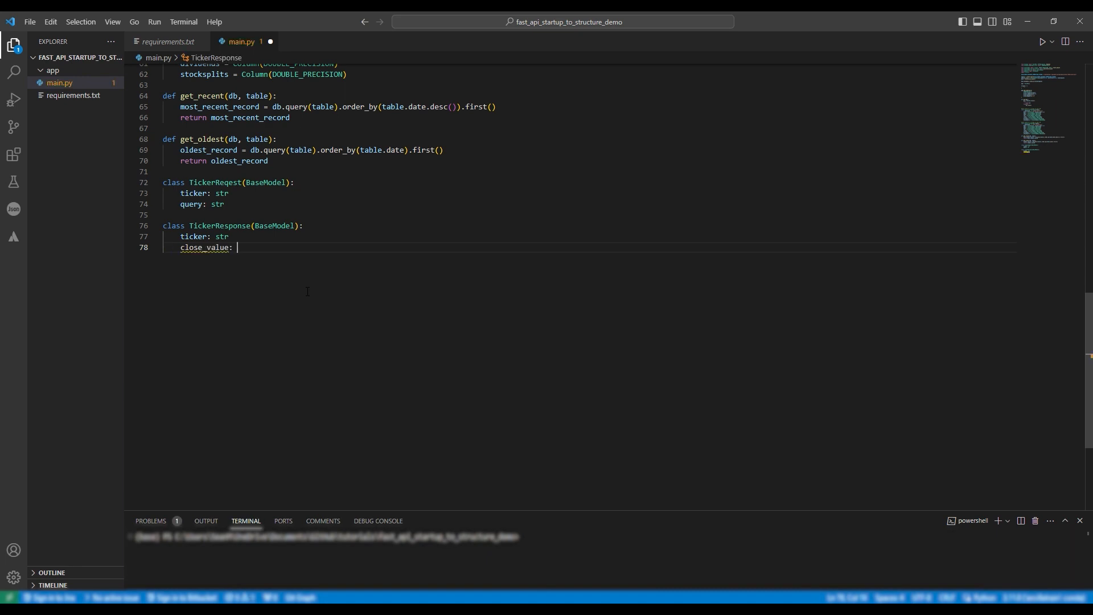
{"action": "type", "text": "float"}
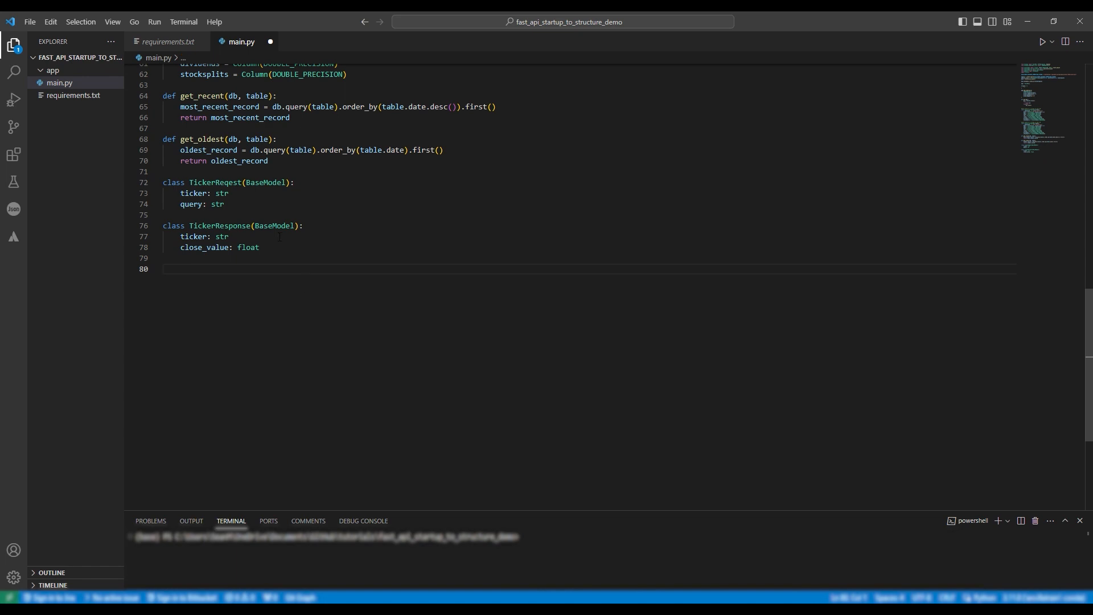
{"action": "scroll", "scroll_direction": "down", "scroll_amount": 3}
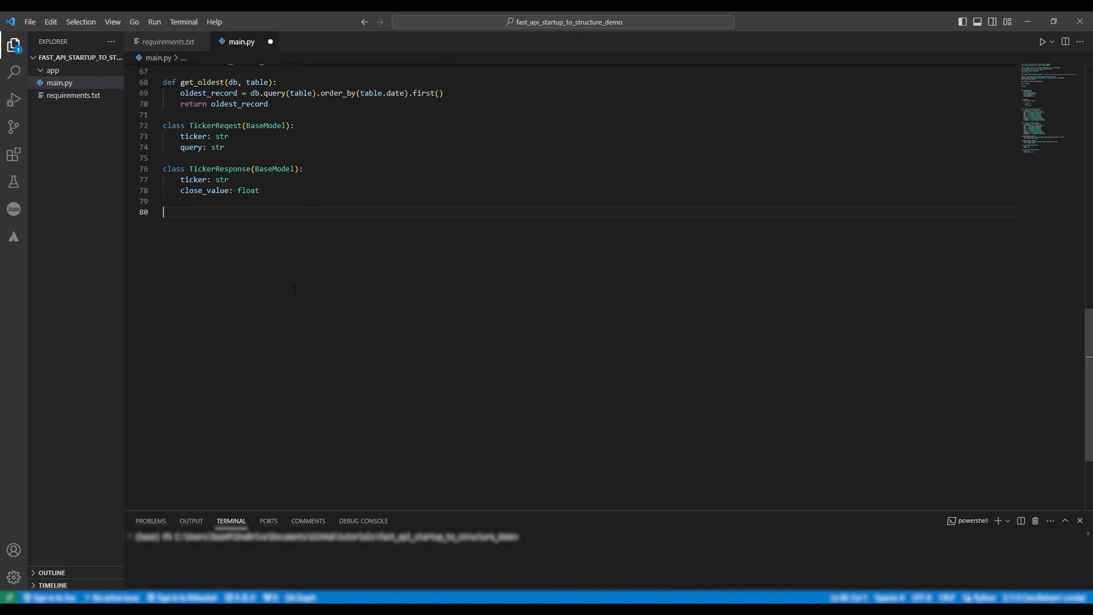
{"action": "type", "text": "@app.post("}
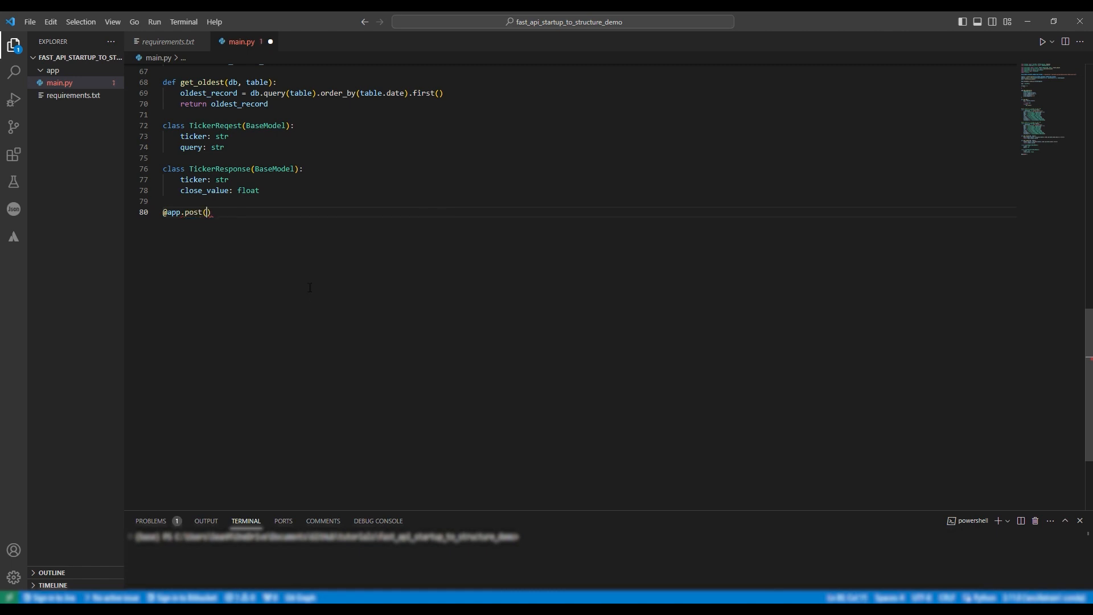
{"action": "type", "text": "\"/ticker/record"}
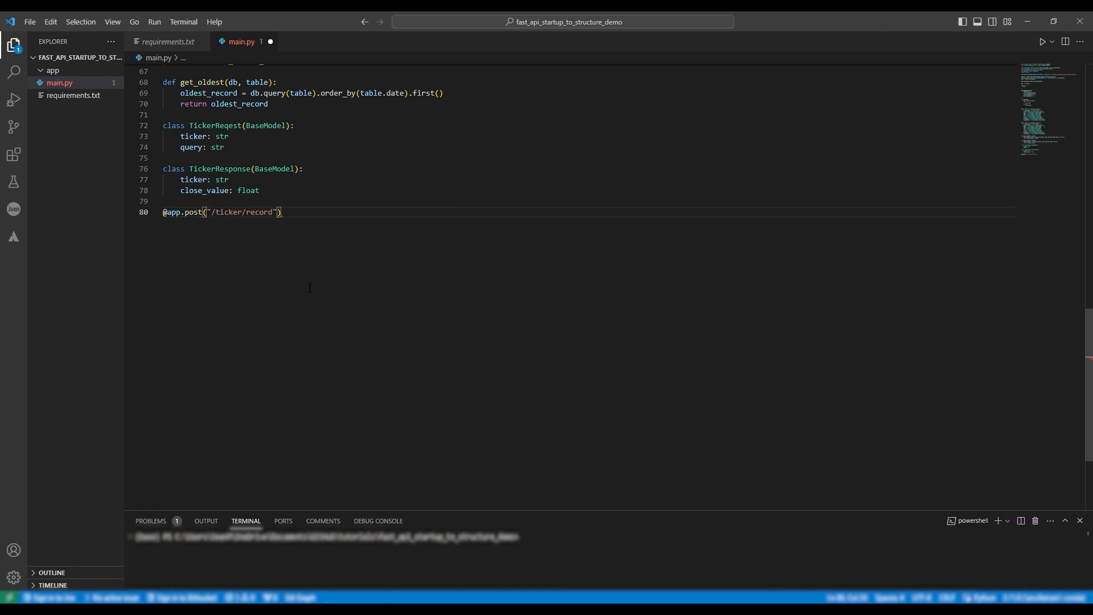
{"action": "key", "text": "Enter"}
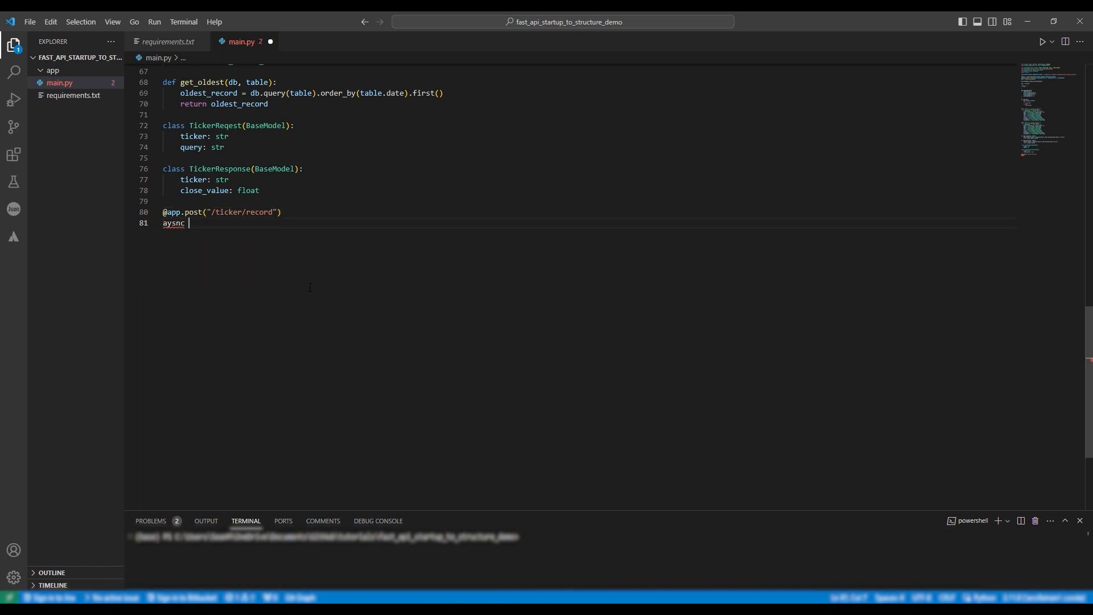
{"action": "key", "text": "Backspace"}
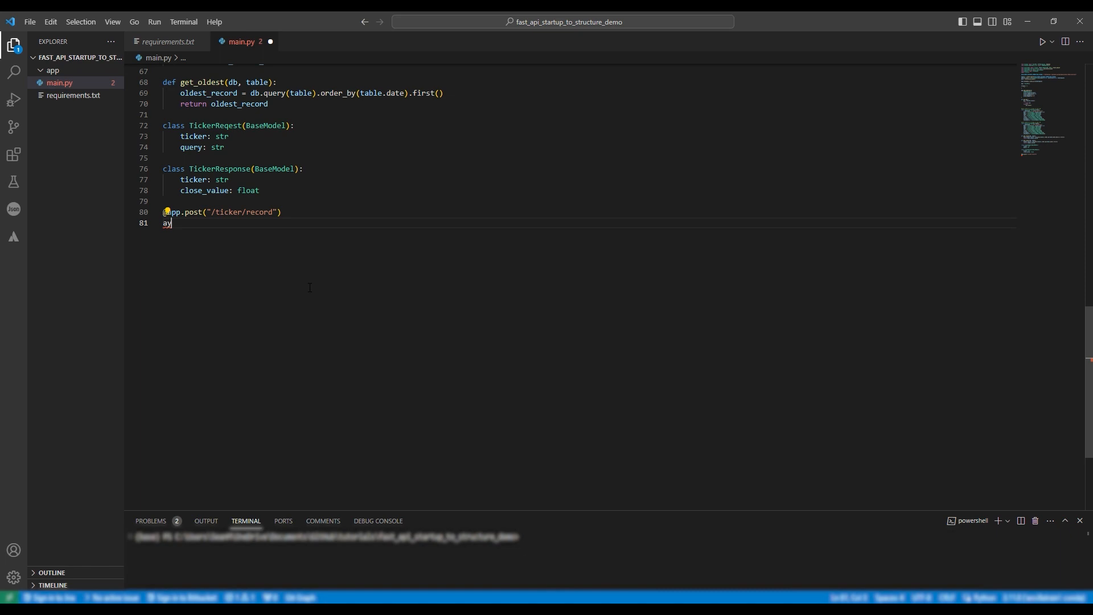
{"action": "type", "text": "sync def"}
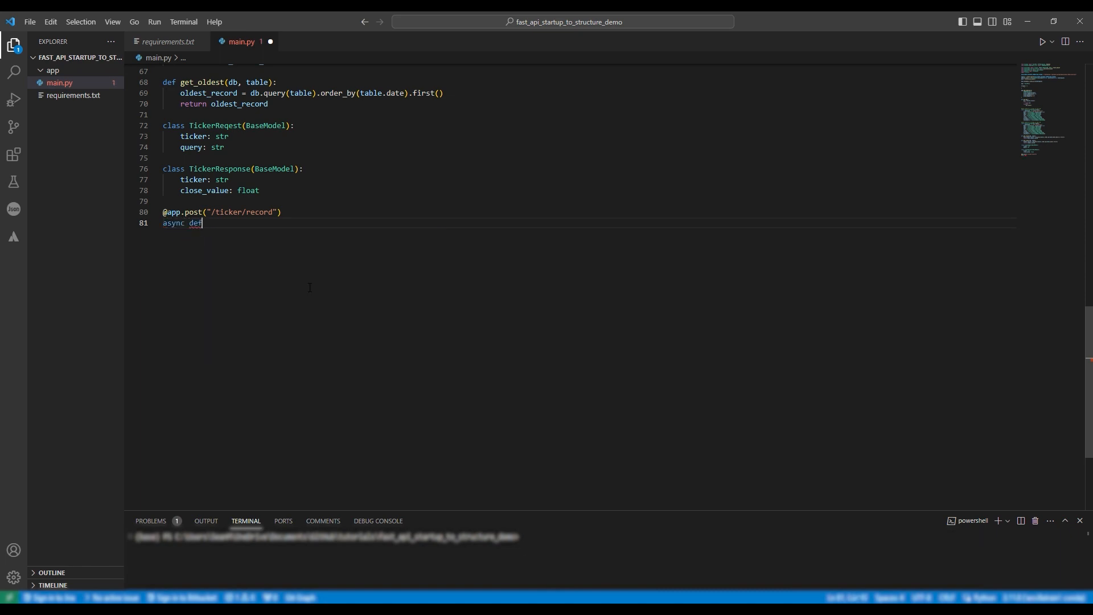
{"action": "type", "text": "get_ticker_record(ticker"}
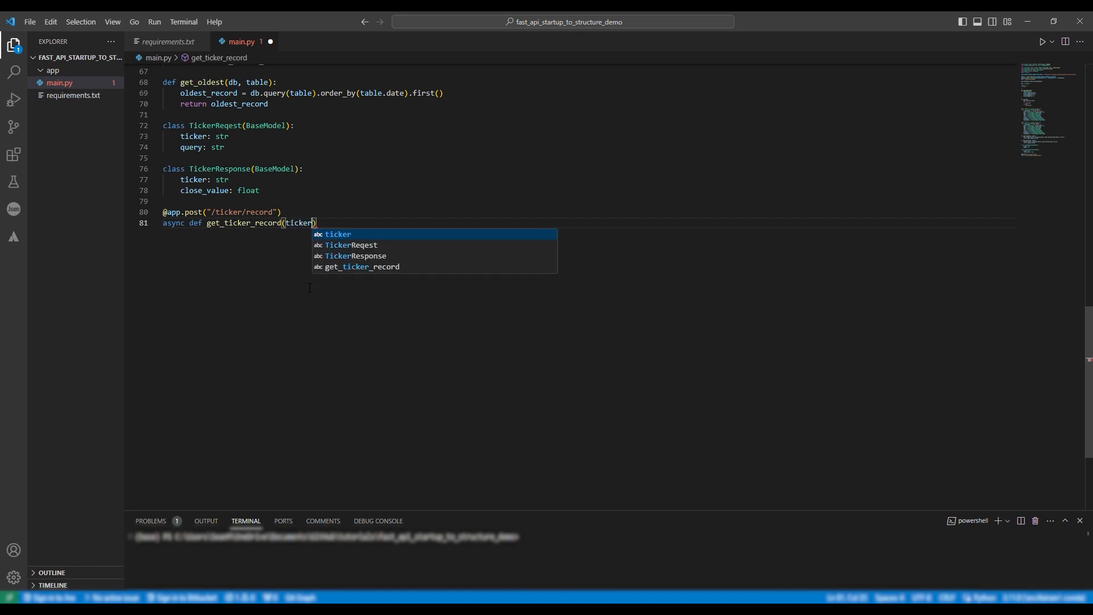
{"action": "type", "text": "_request: TickerReqest, db = Depends(get_db"}
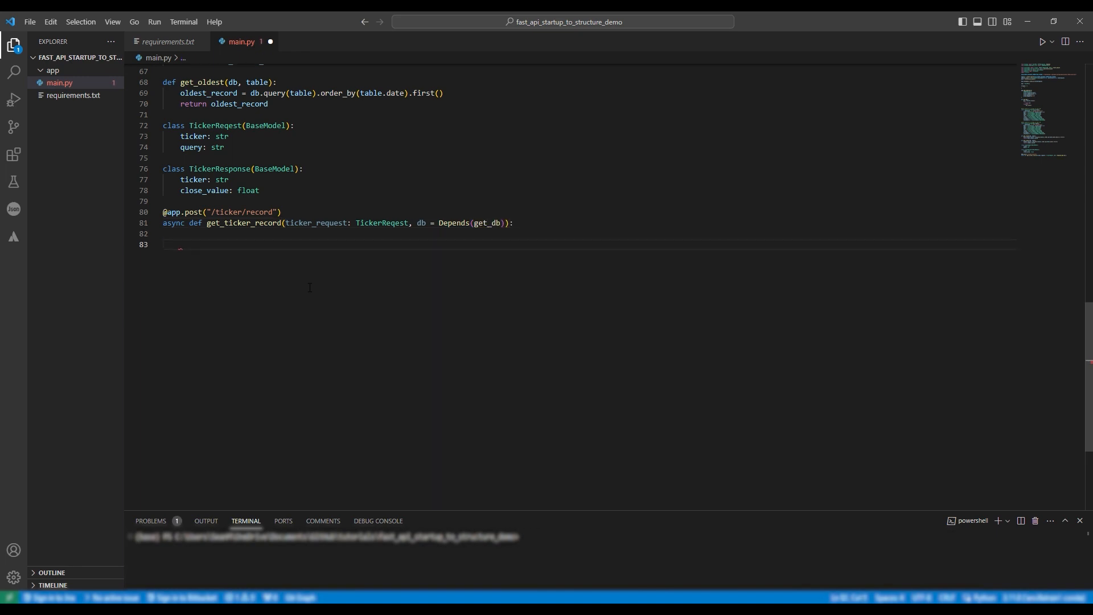
{"action": "type", "text": "valid_tickers = {"}
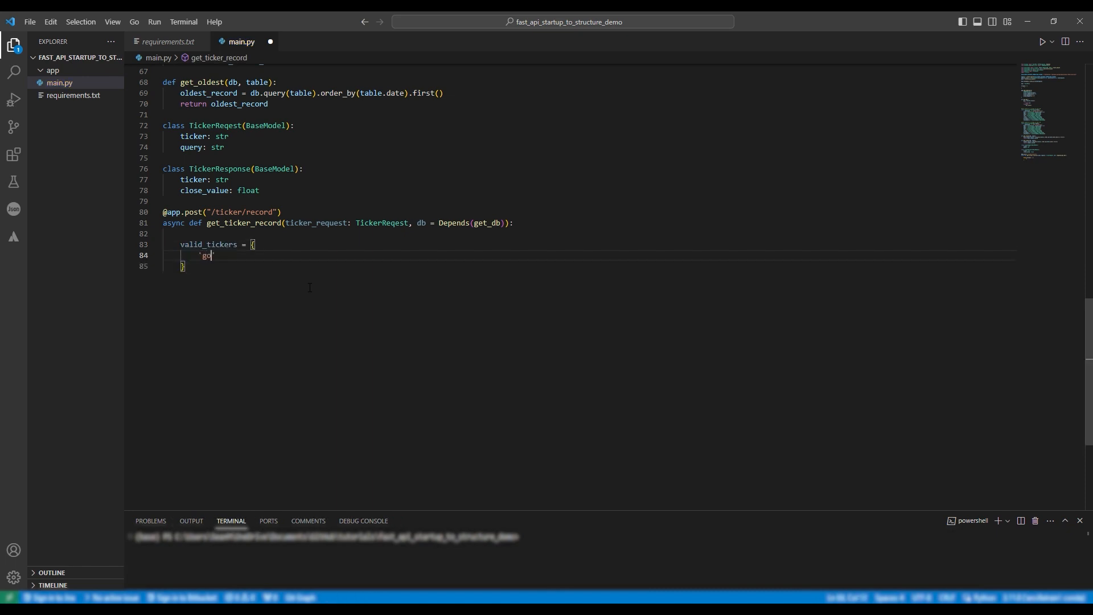
Build valid_tickers mapping 'googl' and 'msft' to their historical table classes, with a #not sustainable comment.
{"action": "type", "text": "ogl':"}
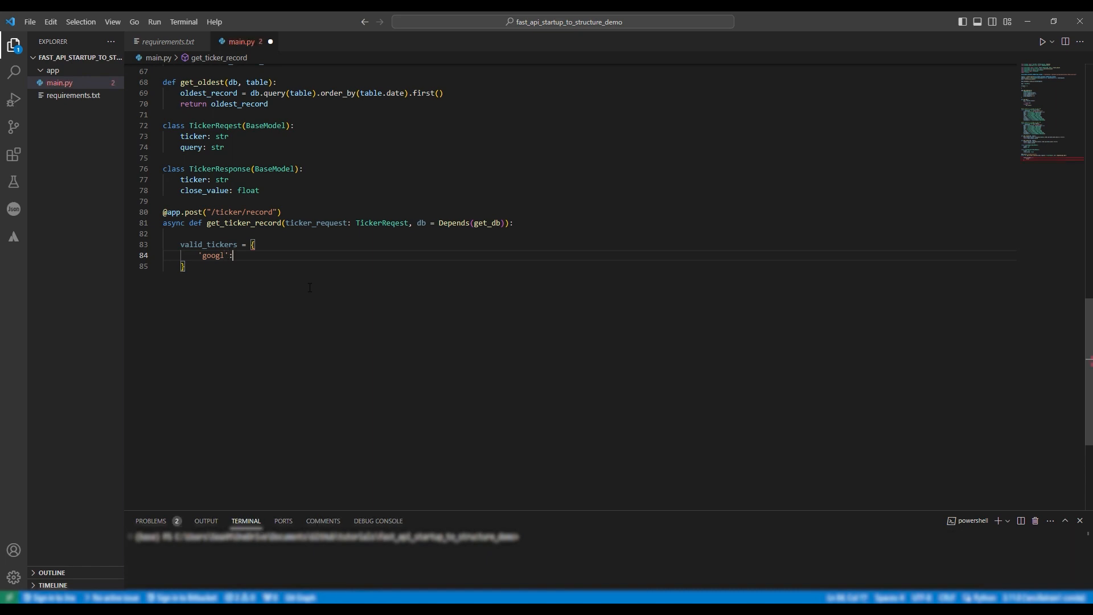
{"action": "type", "text": "HisotircalTableGoogl,"}
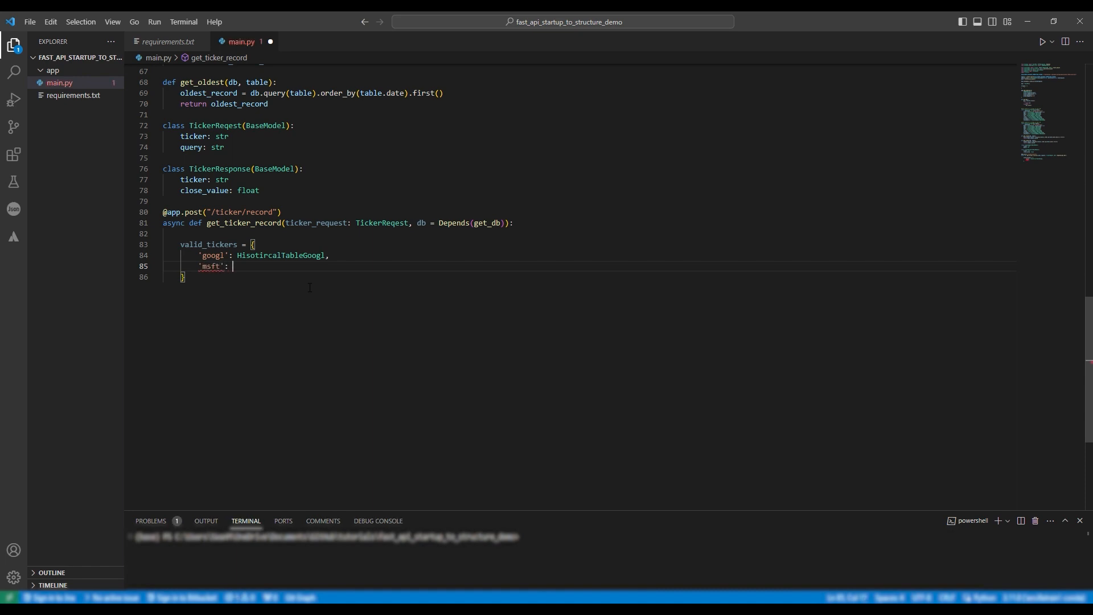
{"action": "type", "text": "H"}
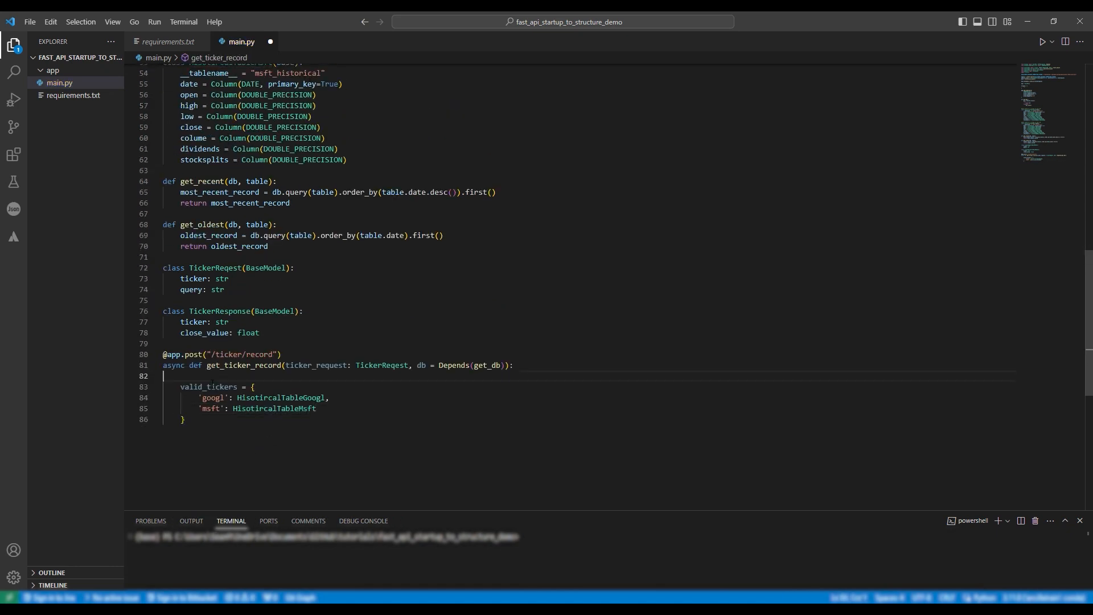
{"action": "type", "text": "#not sustainable"}
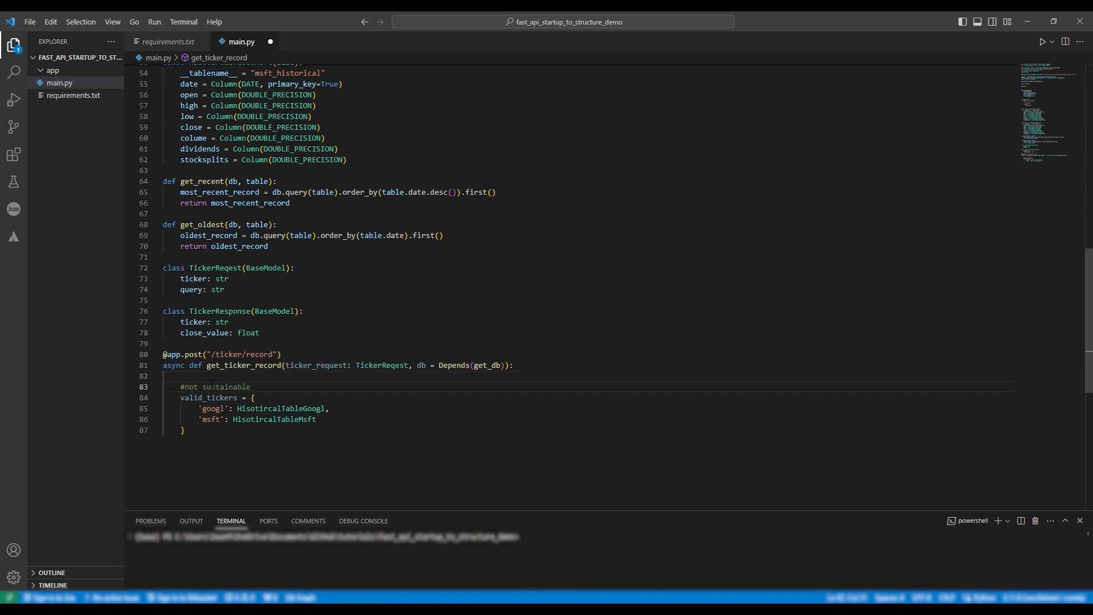
{"action": "scroll", "scroll_direction": "down", "scroll_amount": 3}
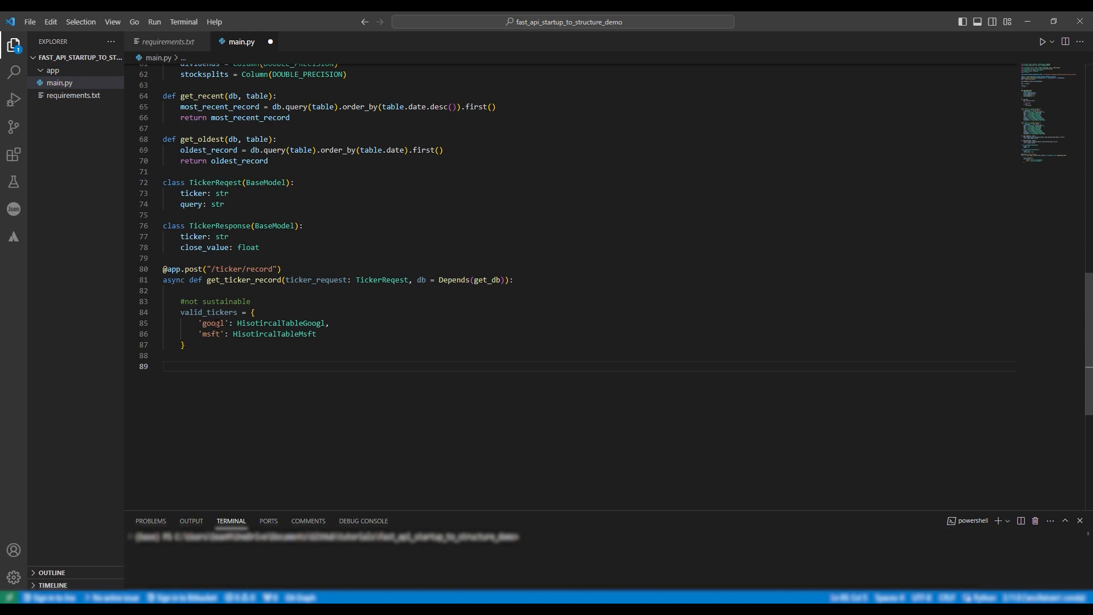
{"action": "scroll", "scroll_direction": "up", "scroll_amount": 3}
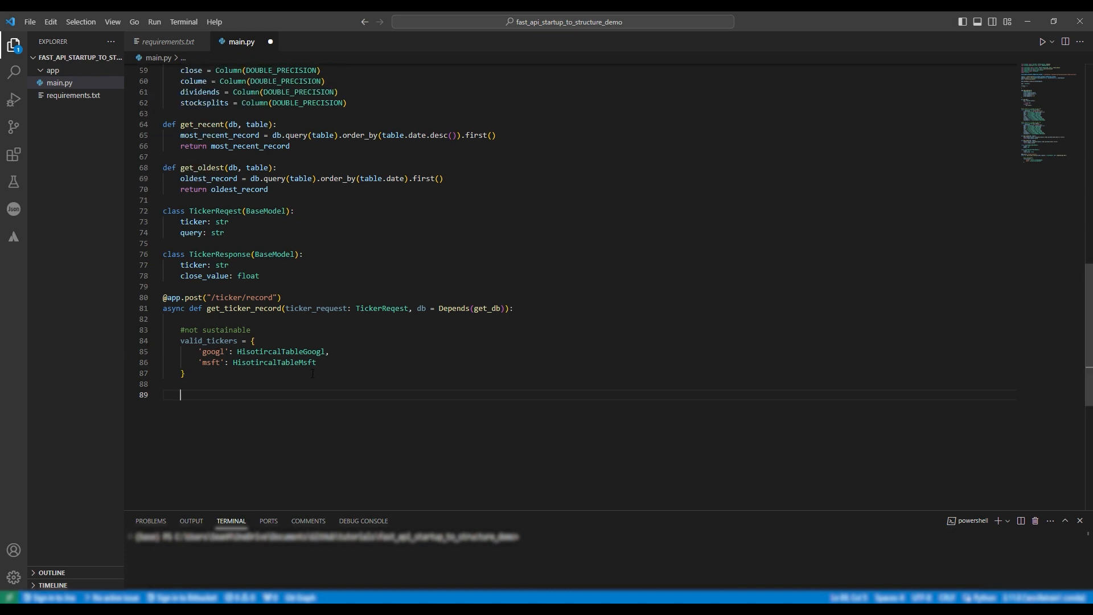
Add valid_queries = ['recent', 'oldest'] and begin the ticker check.
{"action": "type", "text": "valiid_queries = ["}
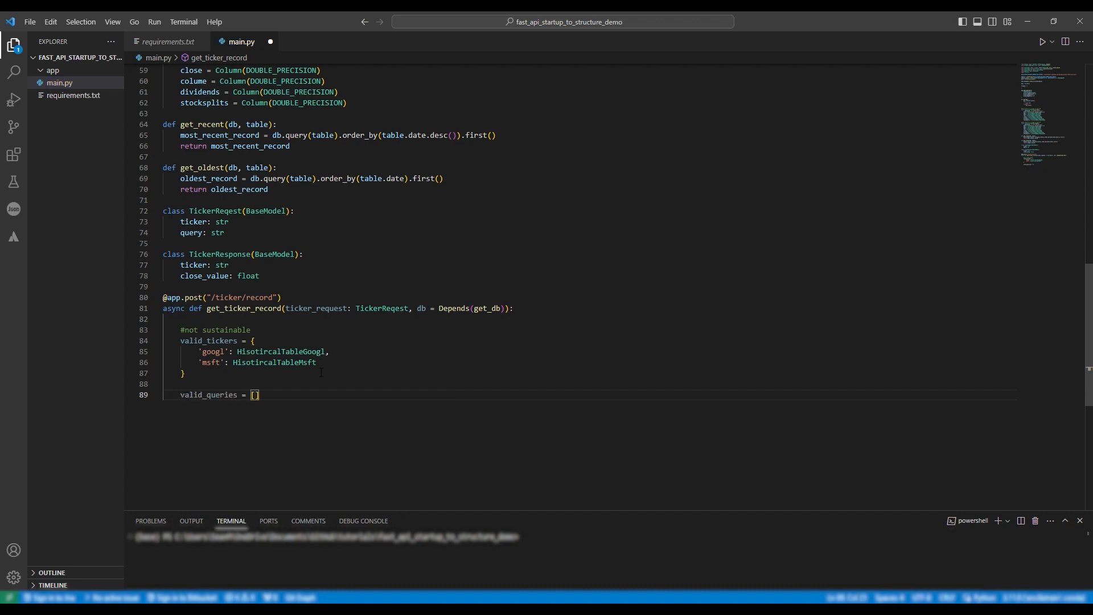
{"action": "type", "text": "'recent'"}
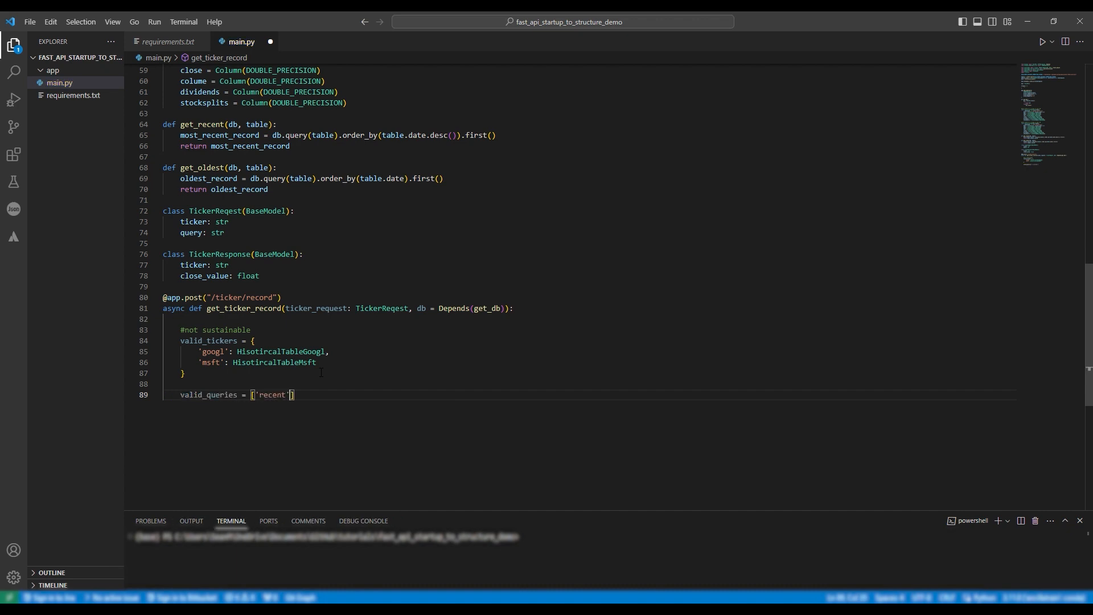
{"action": "type", "text": ", 'oldest'"}
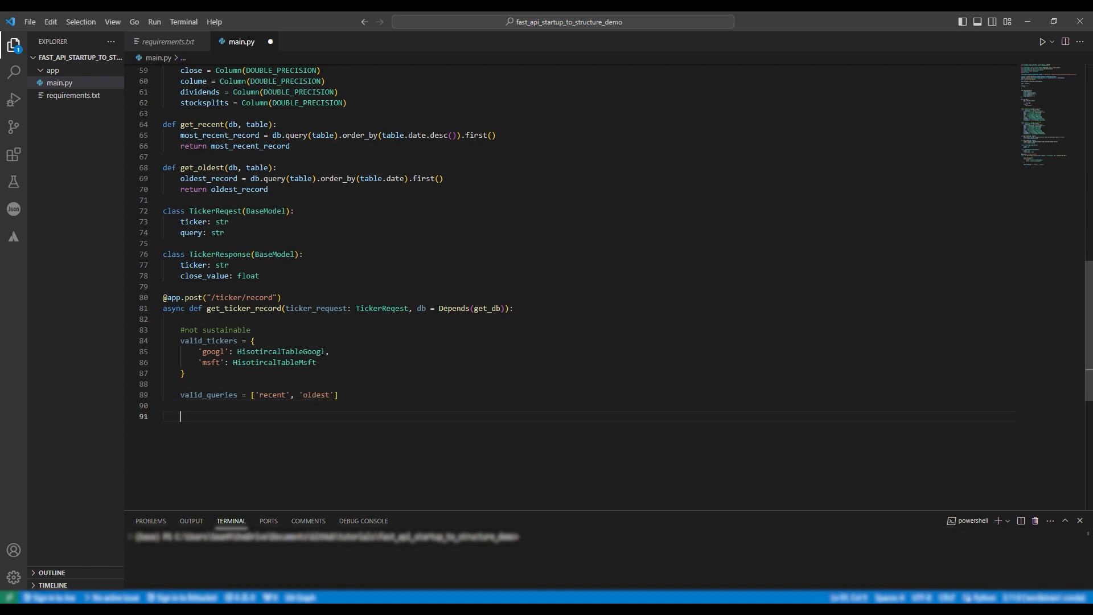
{"action": "scroll", "scroll_direction": "down", "scroll_amount": 3}
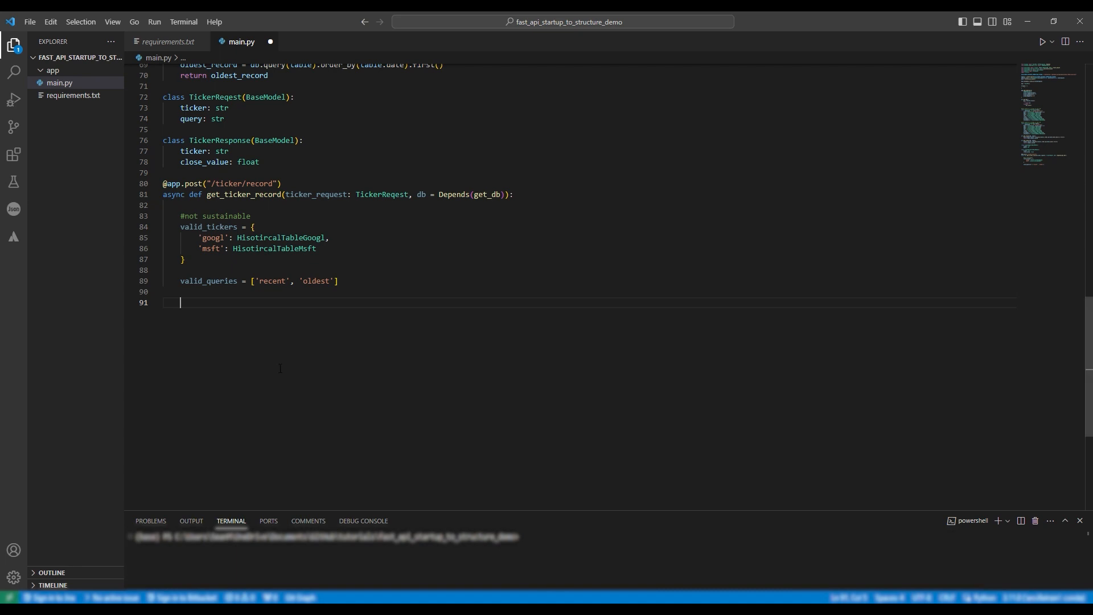
{"action": "type", "text": "if ticker_request.ticker not in"}
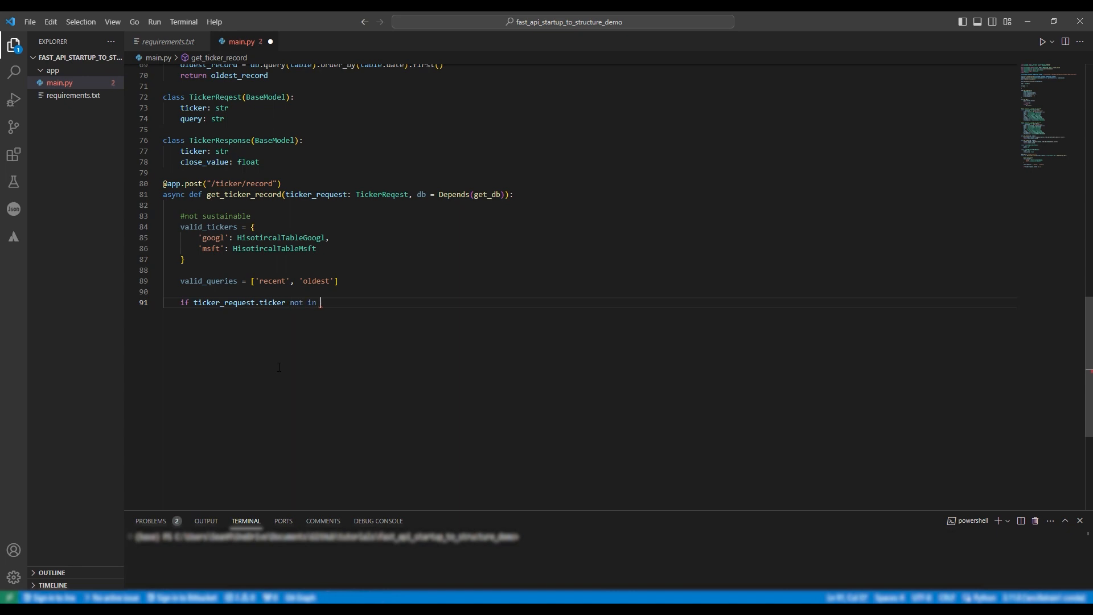
Raise HTTPException(status_code=400) when the ticker is not in valid_tickers.
{"action": "type", "text": "valid_tickers:"}
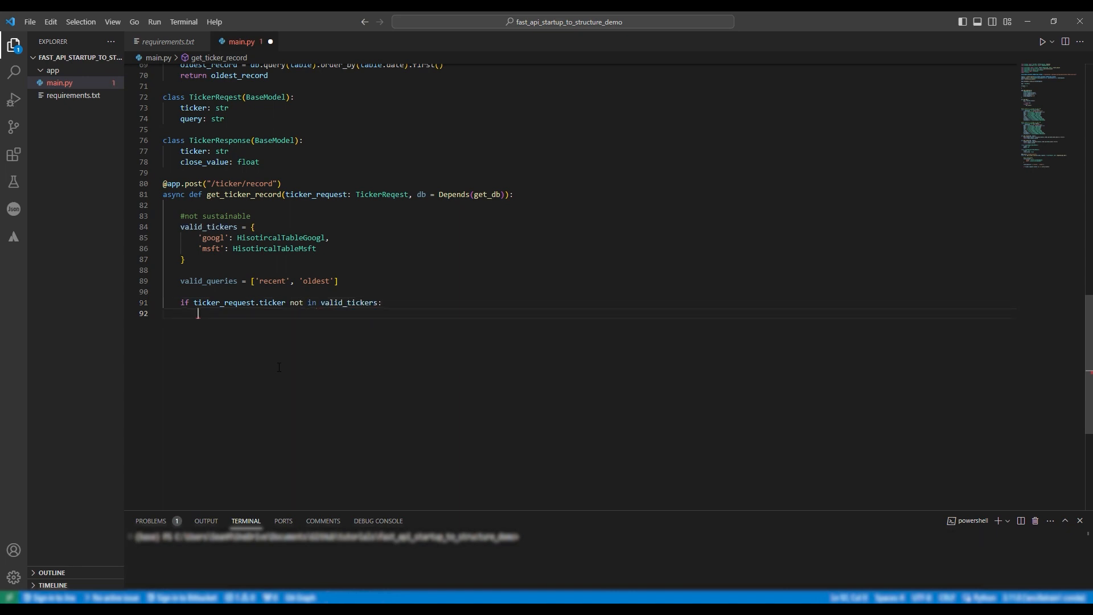
{"action": "type", "text": "raise H"}
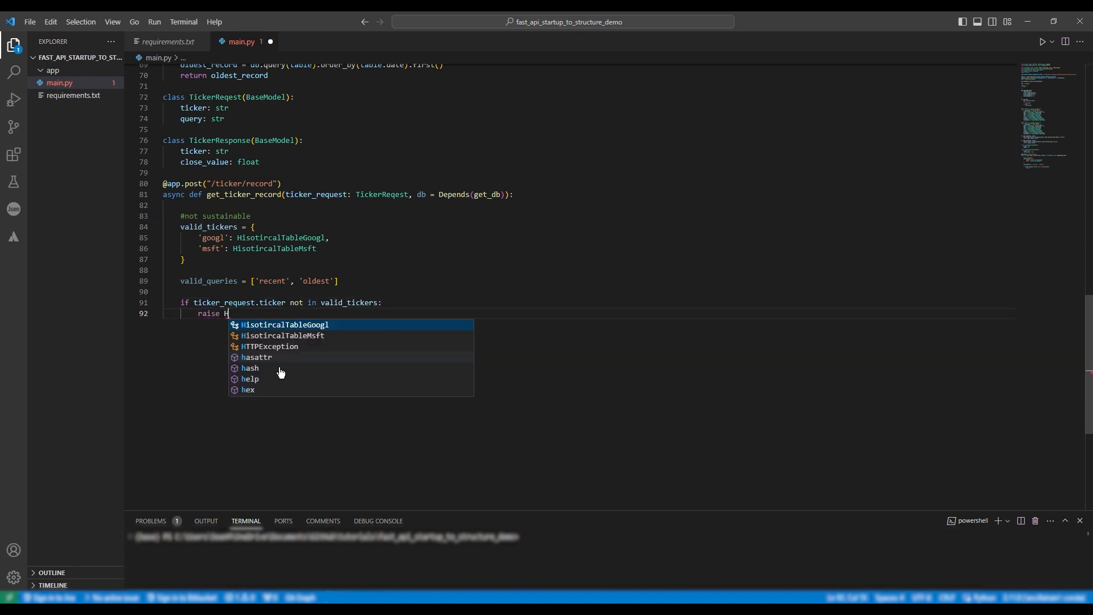
{"action": "type", "text": "TTPException(status_code=400"}
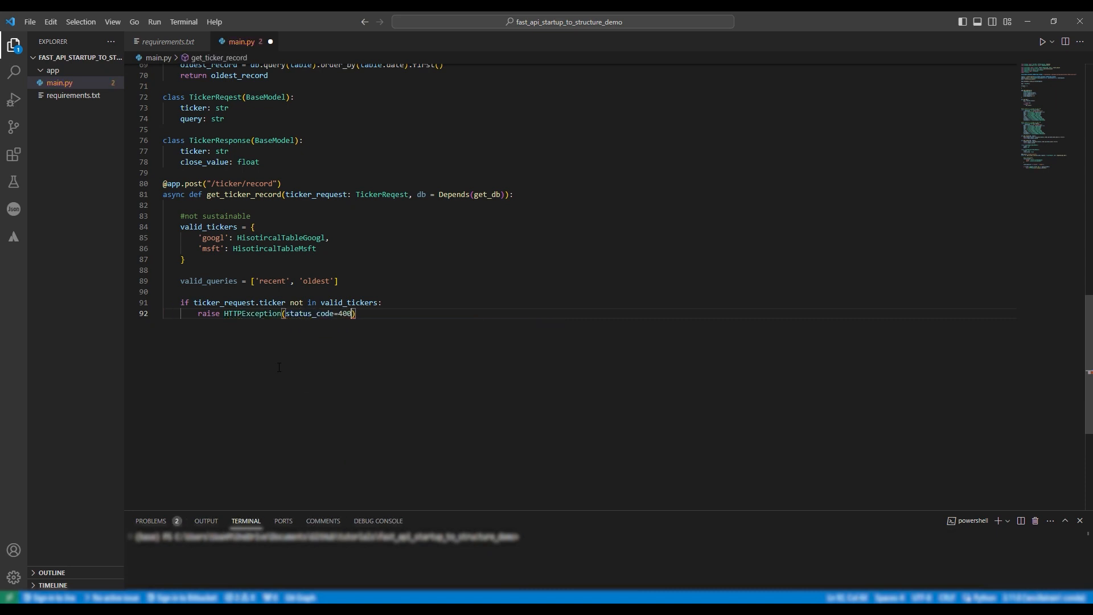
{"action": "type", "text": "if ticker_requ"}
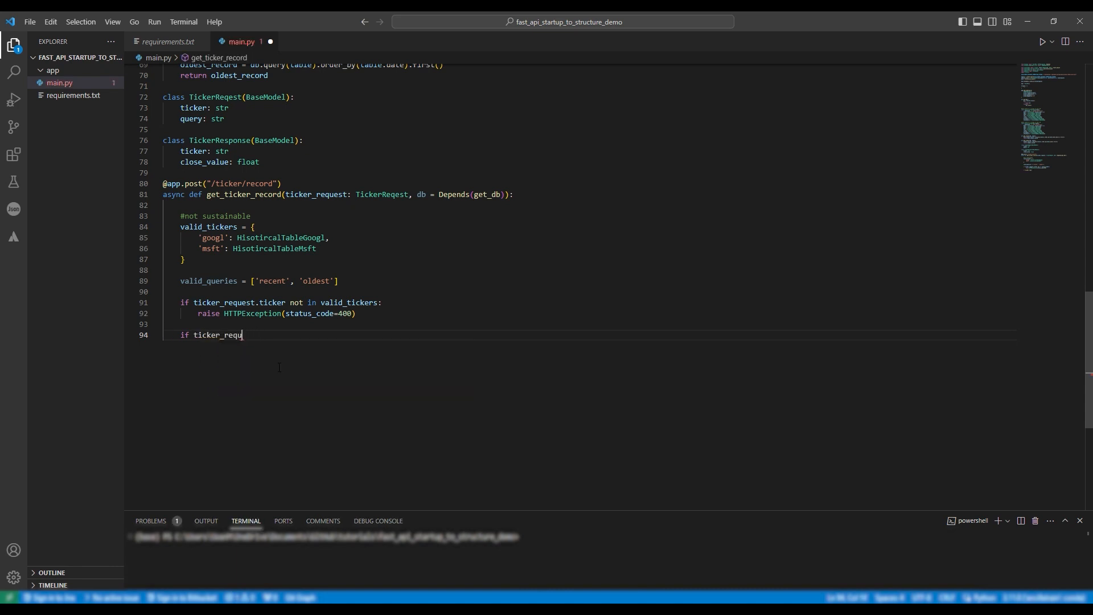
Raise HTTPException(status_code=400) when the request's query is not in valid_queries.
{"action": "type", "text": "est"}
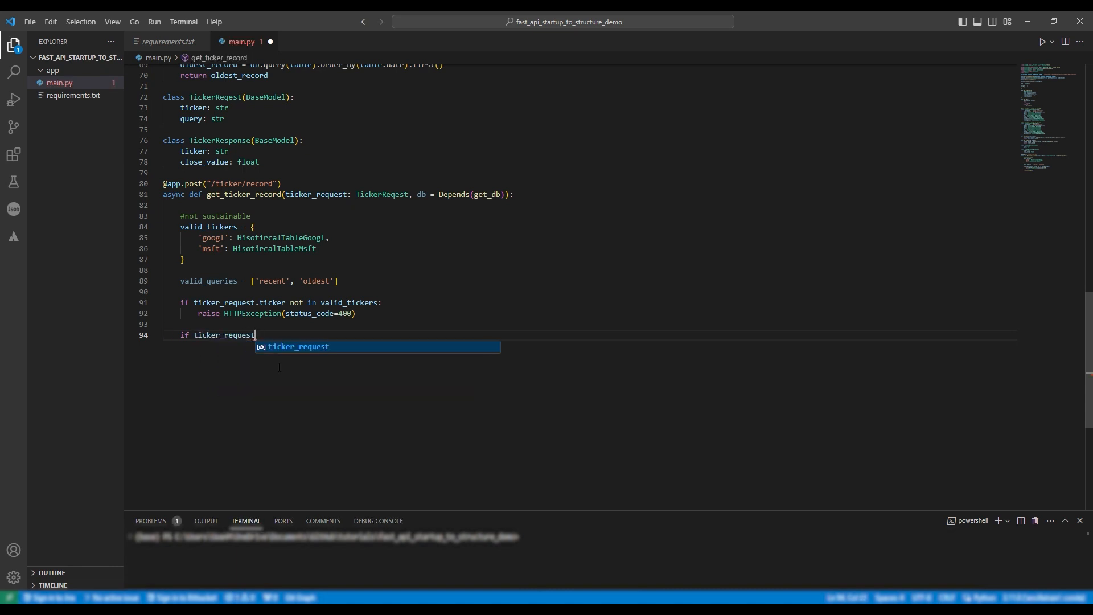
{"action": "type", "text": "."}
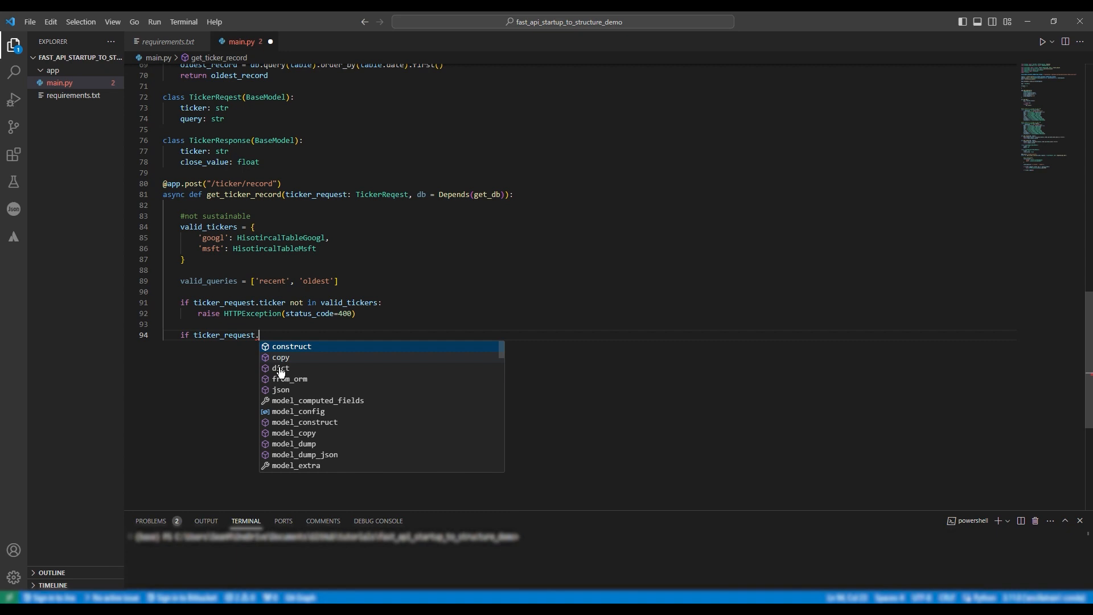
{"action": "type", "text": "query not in valid_queries:"}
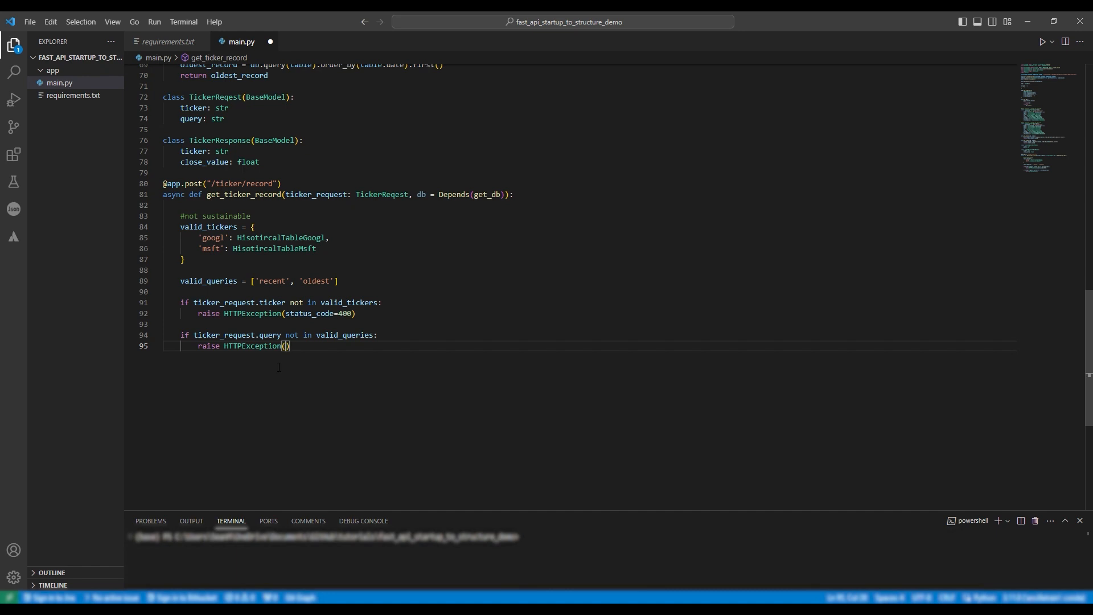
{"action": "type", "text": "status_code=400"}
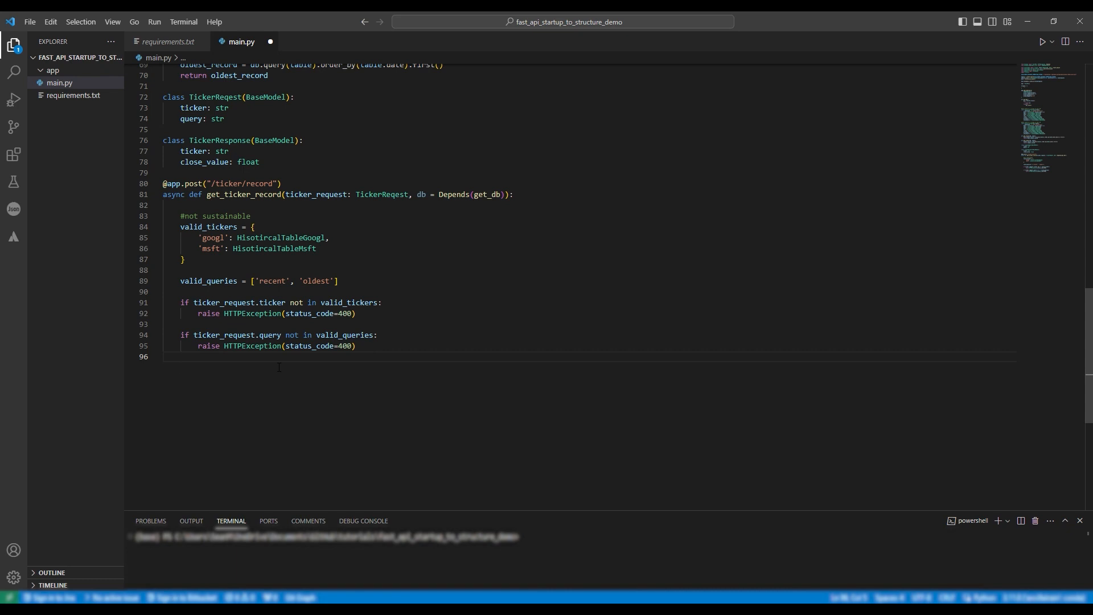
{"action": "type", "text": "if ticker_request"}
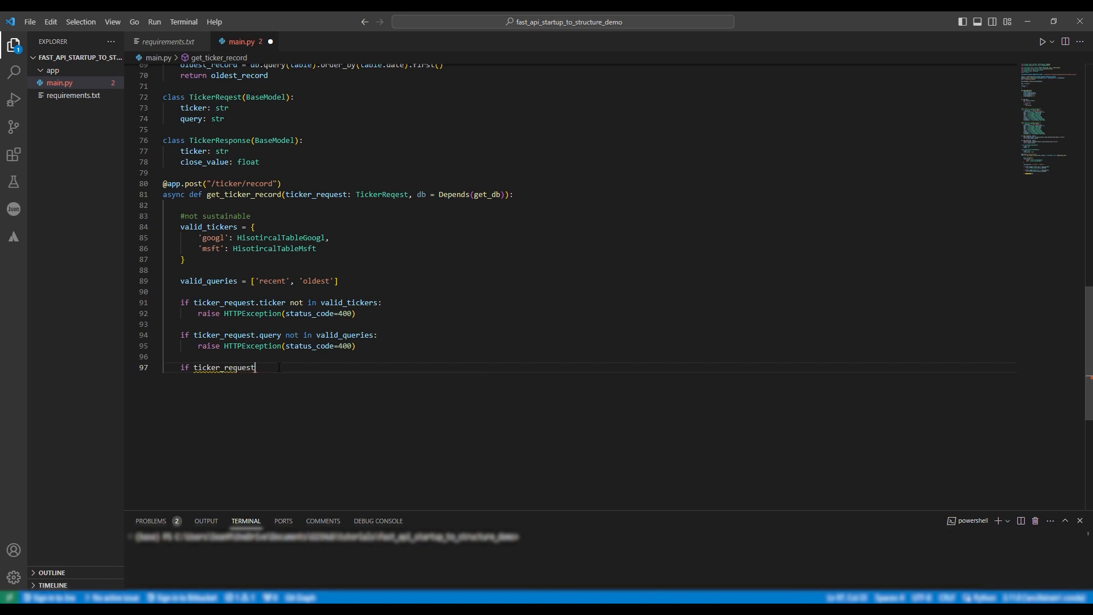
When ticker_request.query == 'recent', set record = get_recent(db, ...).
{"action": "type", "text": ".query"}
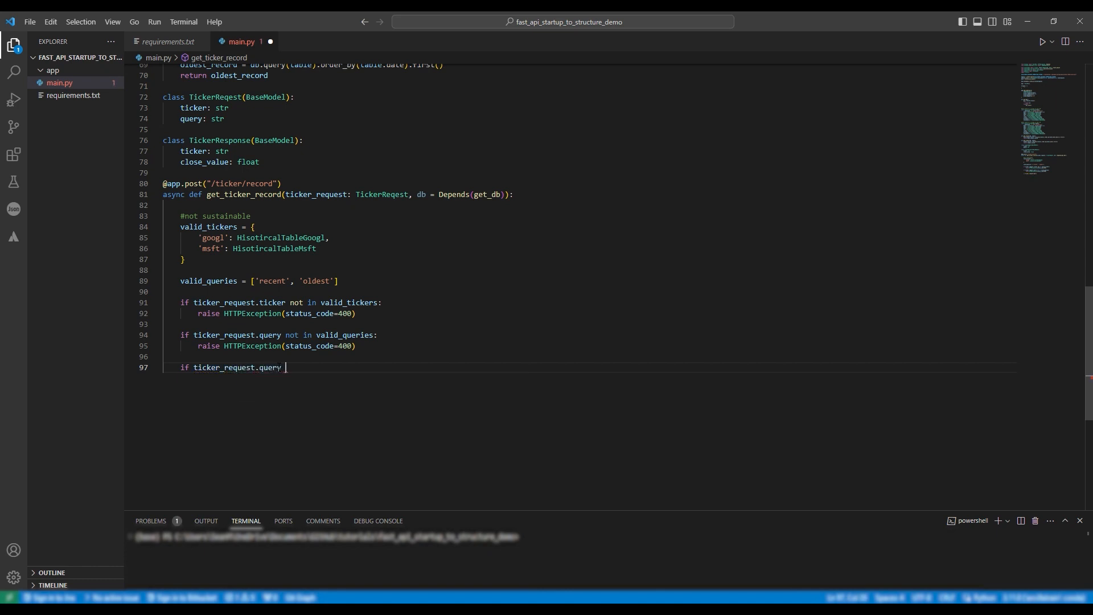
{"action": "type", "text": "== ''"}
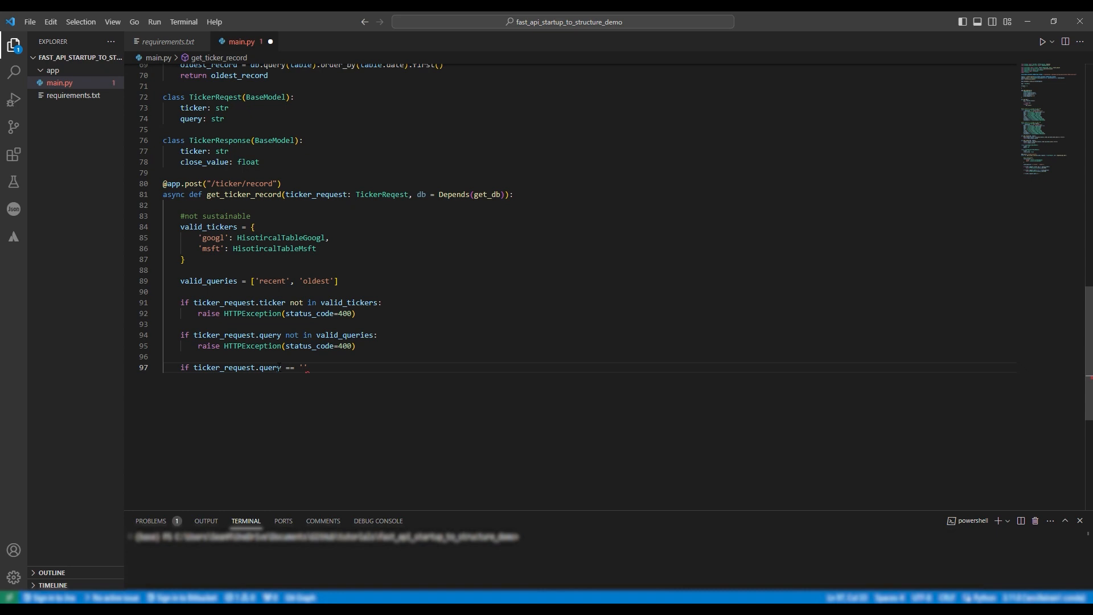
{"action": "type", "text": "recent':"}
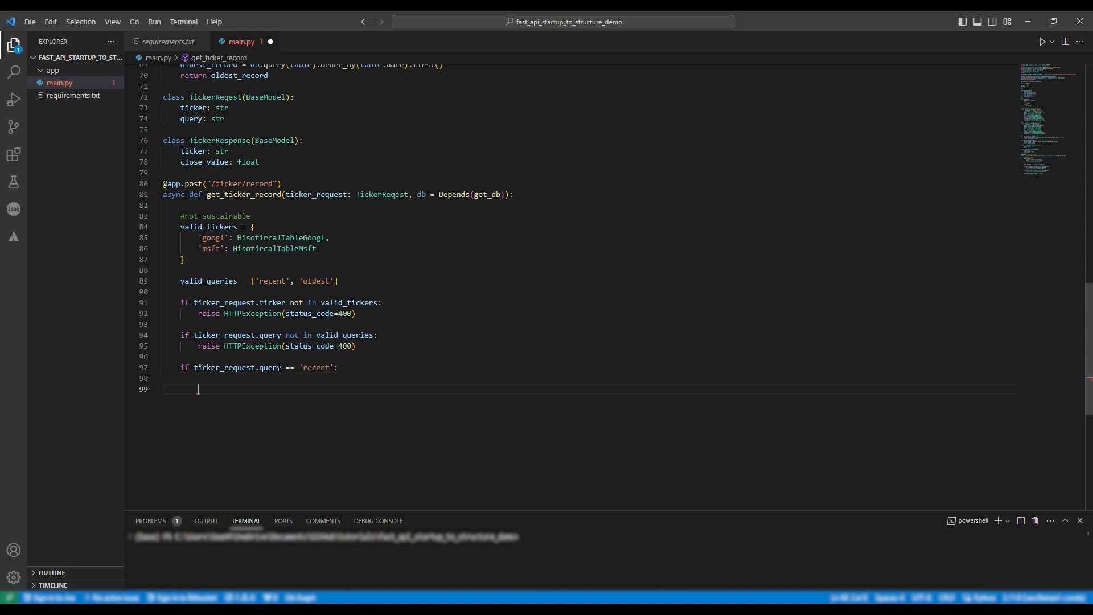
{"action": "type", "text": "record ="}
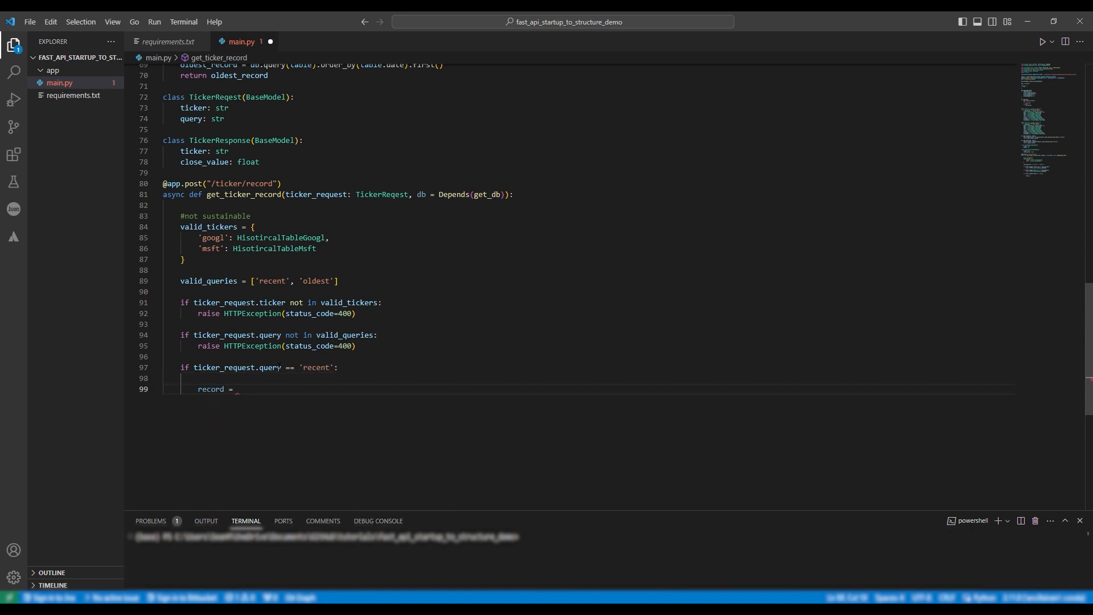
{"action": "type", "text": "get_recent()"}
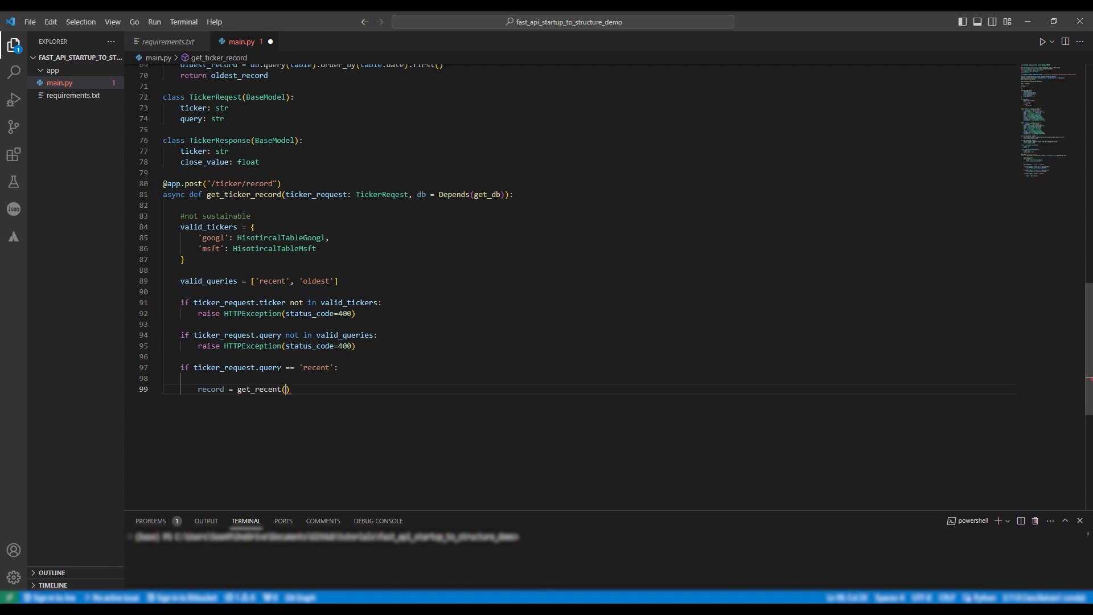
{"action": "type", "text": "db,"}
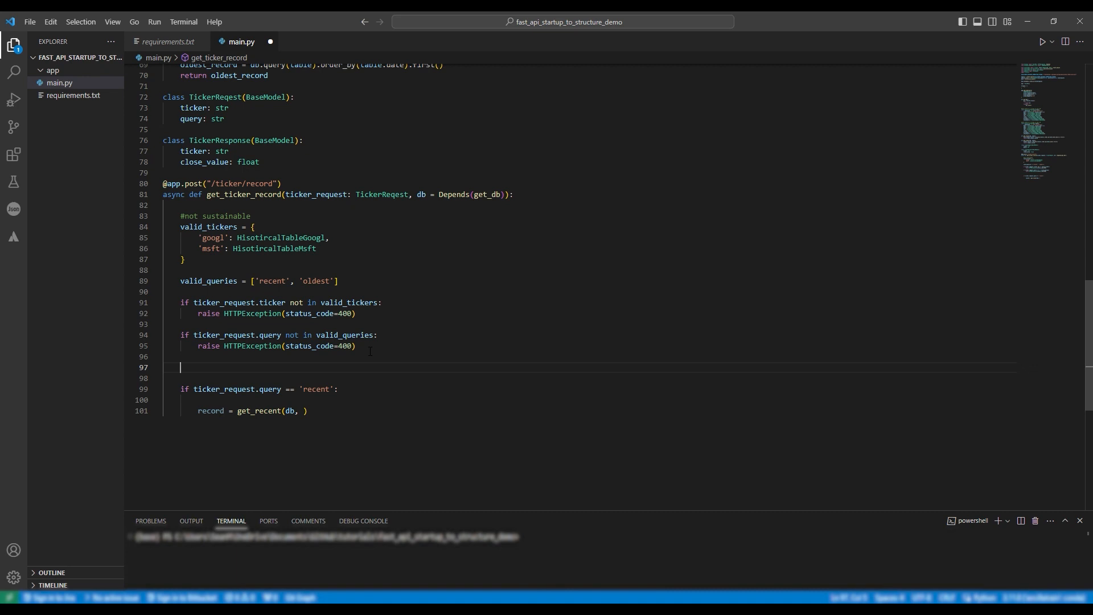
Look up table = valid_tickers[ticker_request.ticker] and pass table to get_recent.
{"action": "type", "text": "table ="}
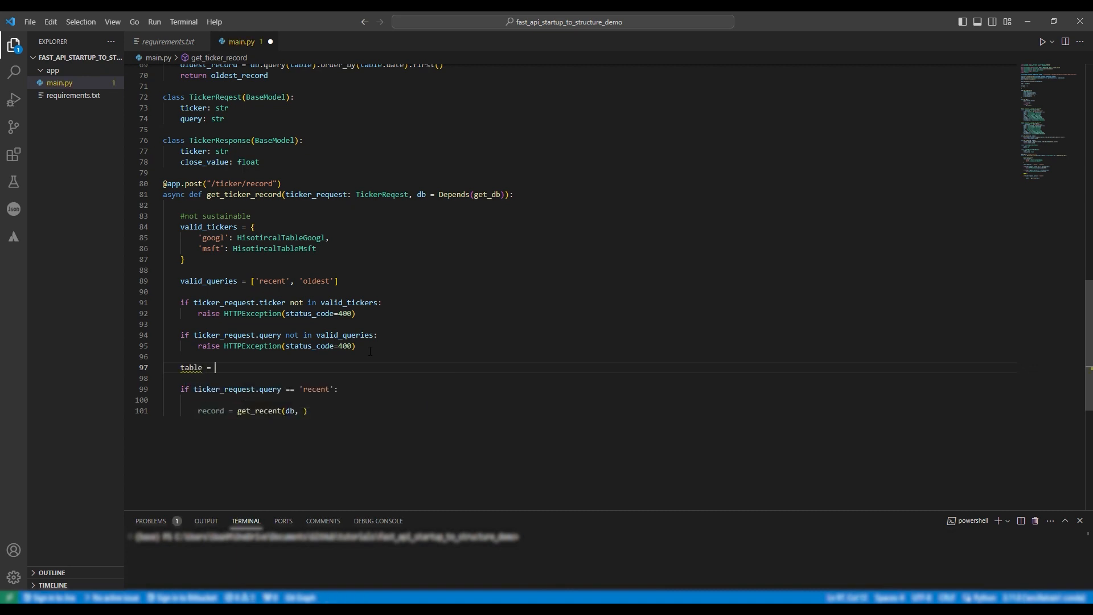
{"action": "type", "text": "valid_tickers"}
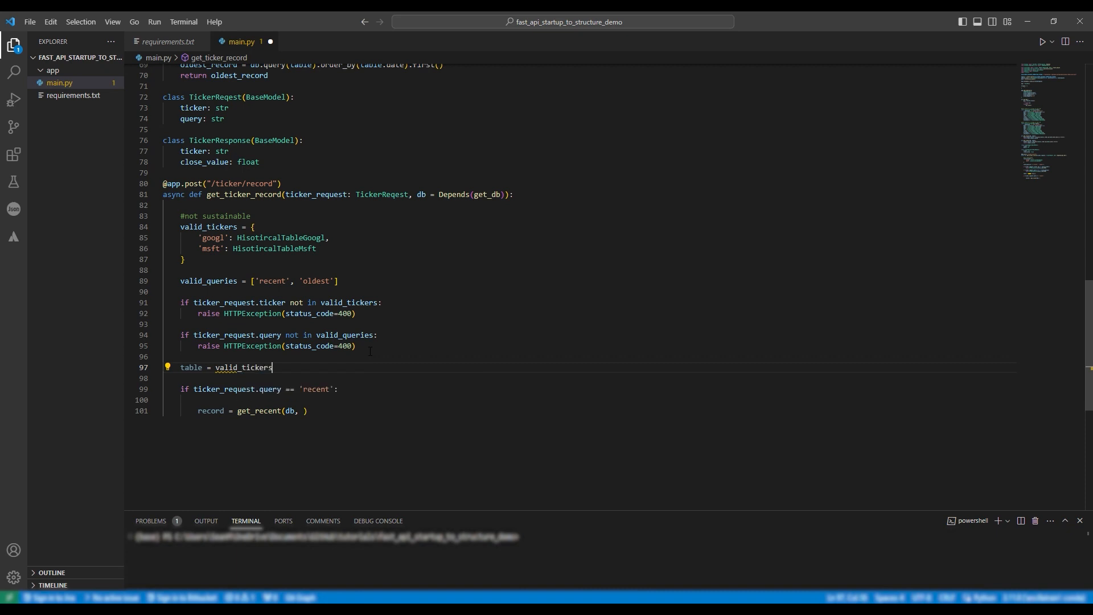
{"action": "type", "text": "[]"}
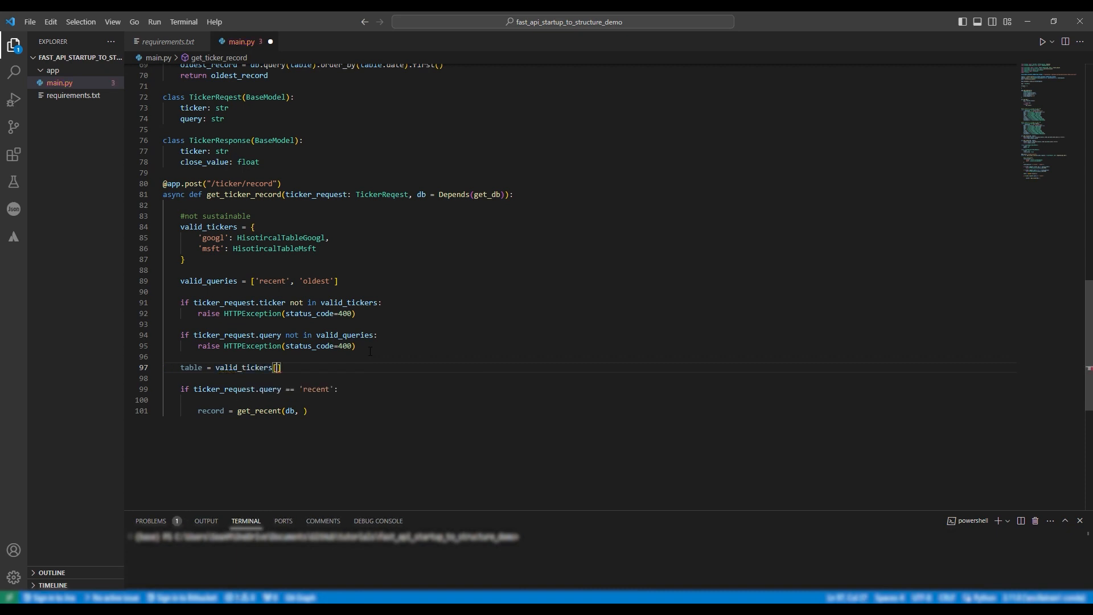
{"action": "type", "text": "ticker_request."}
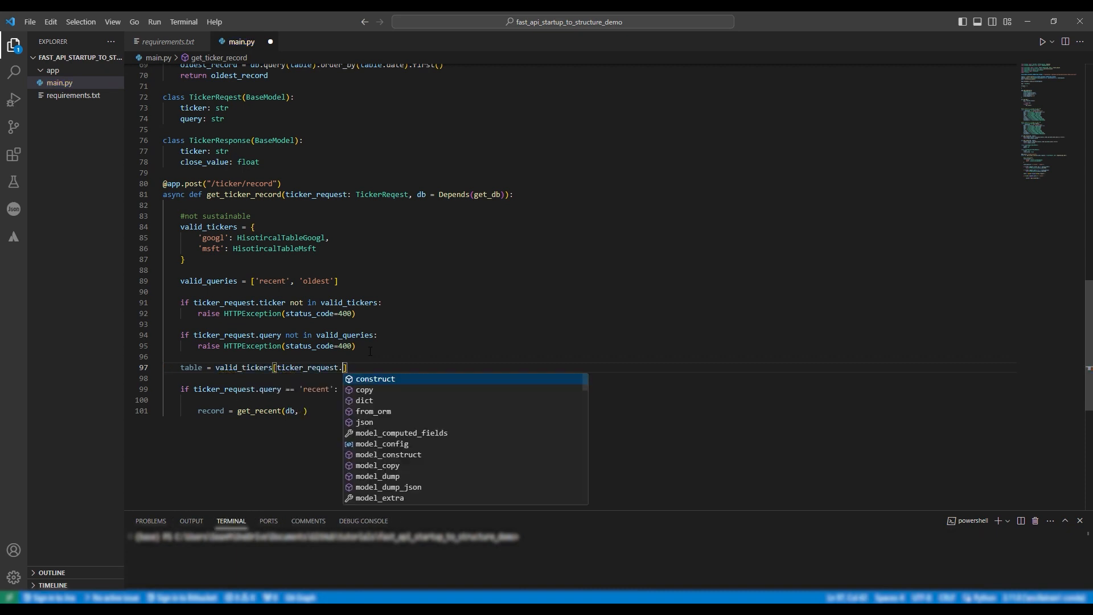
{"action": "type", "text": "ticker"}
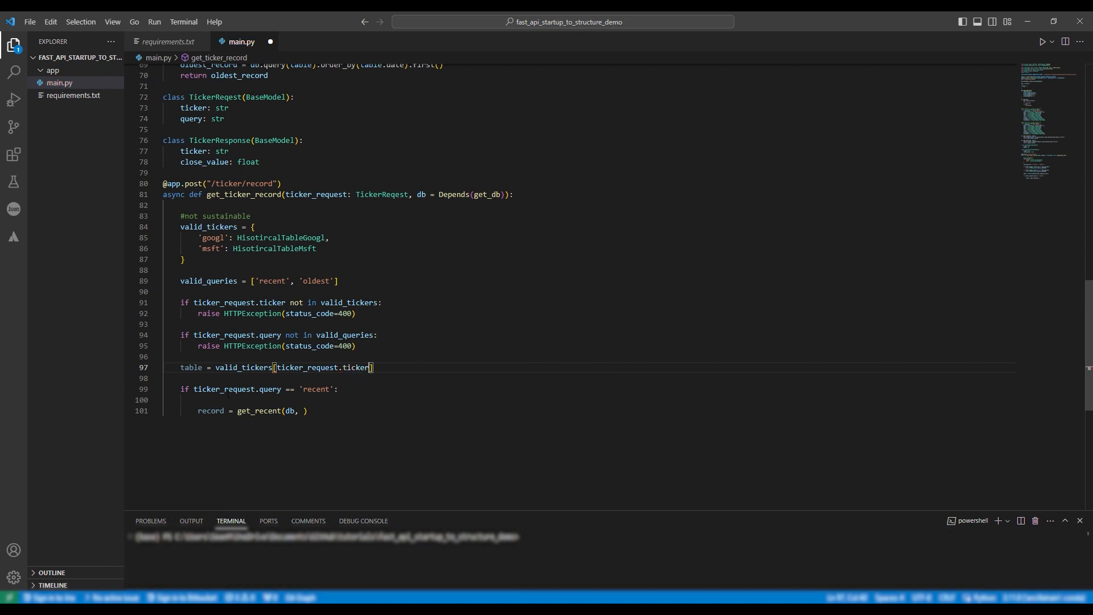
{"action": "type", "text": "table"}
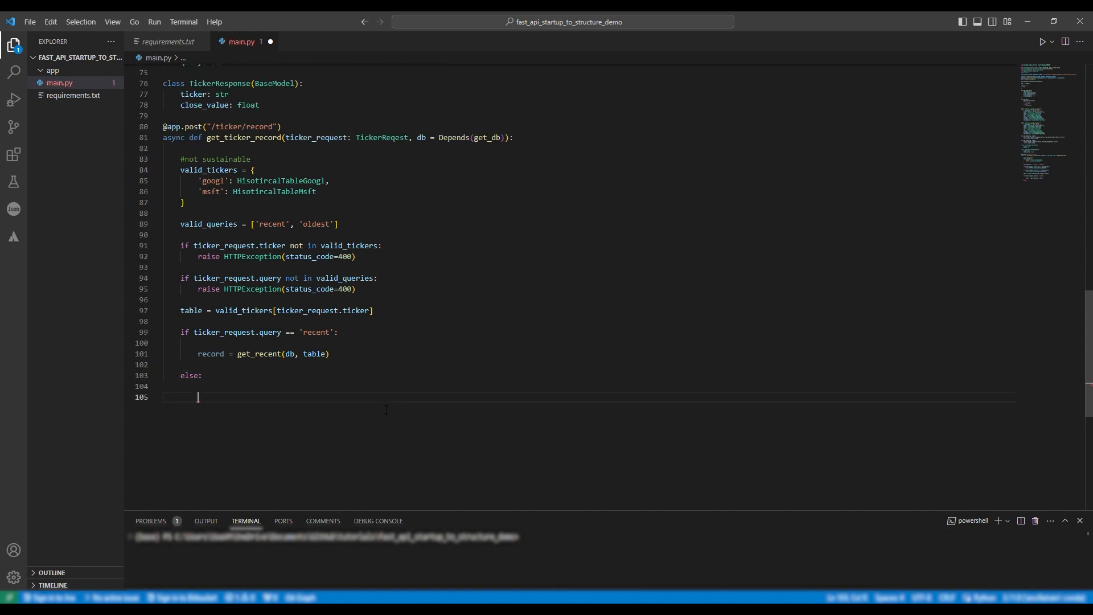
In the else branch set record = get_oldest(db, table).
{"action": "type", "text": "record"}
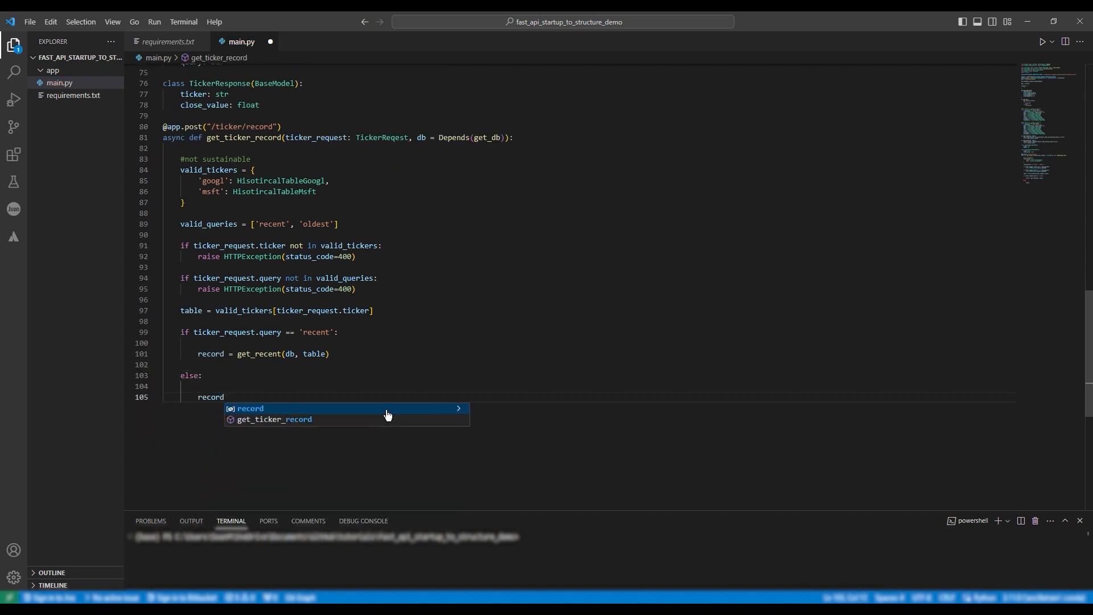
{"action": "type", "text": "= get_oldest"}
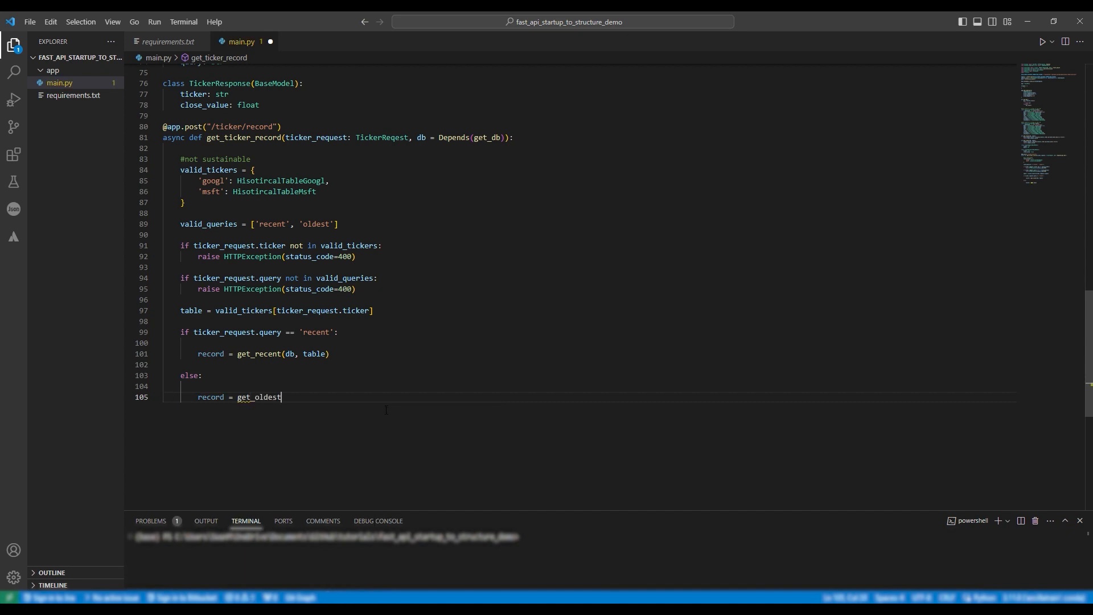
{"action": "type", "text": "(db"}
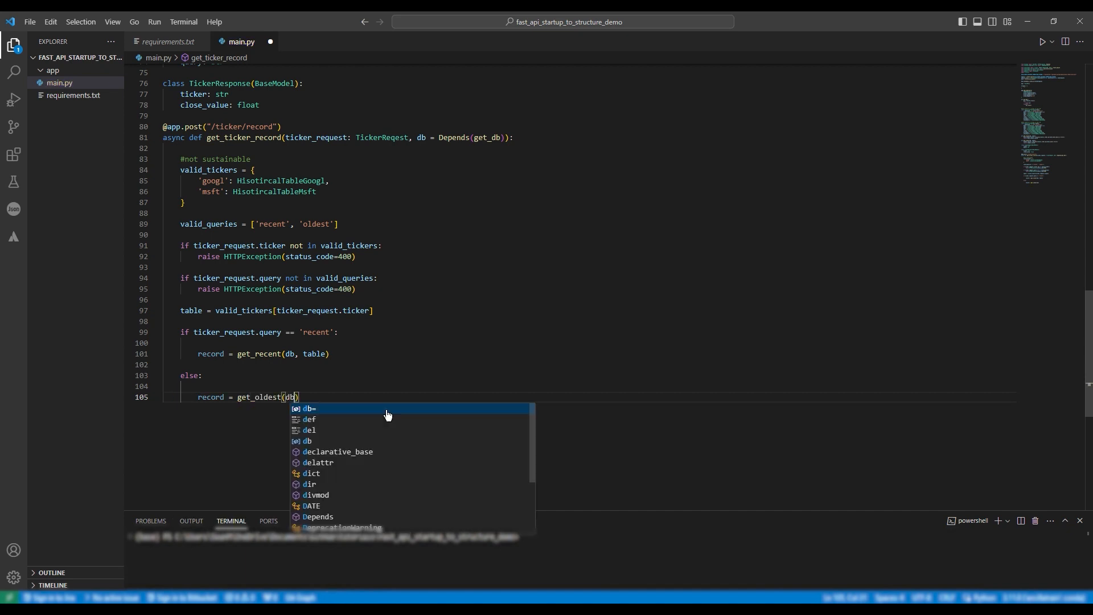
{"action": "type", "text": ", table"}
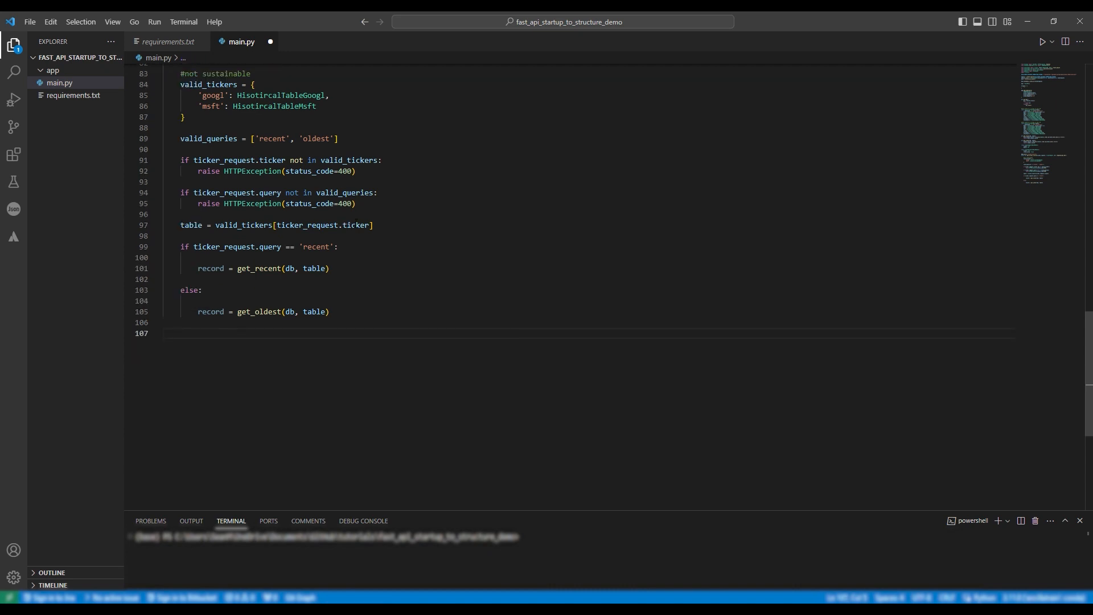
Return TickerResponse(ticker=ticker_request.ticker, close_value=record.close) from the endpoint.
{"action": "type", "text": "return"}
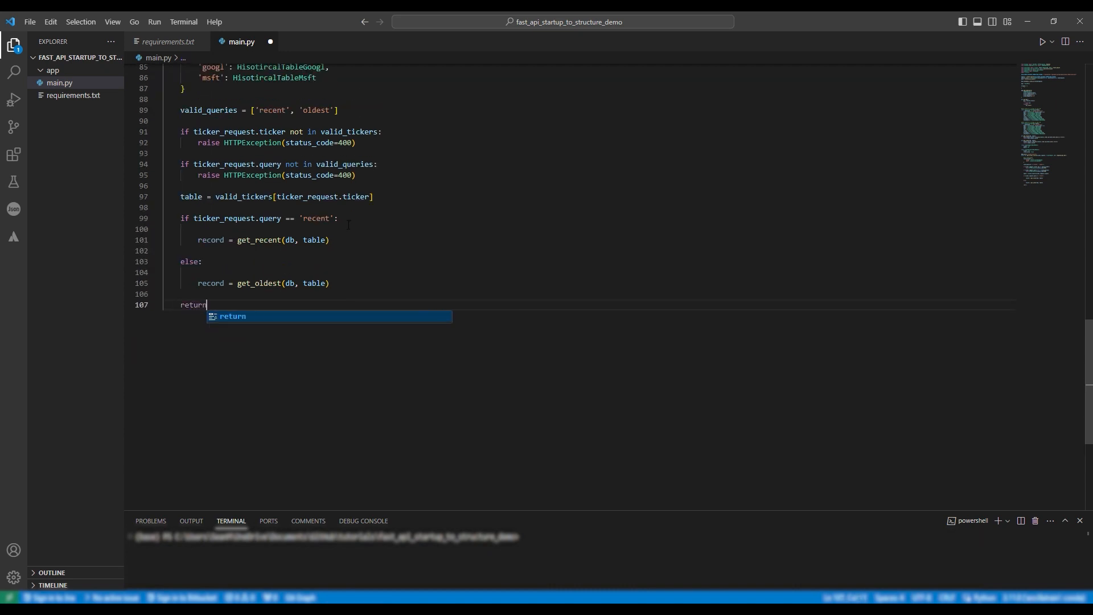
{"action": "type", "text": "TickerResponse"}
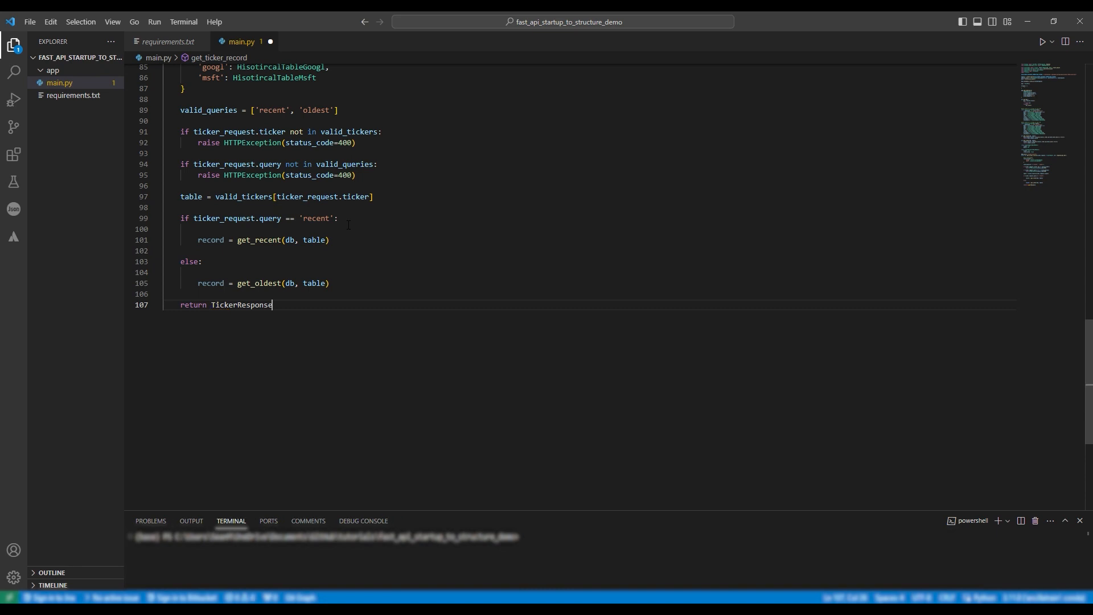
{"action": "type", "text": "(ri"}
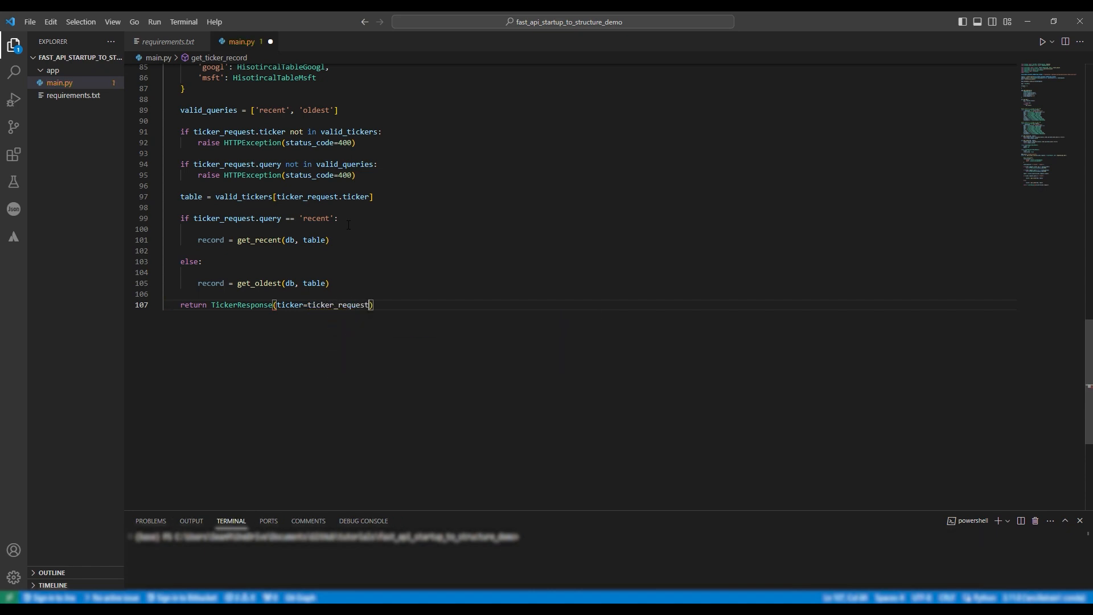
{"action": "type", "text": ".t"}
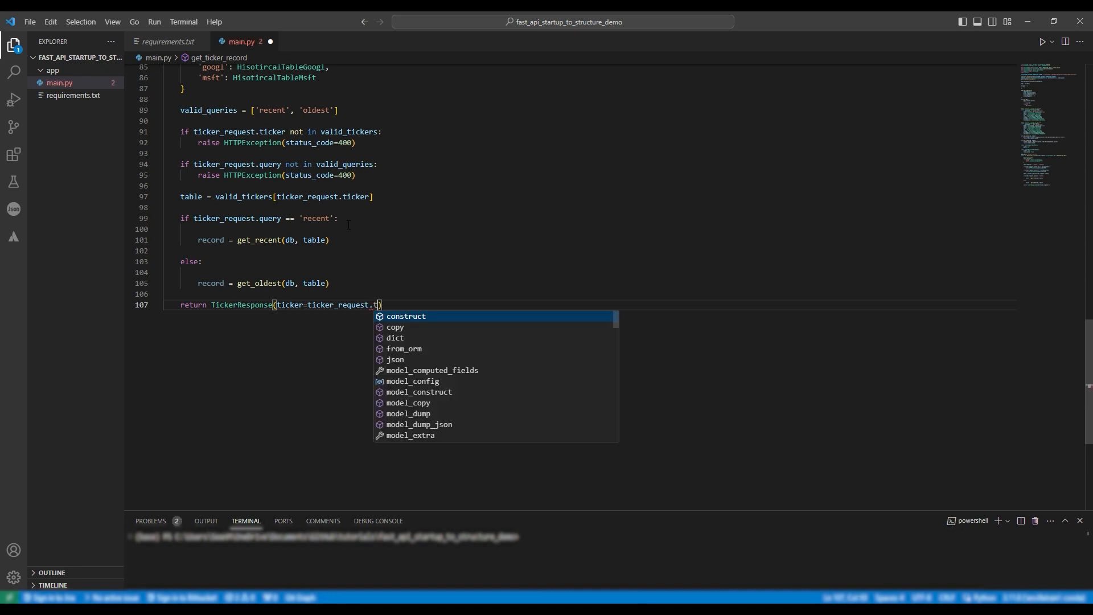
{"action": "type", "text": "icker,"}
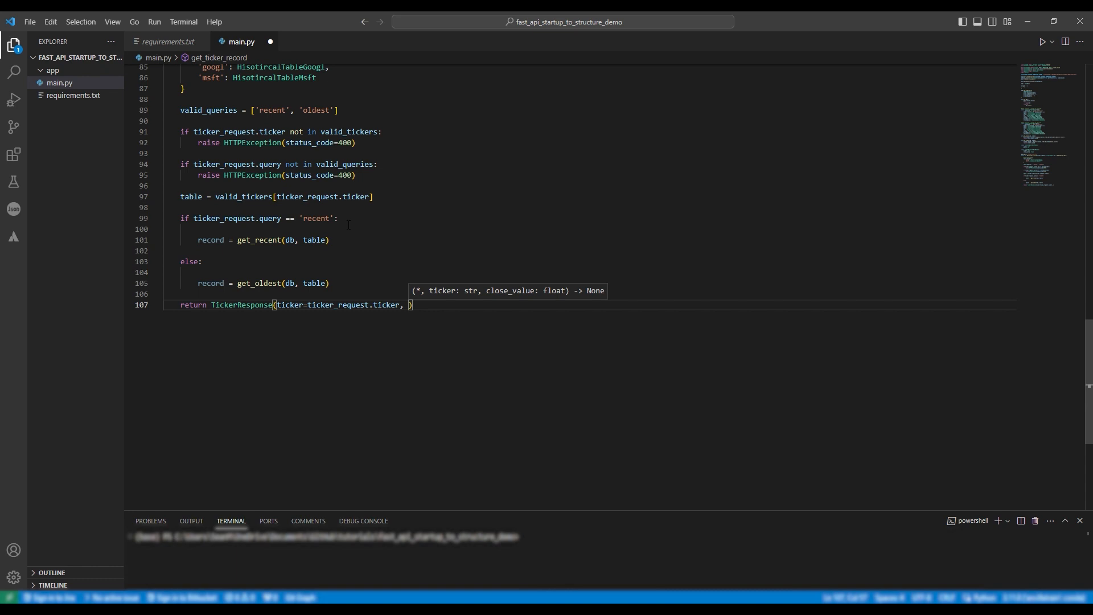
{"action": "type", "text": "last"}
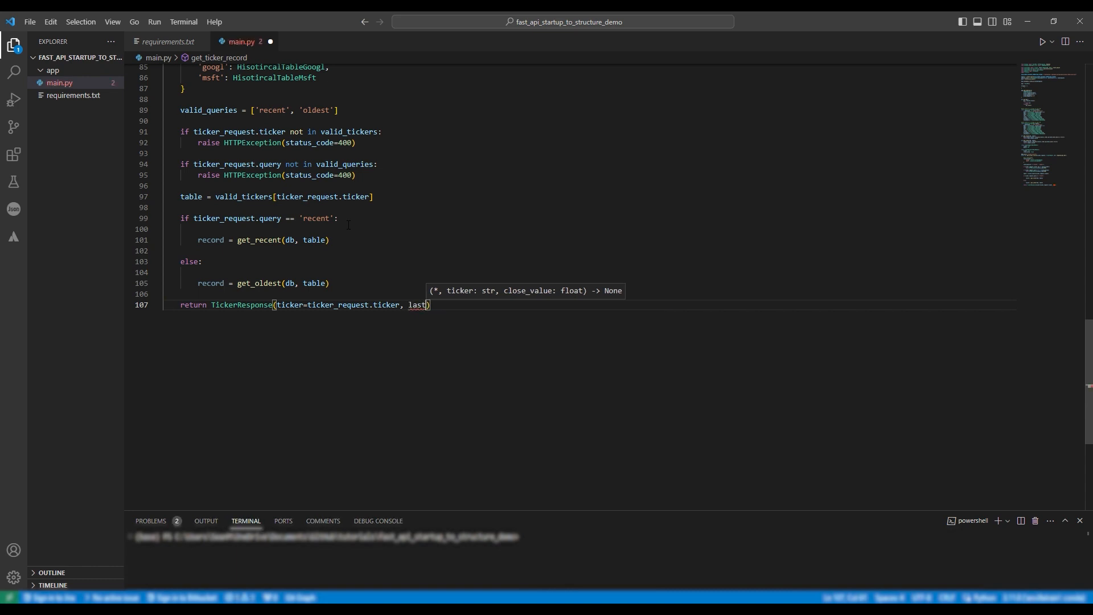
{"action": "type", "text": "close_value="}
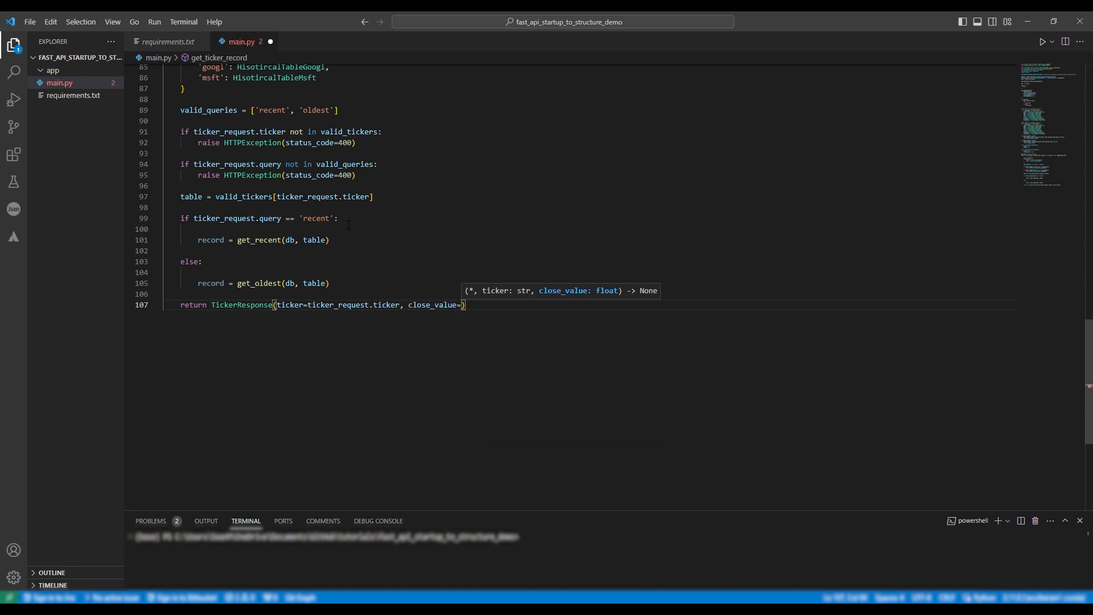
{"action": "type", "text": "record"}
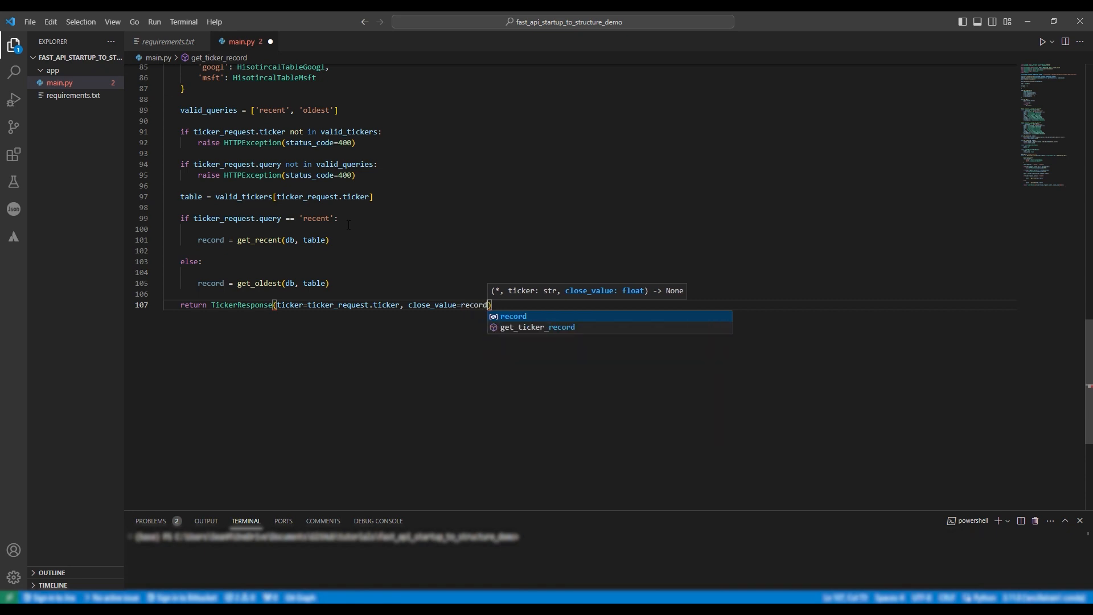
{"action": "type", "text": ".close"}
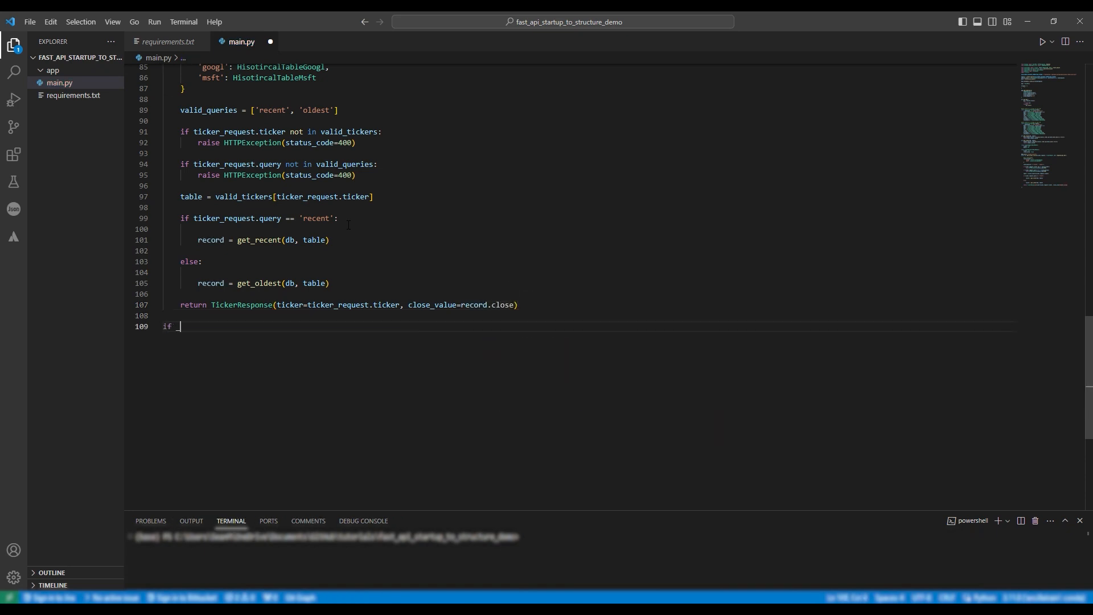
Add if __name__ == "__main__": uvicorn.run(app, host="0.0.0.0", port=5000) to main.py.
{"action": "type", "text": "__name__ == \"__main"}
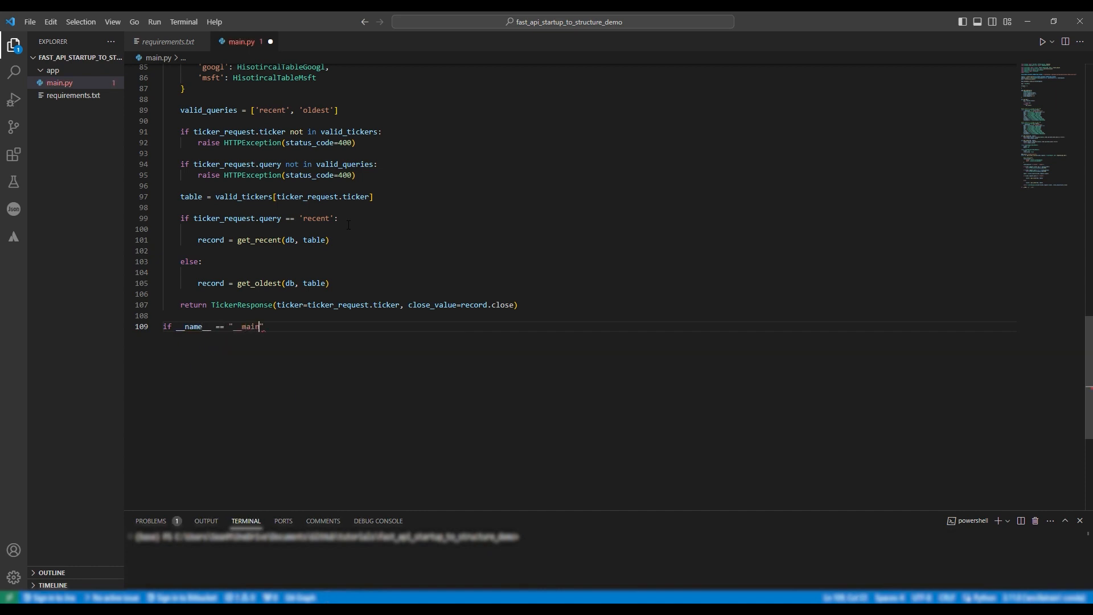
{"action": "type", "text": "\"_\""}
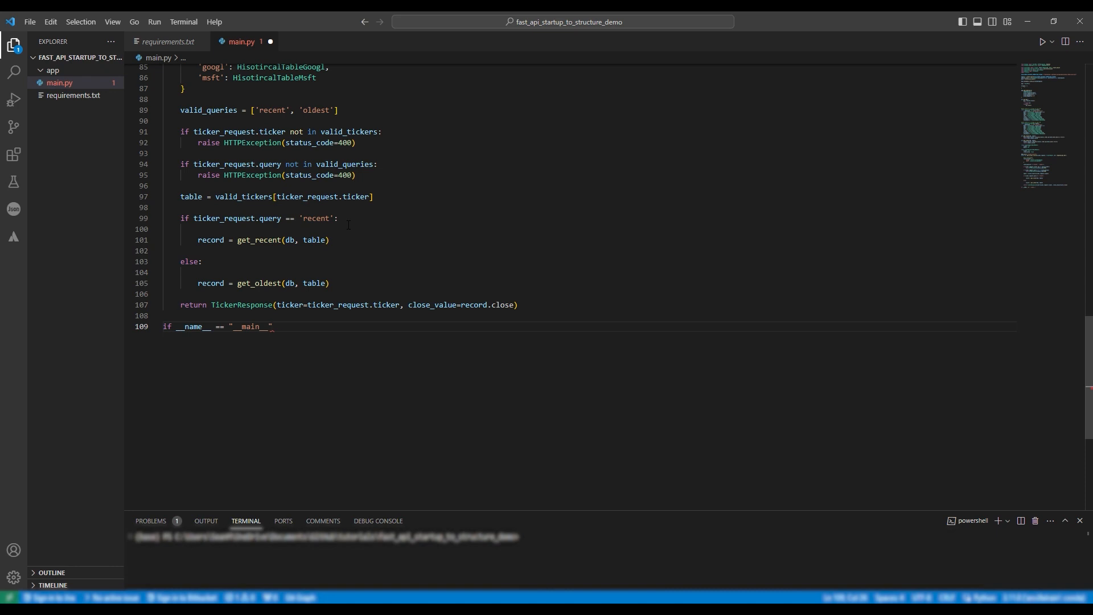
{"action": "type", "text": "uvicorn.run("}
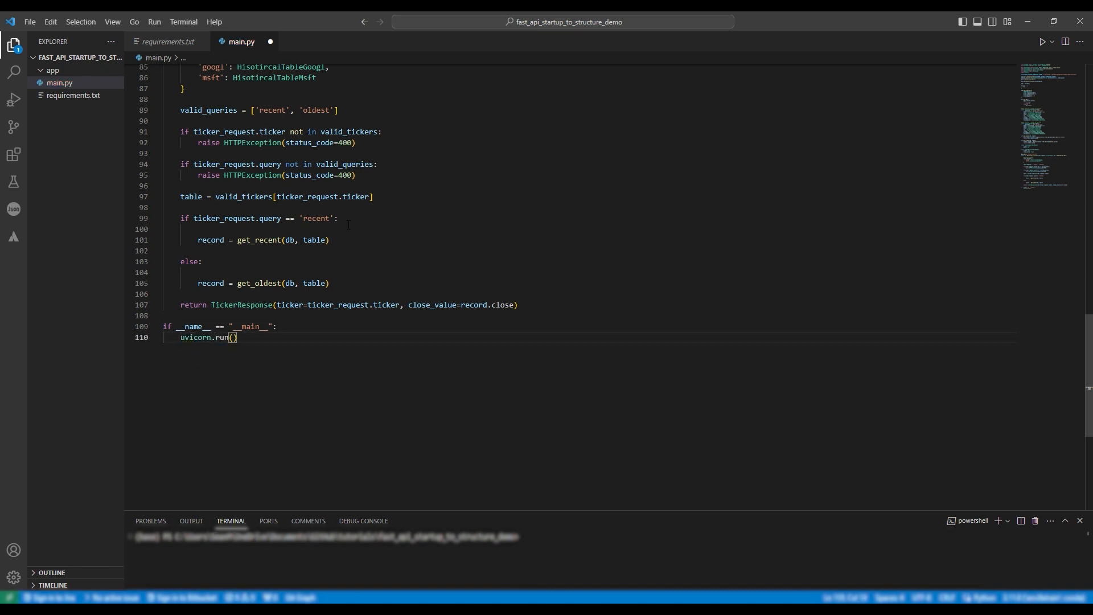
{"action": "type", "text": "app,"}
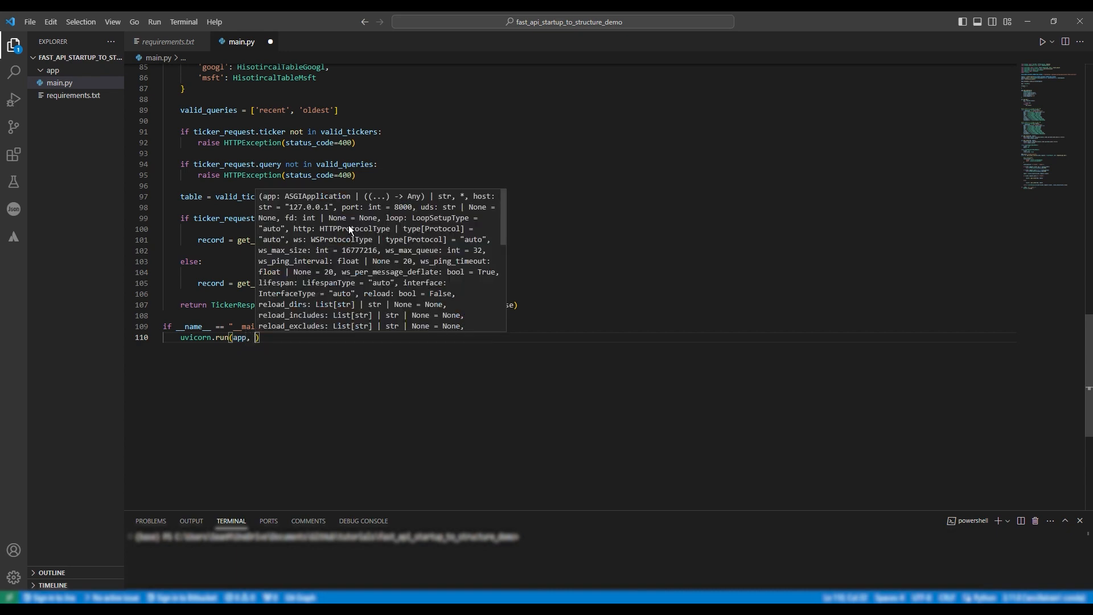
{"action": "type", "text": "host=\"0.0.0.0"}
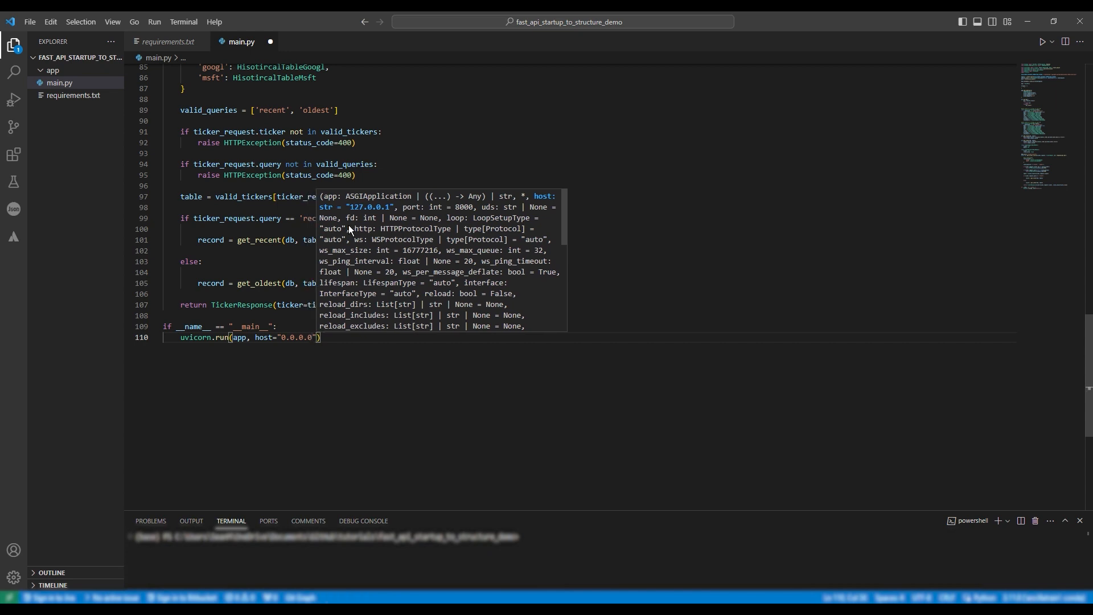
{"action": "type", "text": ", port"}
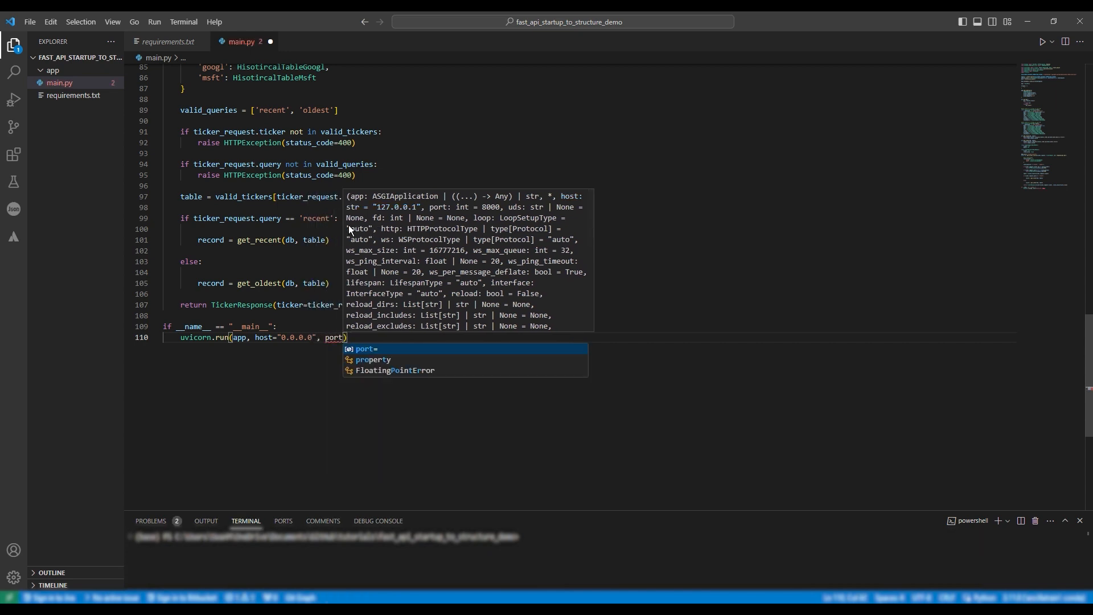
{"action": "type", "text": "="}
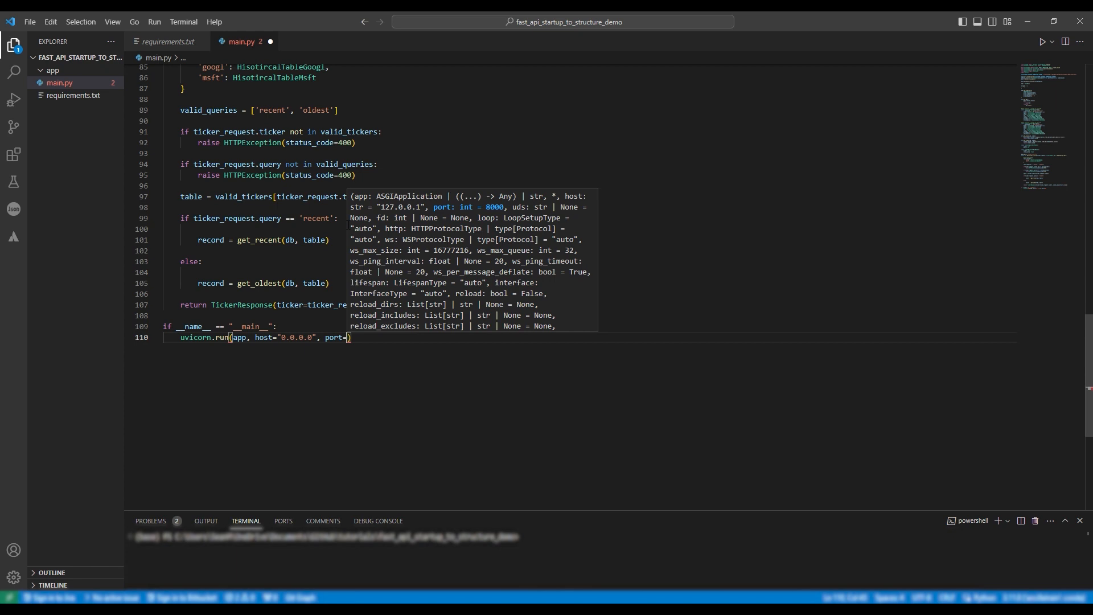
{"action": "type", "text": "5000"}
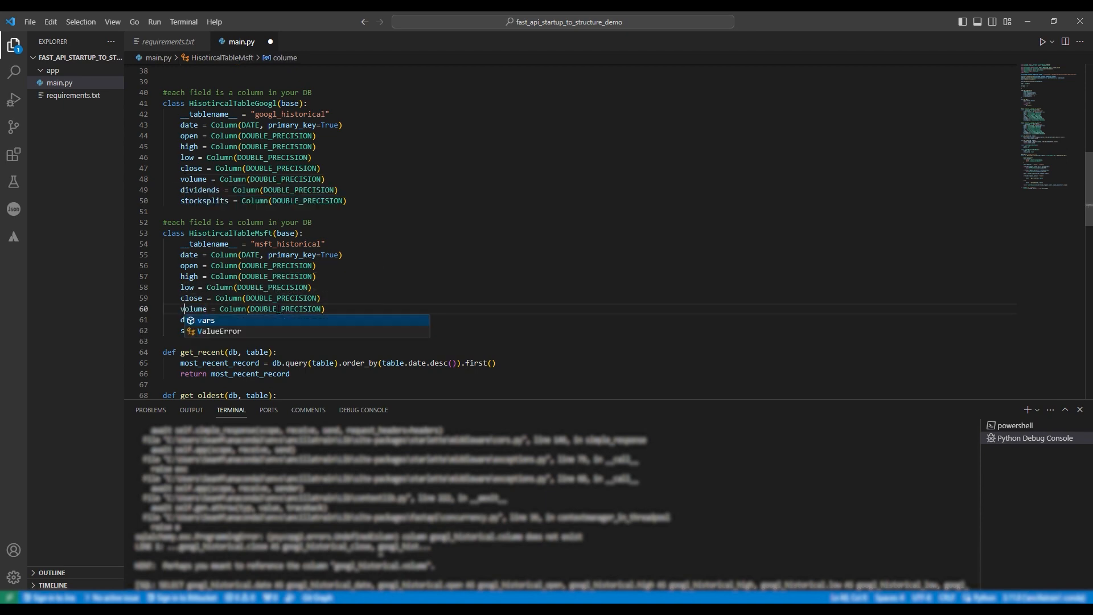
Save main.py and move to the Swagger UI docs at localhost:5000/docs.
{"action": "scroll", "scroll_direction": "down", "scroll_amount": 3}
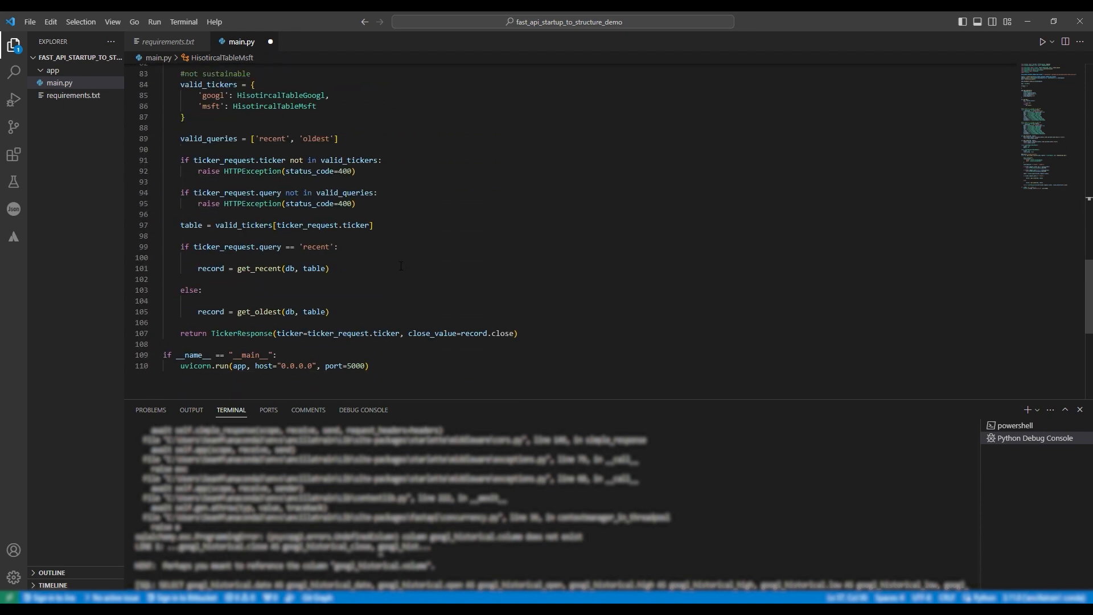
{"action": "key", "text": "ctrl+s"}
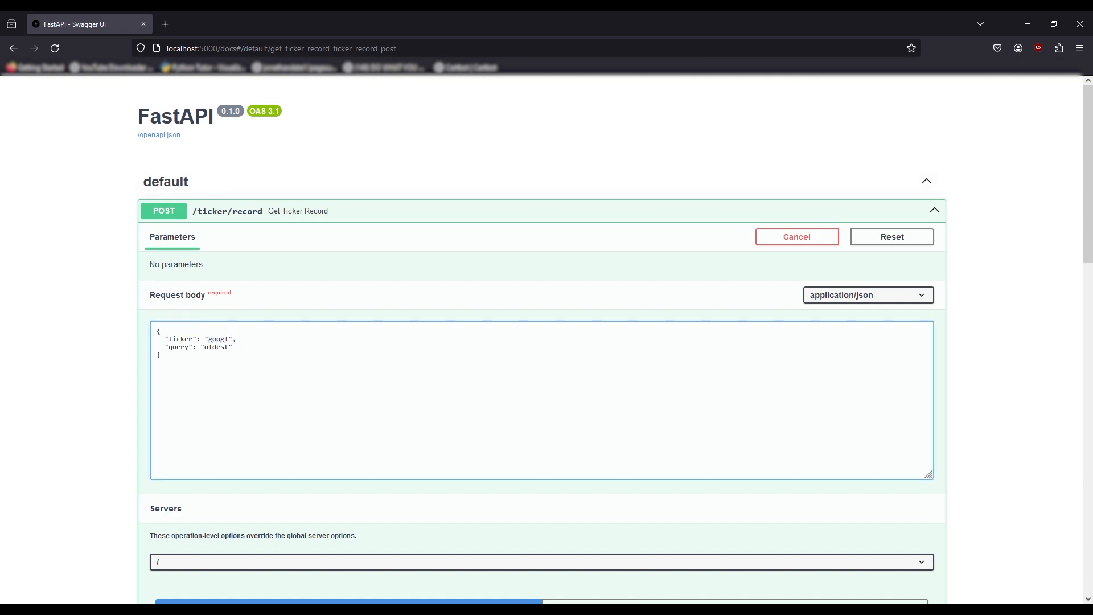
Execute POST /ticker/record for googl with query "recent" and view the 200 response.
{"action": "key", "text": "BackSpace"}
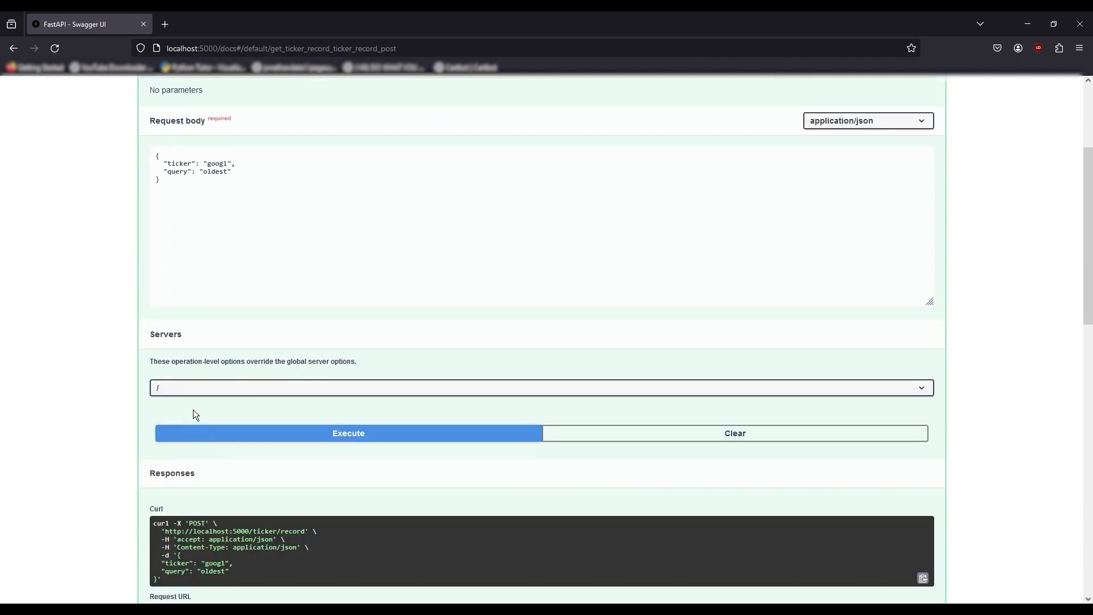
{"action": "scroll", "scroll_direction": "up", "scroll_amount": 3}
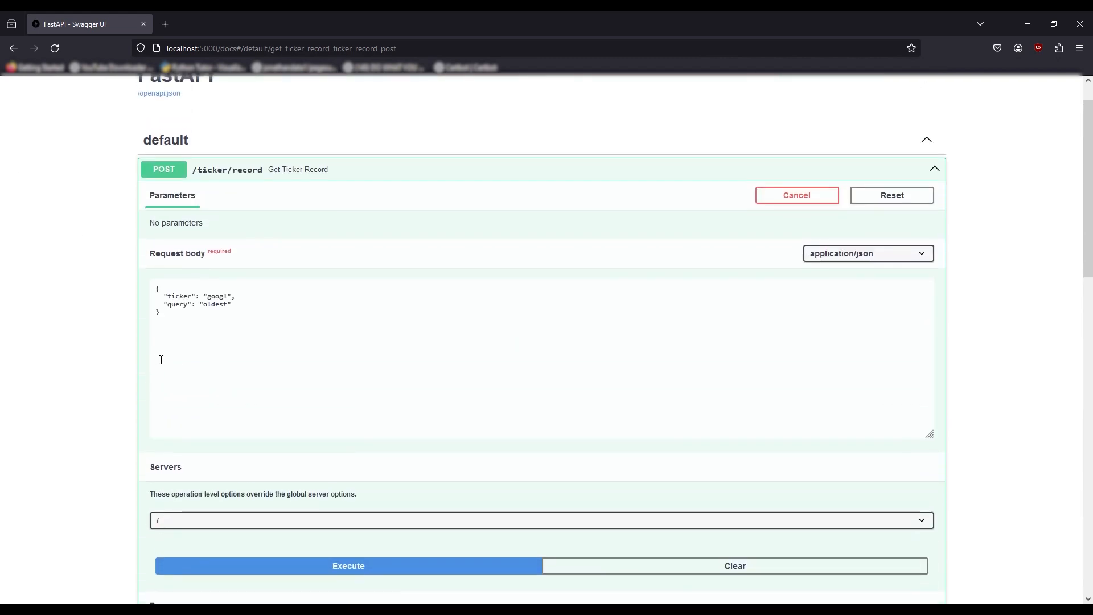
{"action": "type", "text": "recent"}
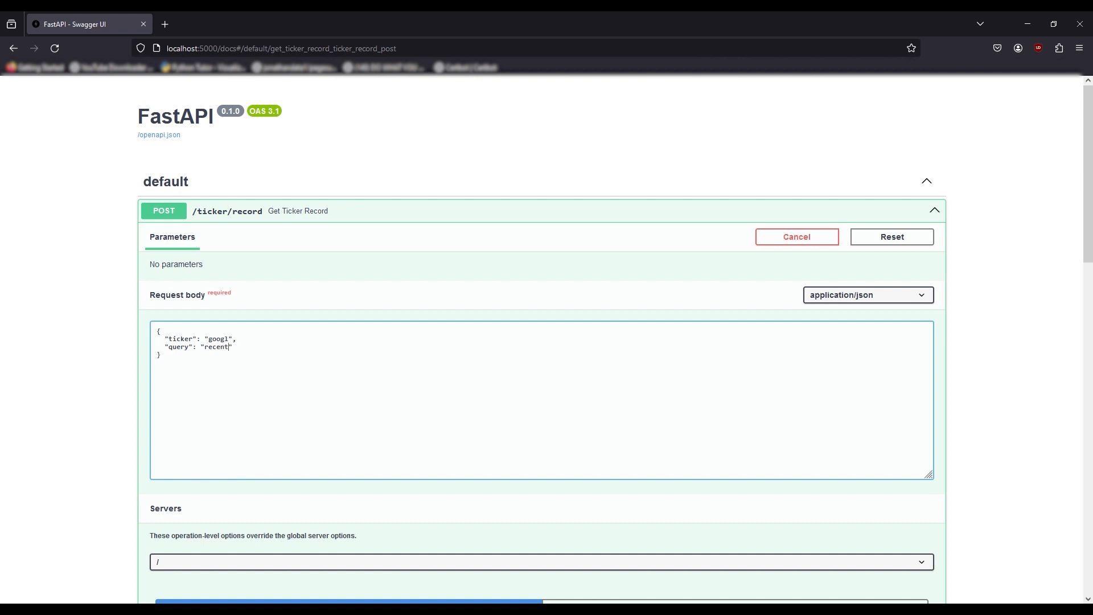
{"action": "left_click", "coordinate": [349, 251]}
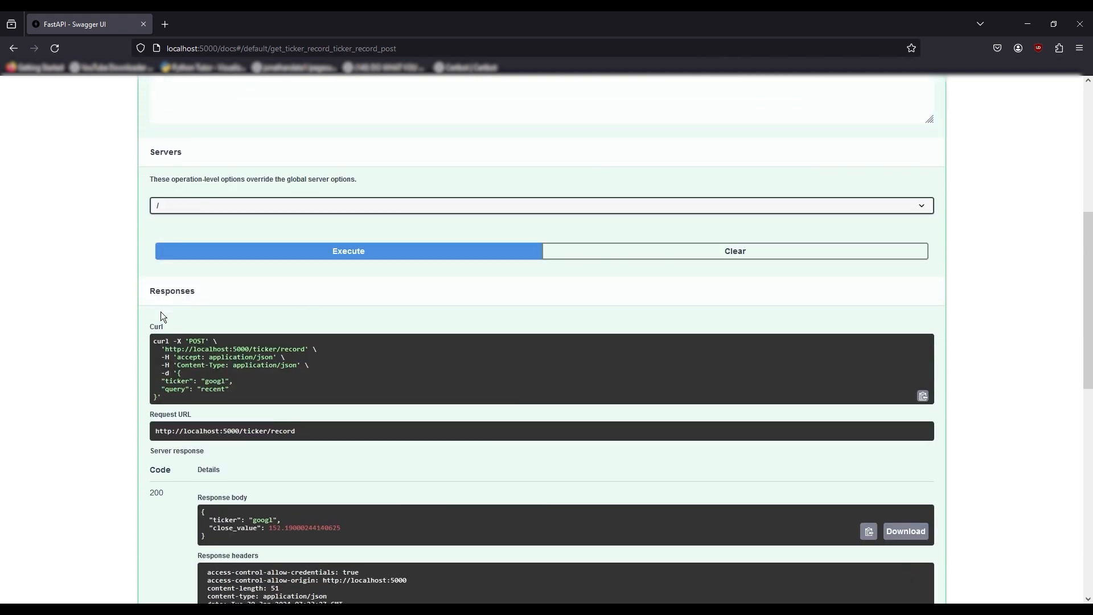
{"action": "scroll", "scroll_direction": "down", "scroll_amount": 3}
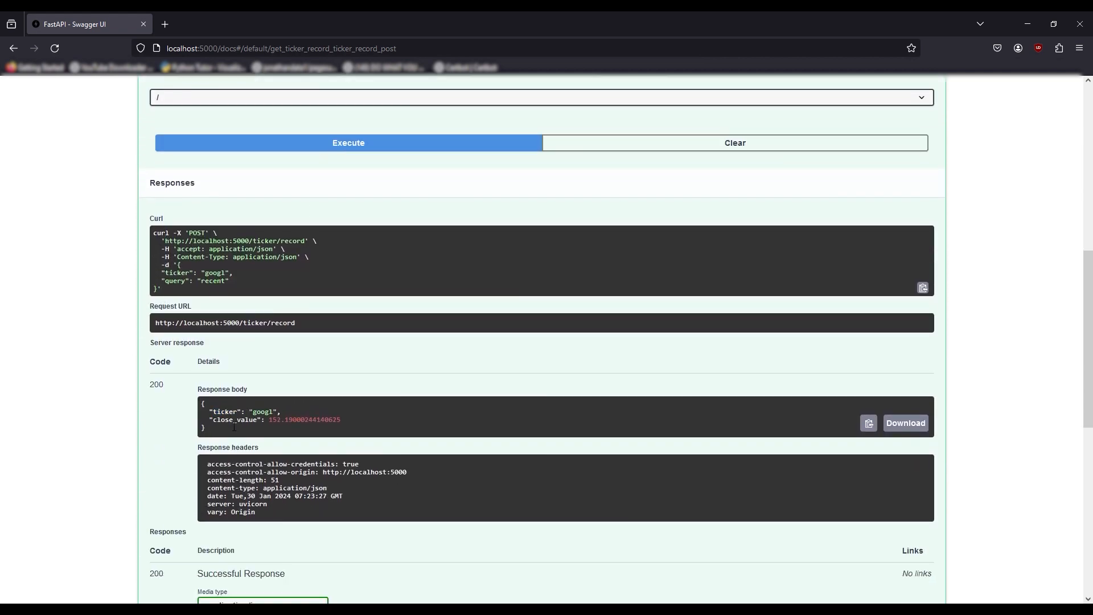